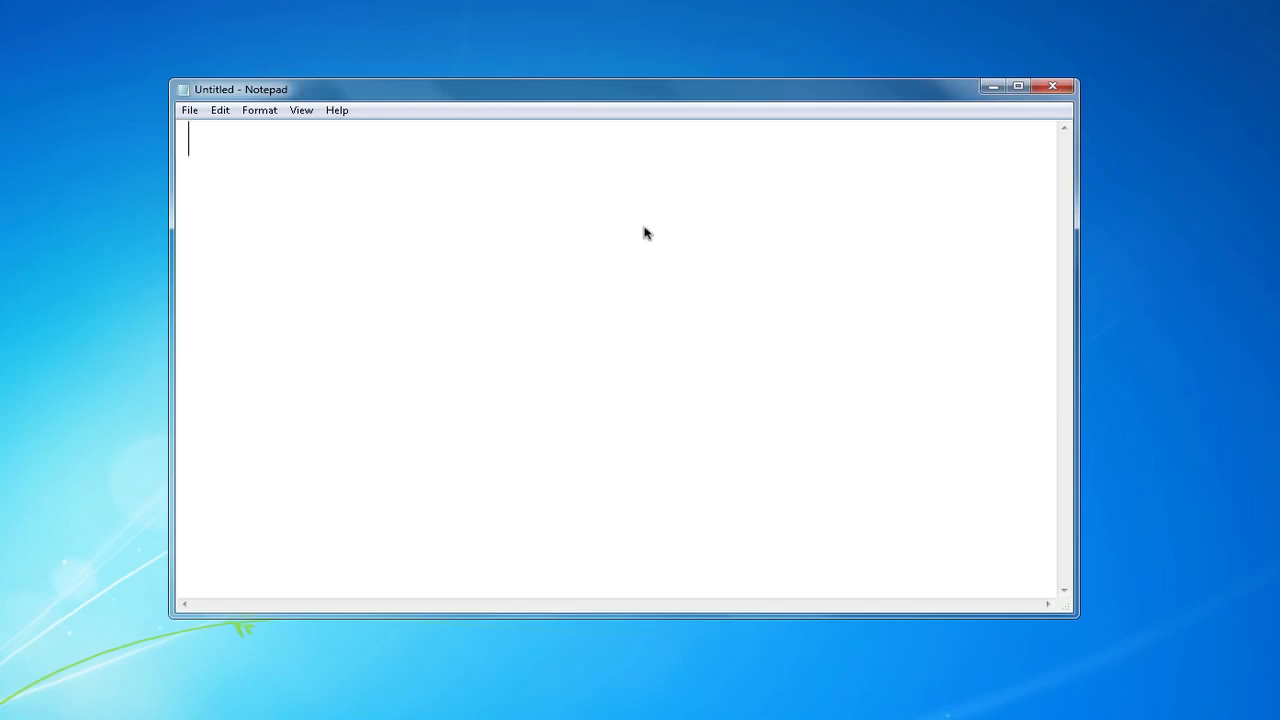
# Write <html> and </html> tags with a blank line between them, highlighting each tag to point it out
pyautogui.write('</h')
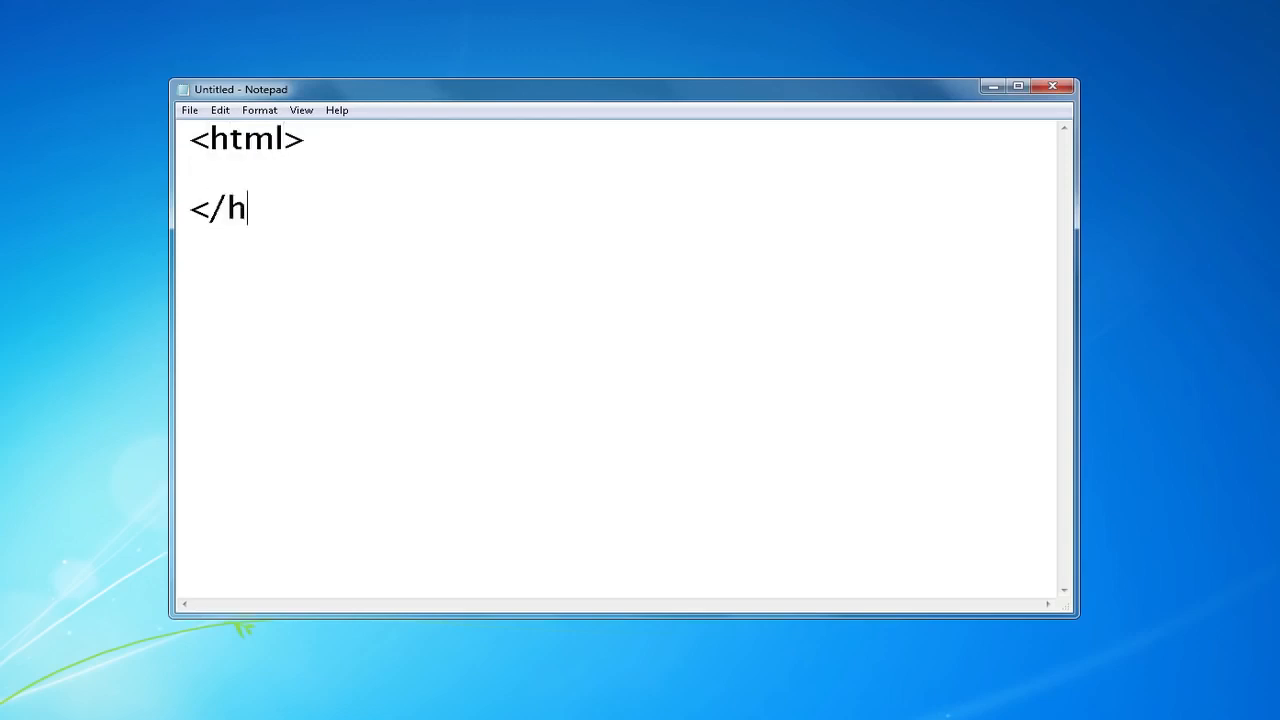
pyautogui.write('tml>')
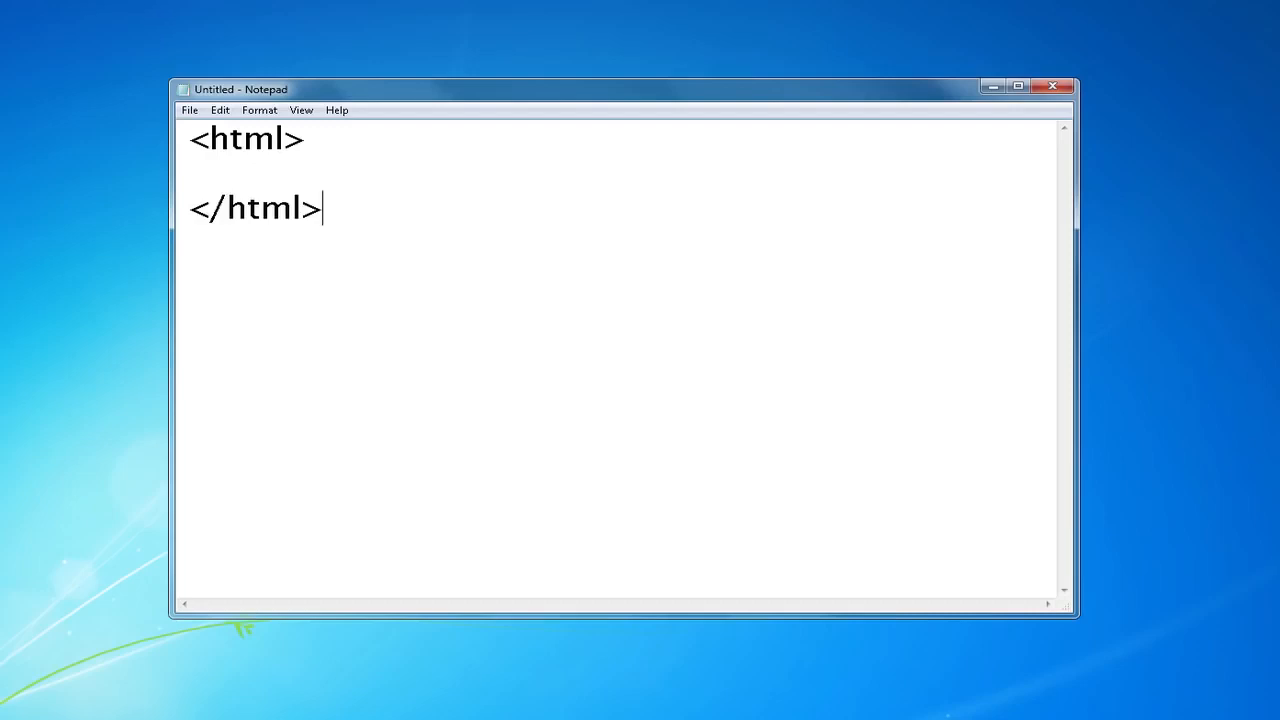
pyautogui.click(188, 138)
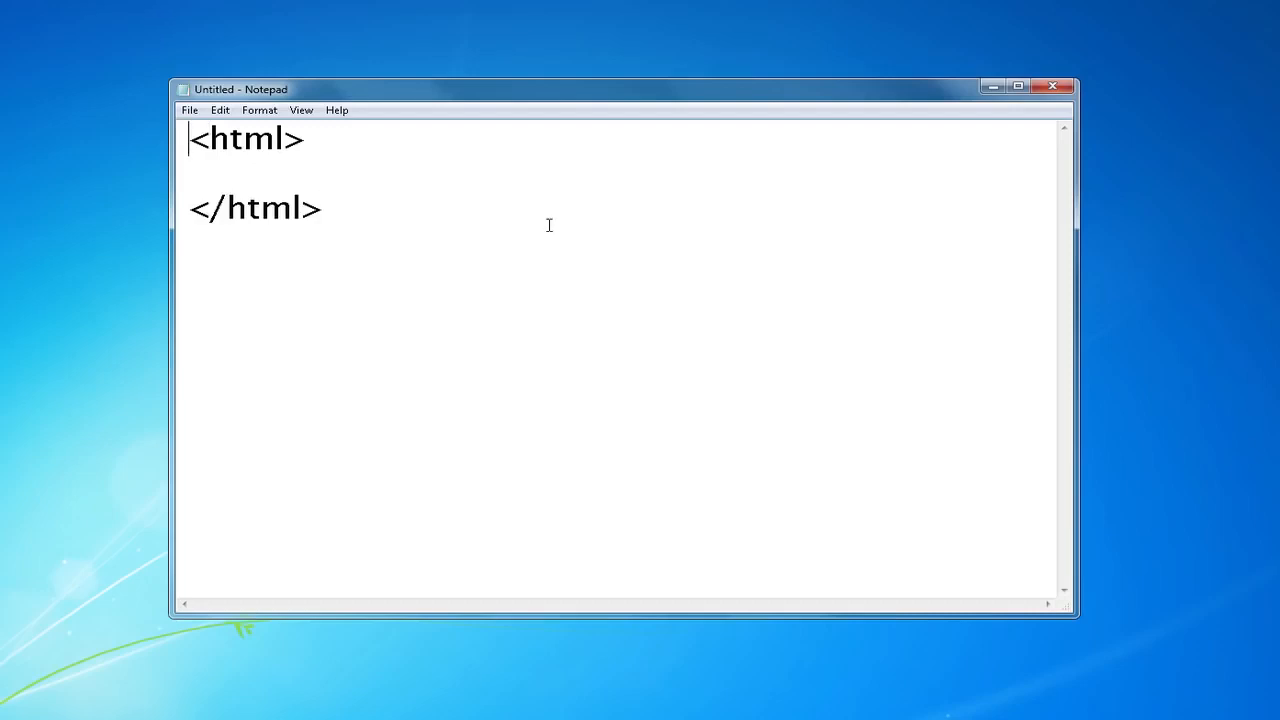
pyautogui.doubleClick(244, 138)
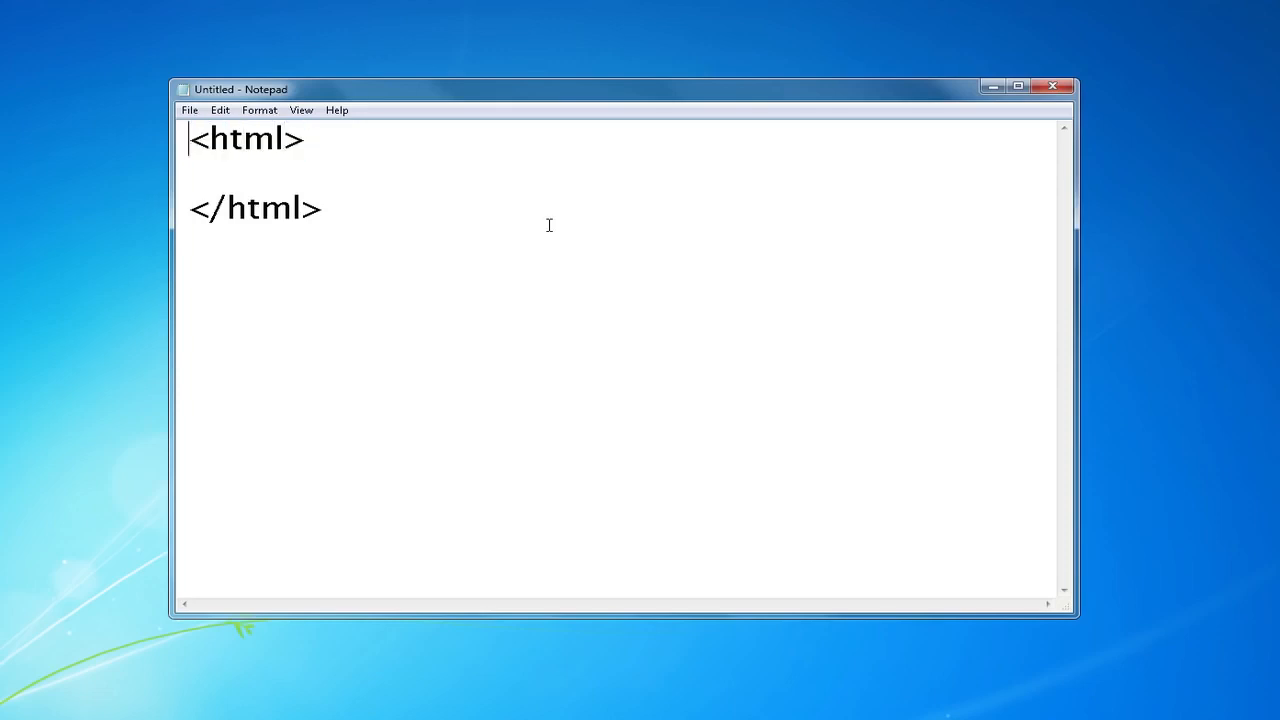
pyautogui.click(288, 138)
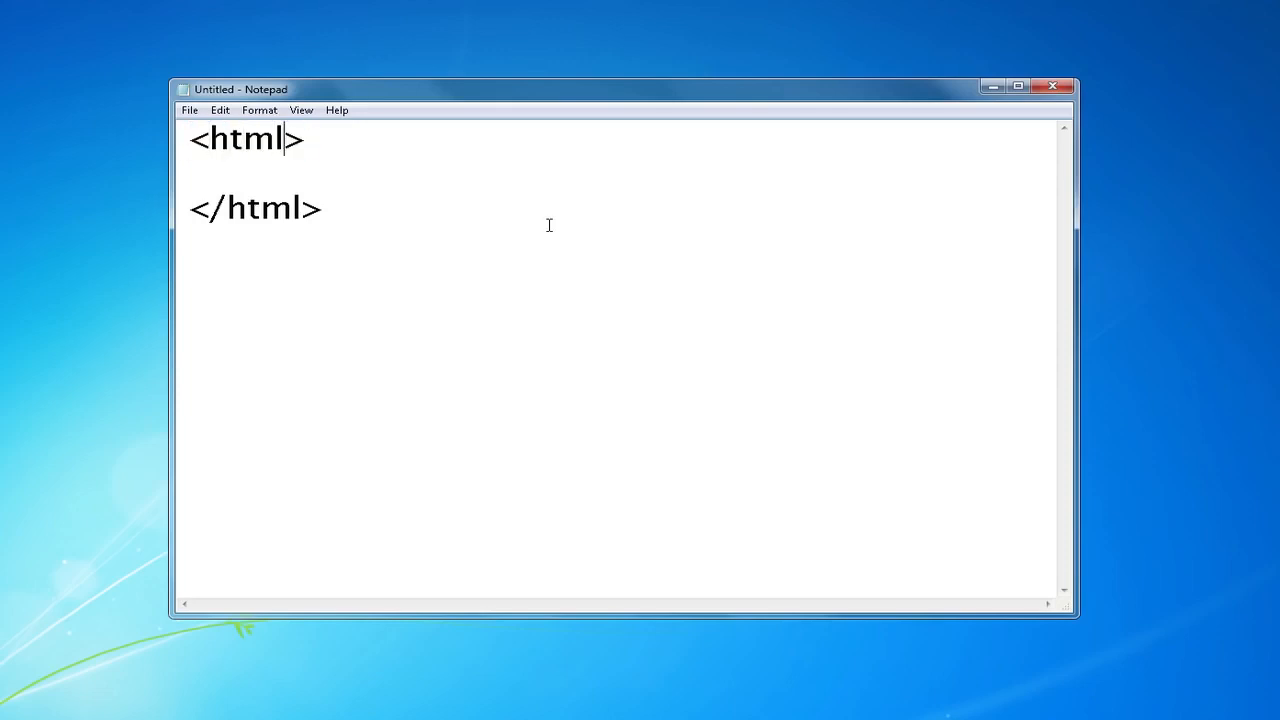
pyautogui.doubleClick(244, 208)
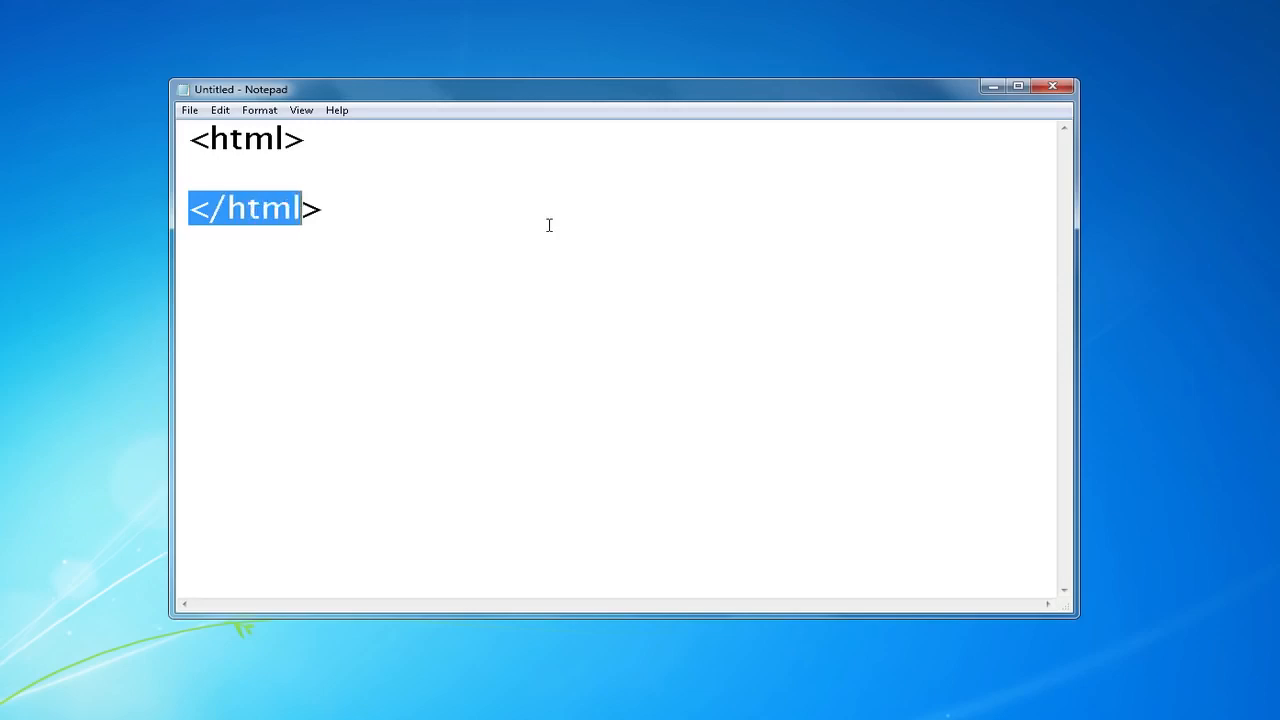
pyautogui.click(304, 208)
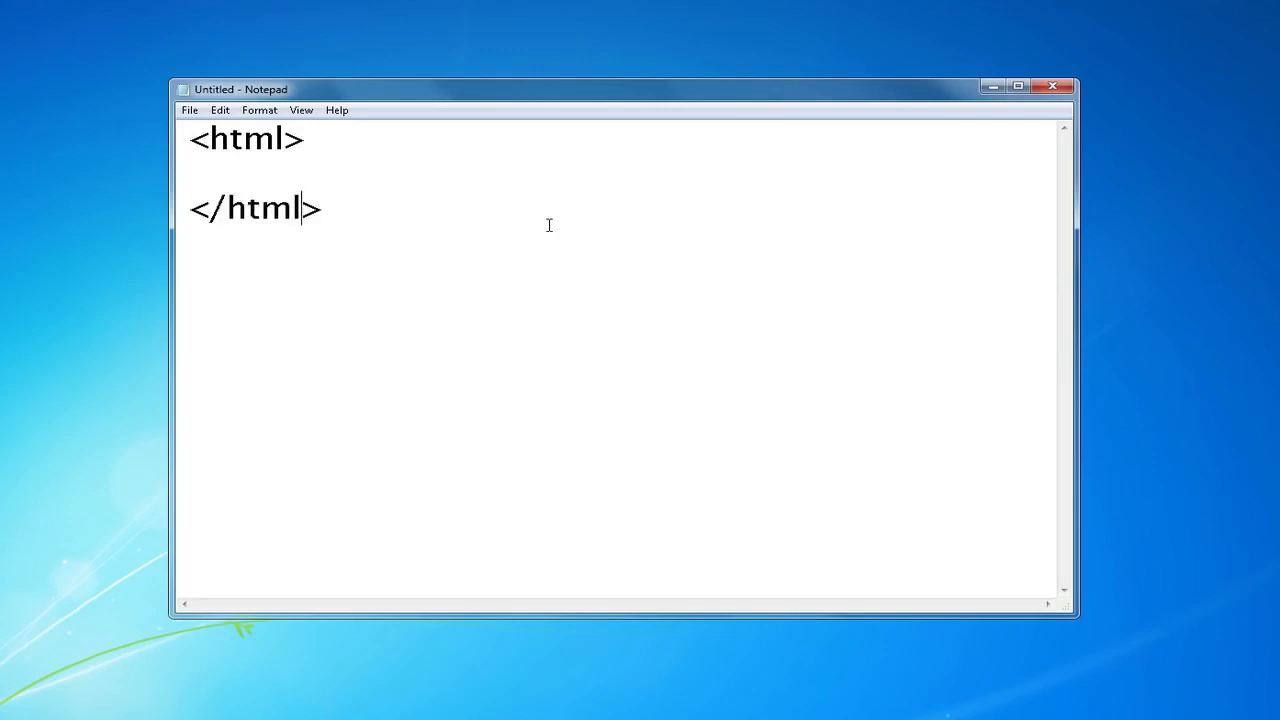
pyautogui.doubleClick(218, 206)
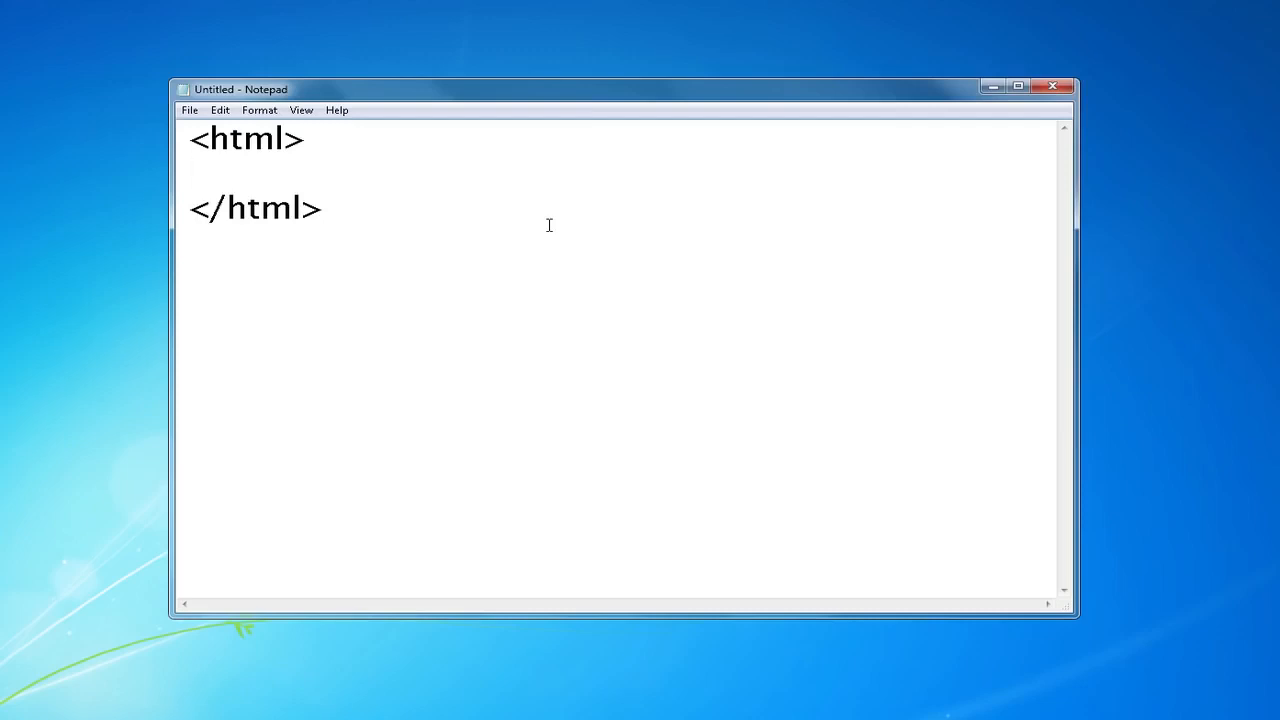
pyautogui.click(190, 172)
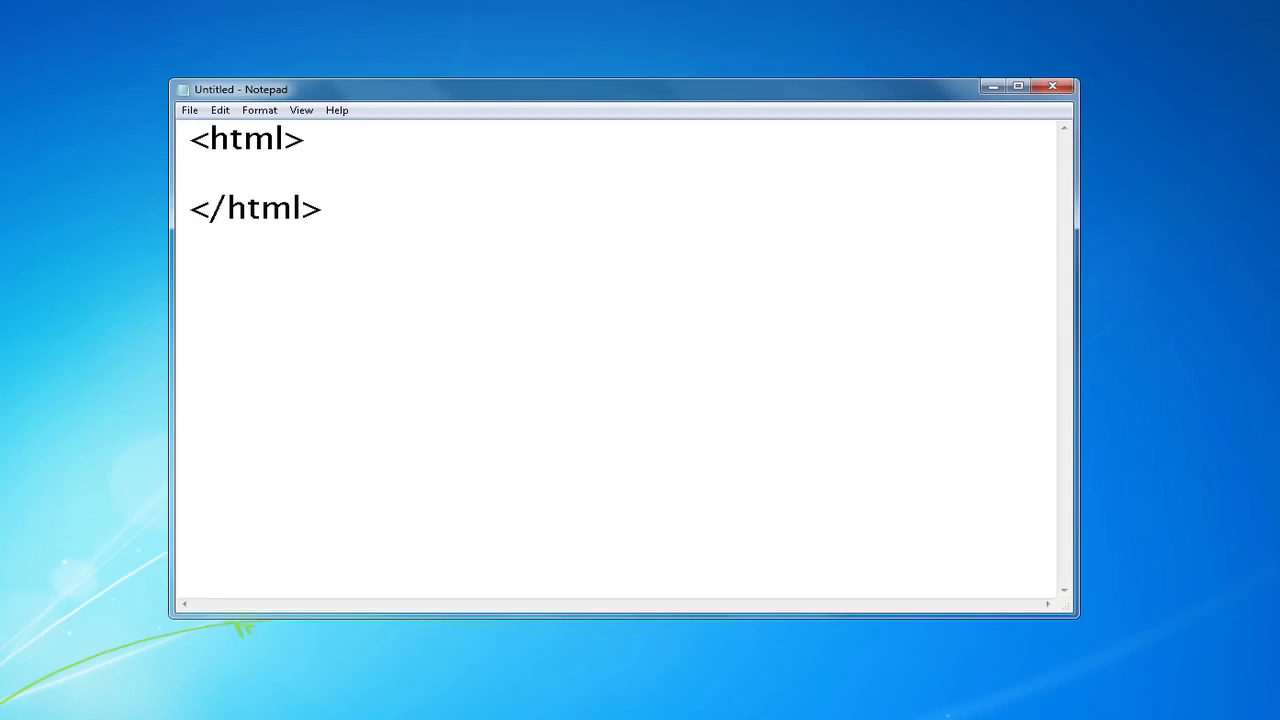
# Add indented <head></head> and <body></body> pairs inside the html tags, removing the extra blank line
pyautogui.press('Enter')
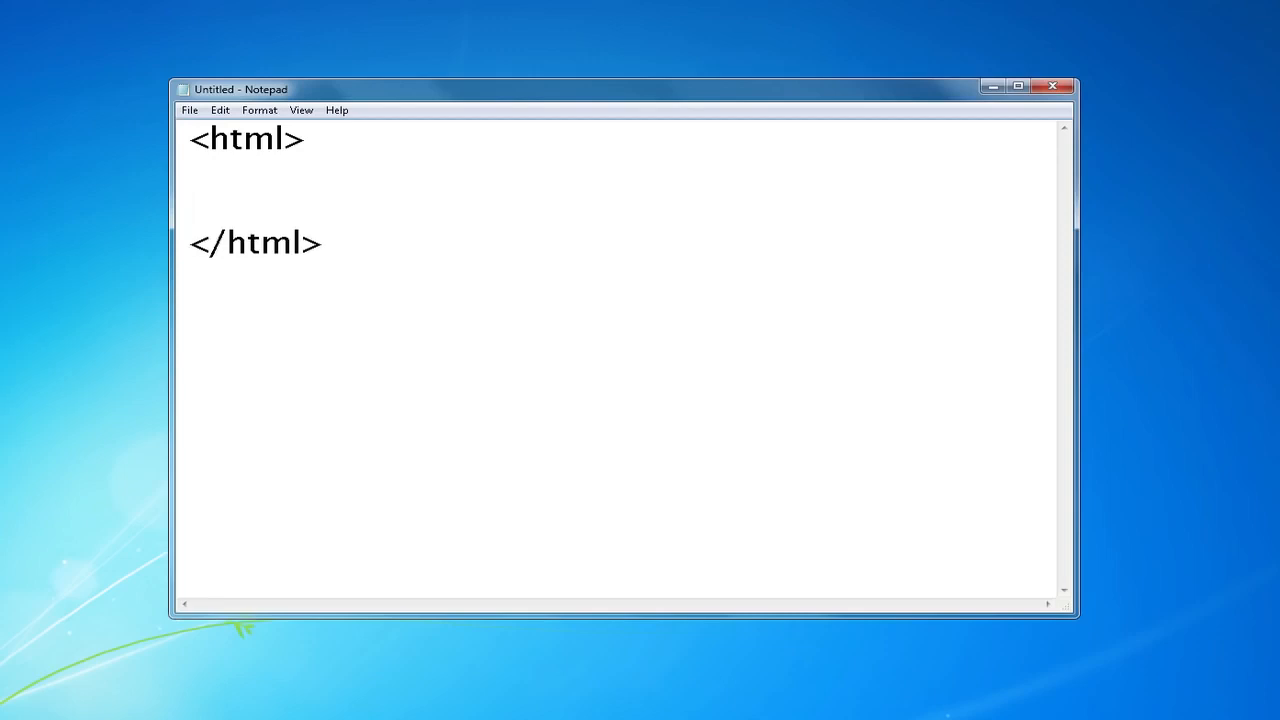
pyautogui.click(350, 172)
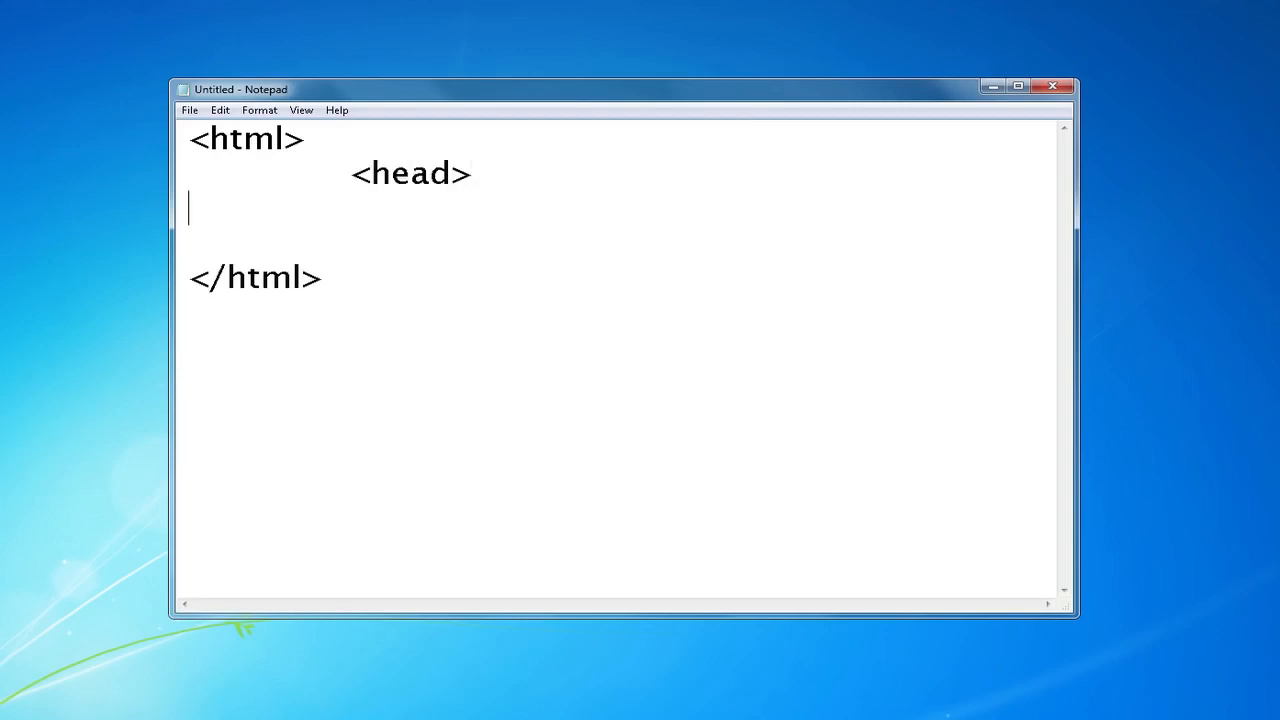
pyautogui.write('</head>')
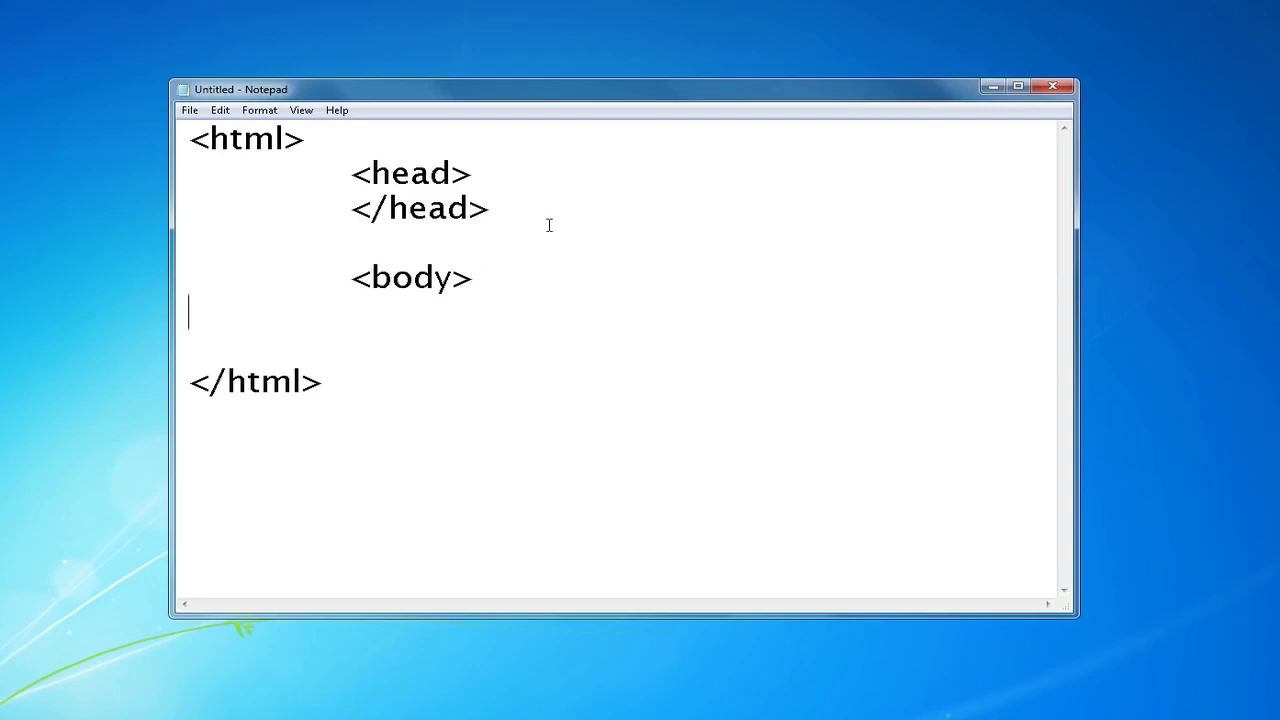
pyautogui.write('</body>')
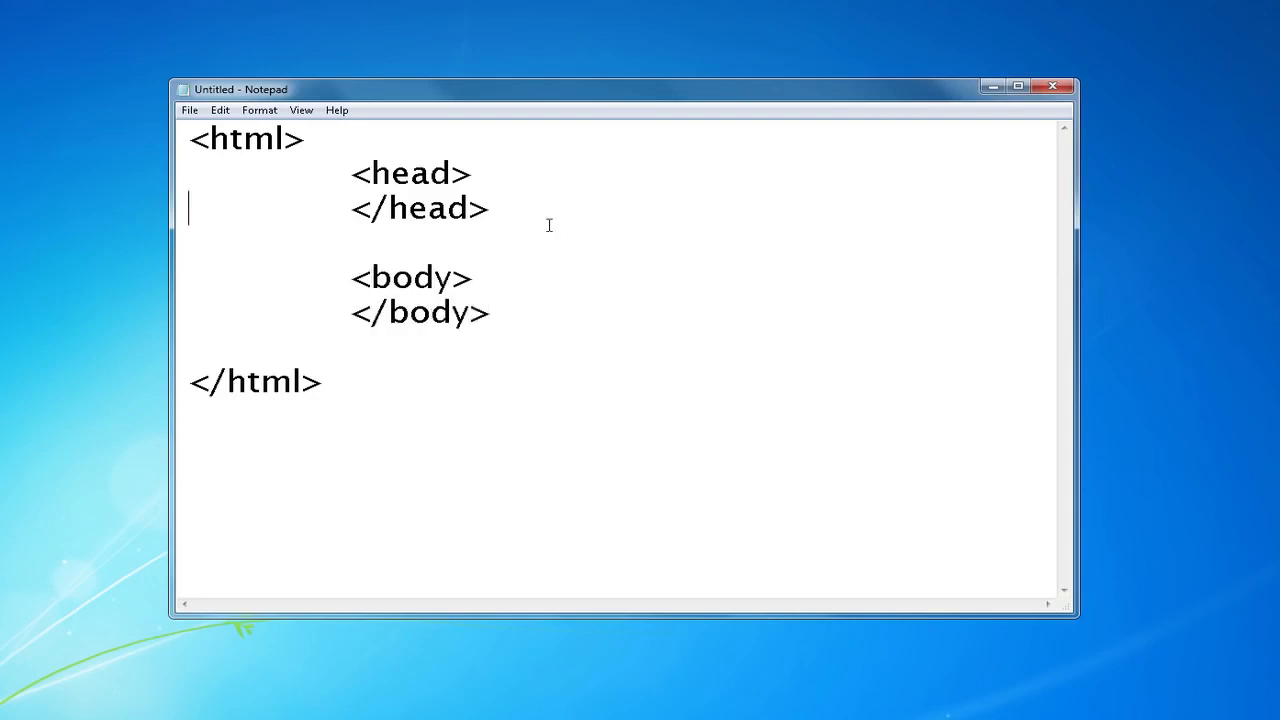
pyautogui.press('Delete')
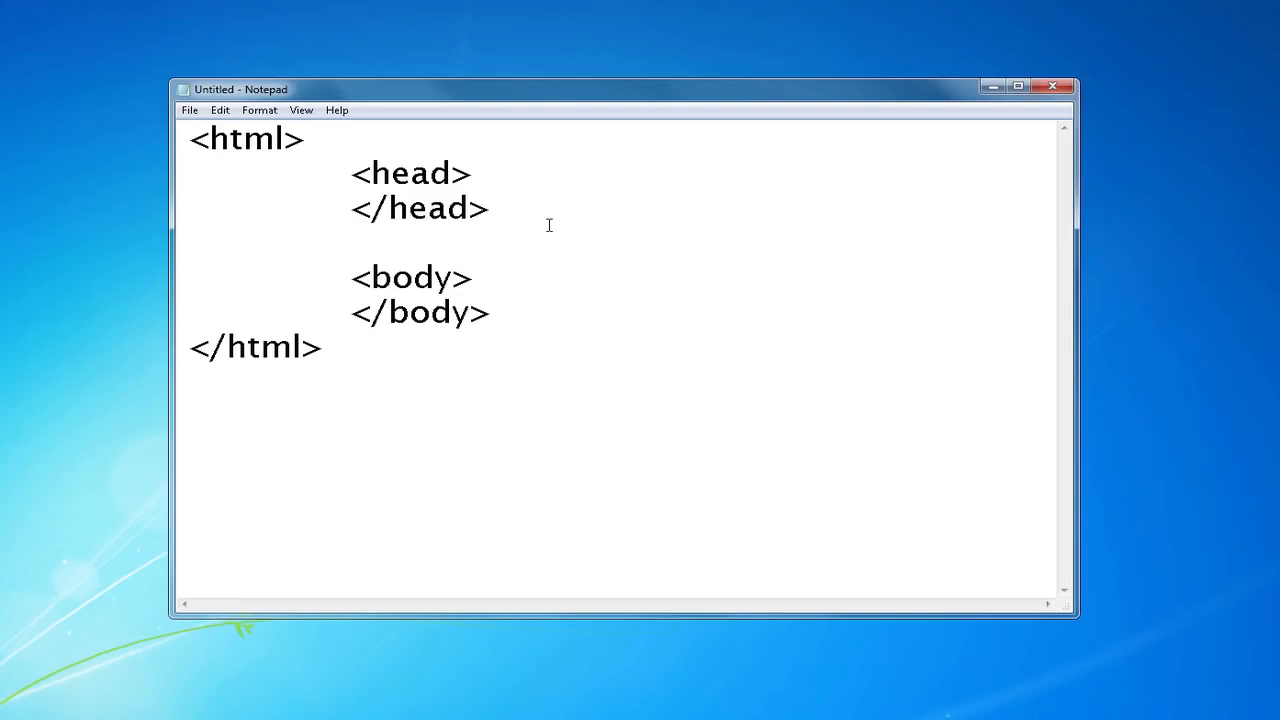
pyautogui.click(470, 172)
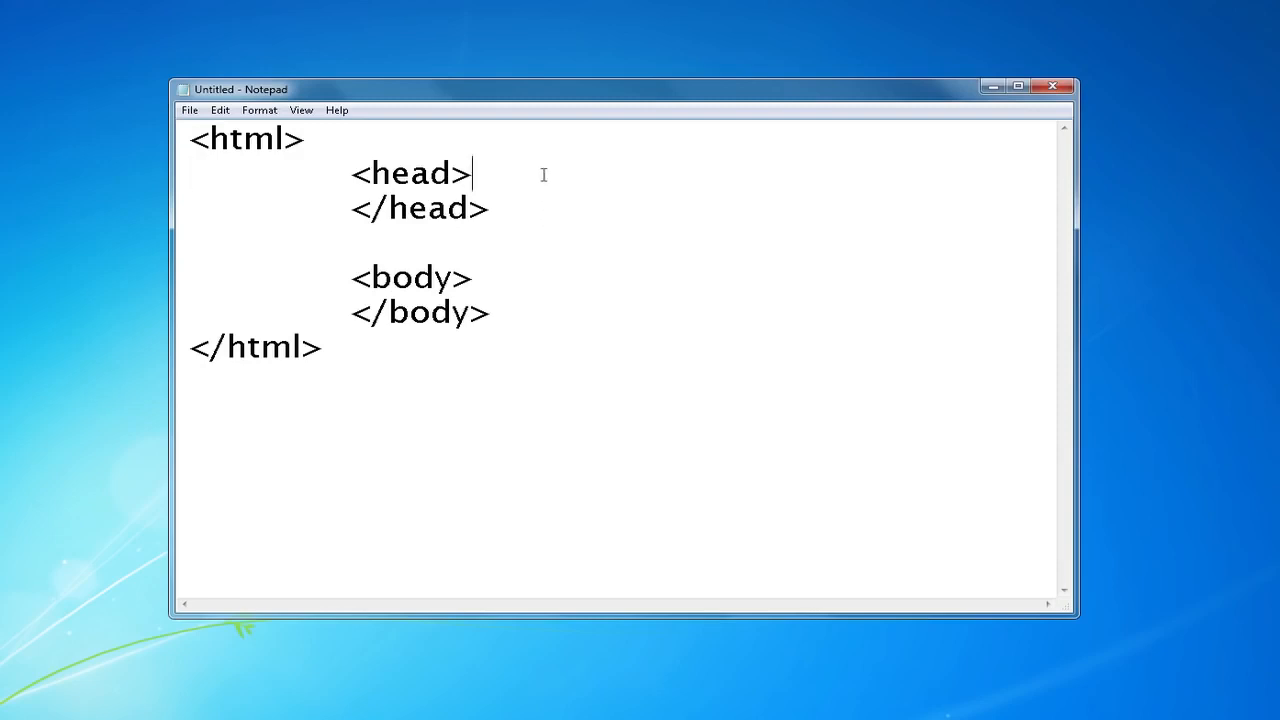
pyautogui.moveTo(540, 218)
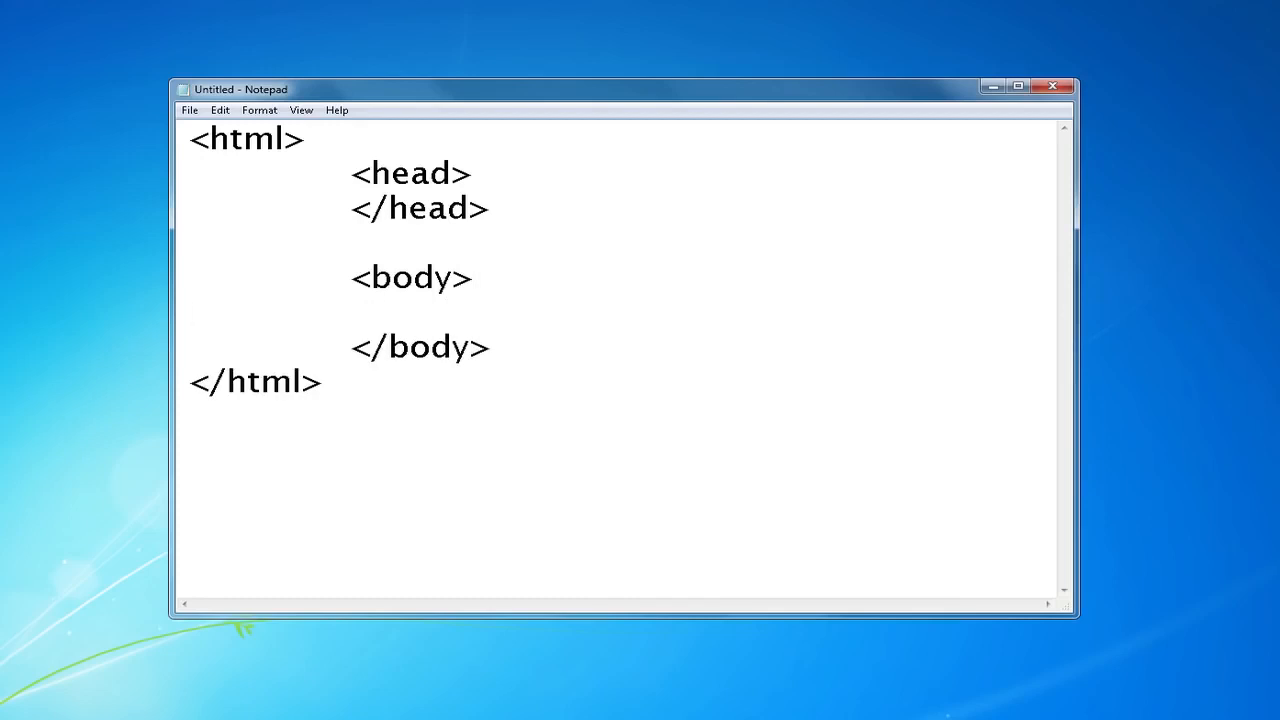
# Add <title>Hello World</title> inside the head section
pyautogui.click(470, 172)
pyautogui.write('<')
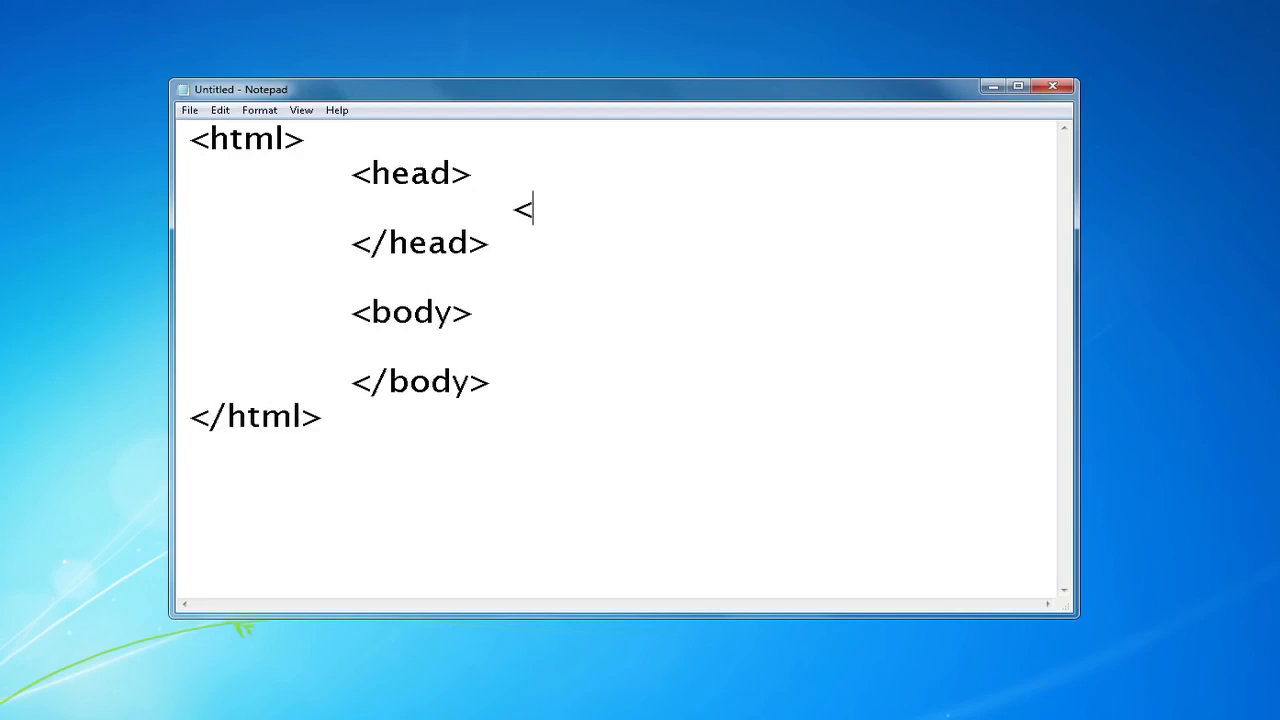
pyautogui.write('title></ti')
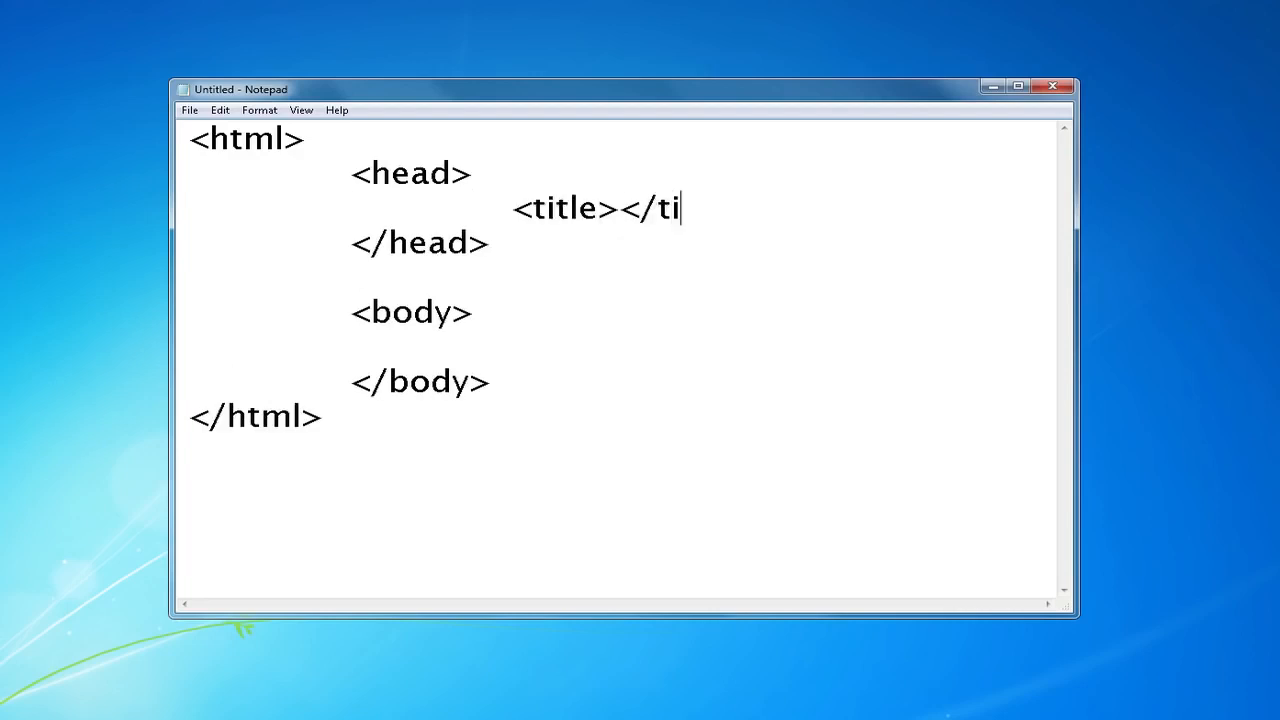
pyautogui.write('tle>')
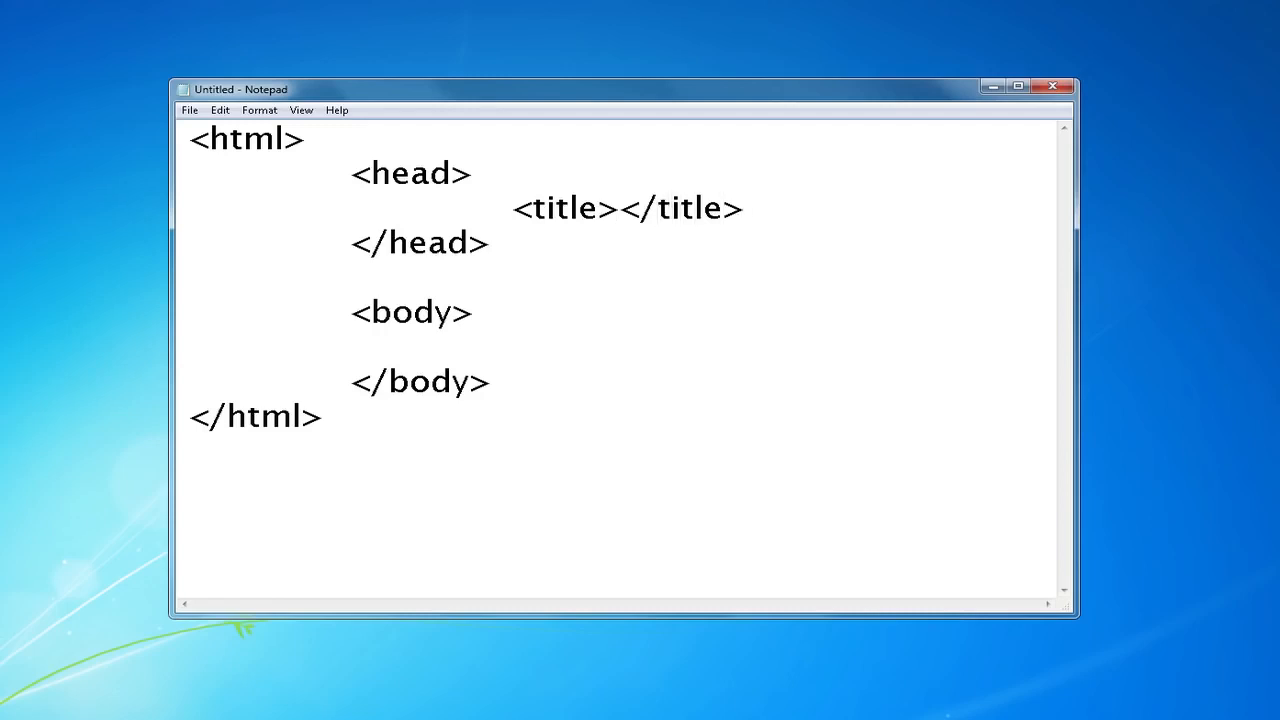
pyautogui.write('Hello W')
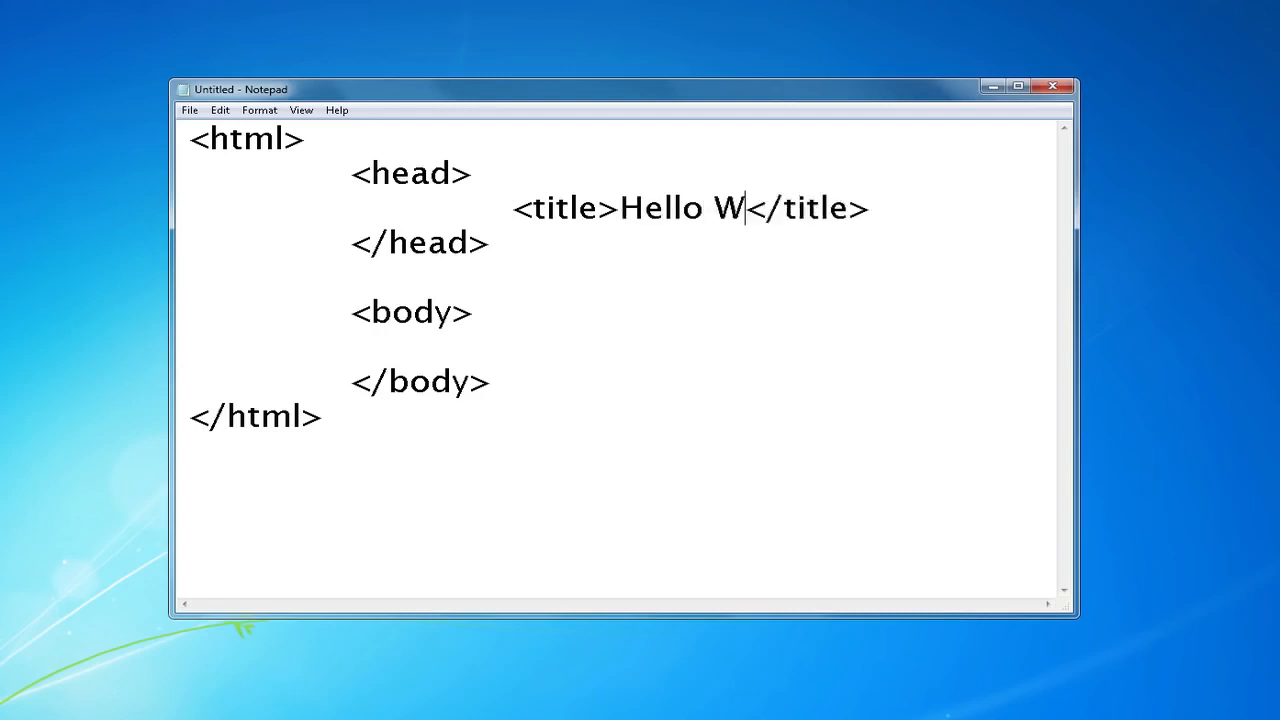
pyautogui.write('orld')
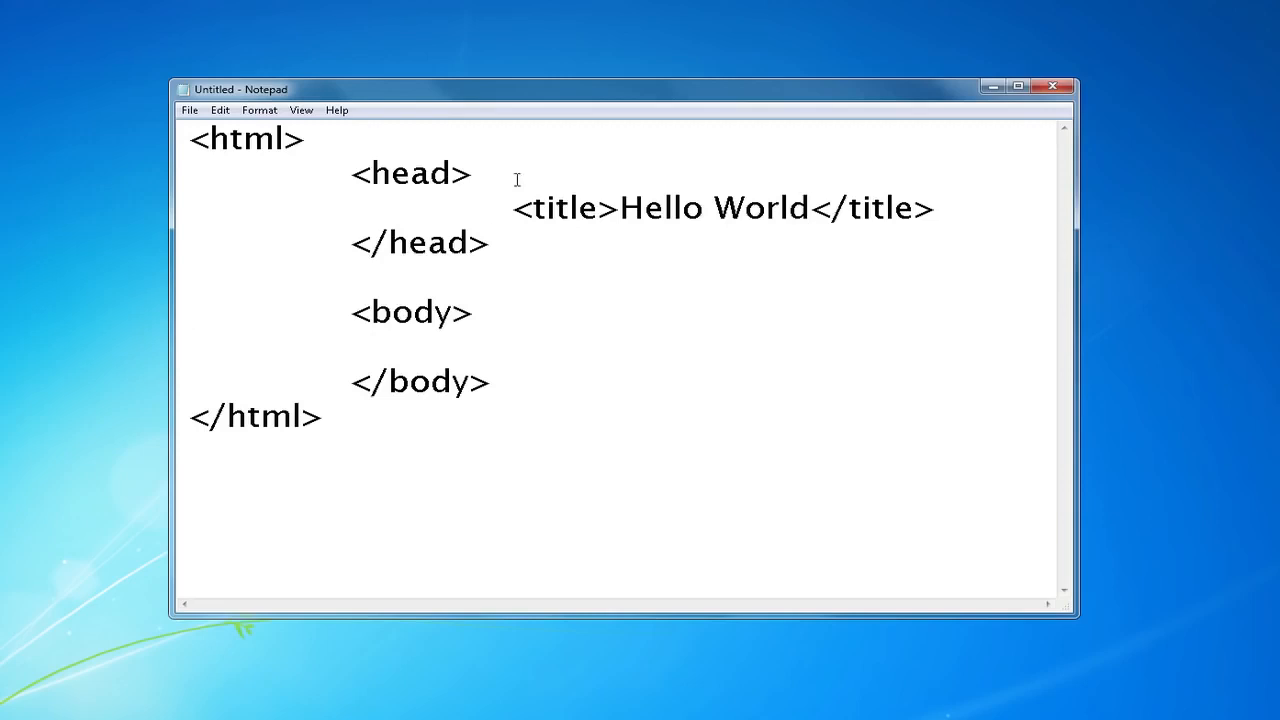
# Start Save As, go to Documents and choose All Files as the file type
pyautogui.click(188, 110)
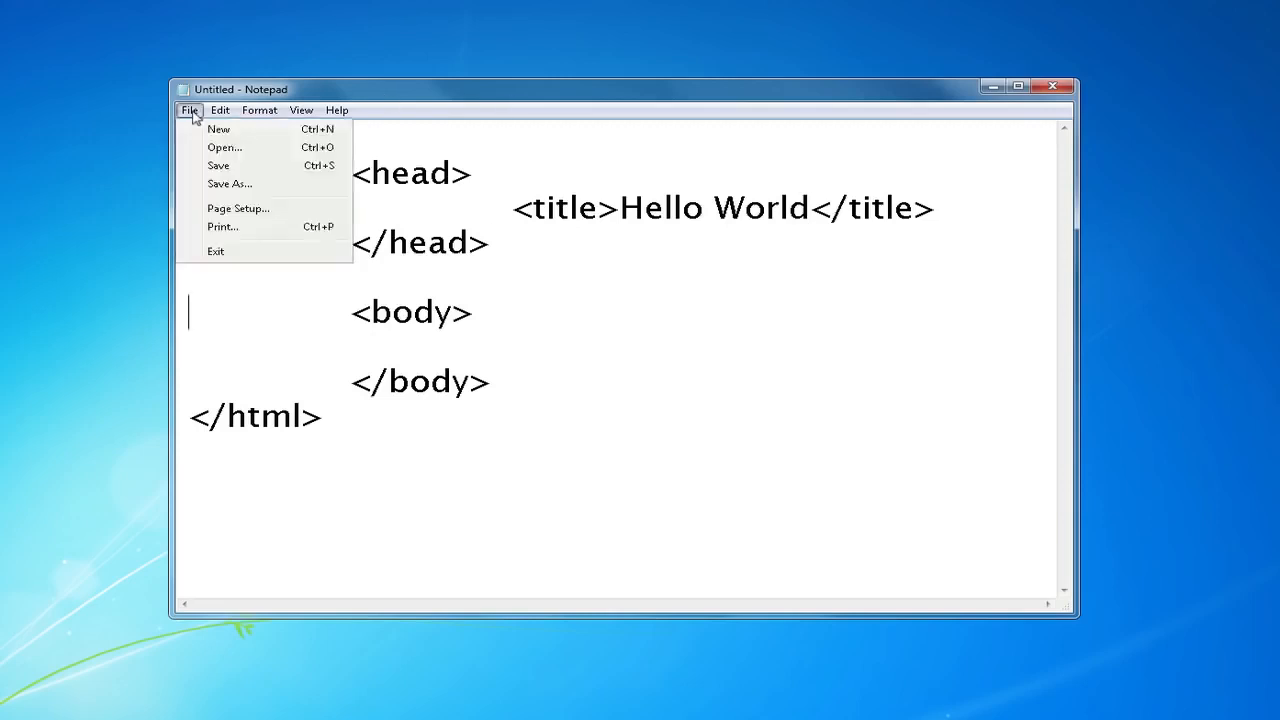
pyautogui.click(228, 184)
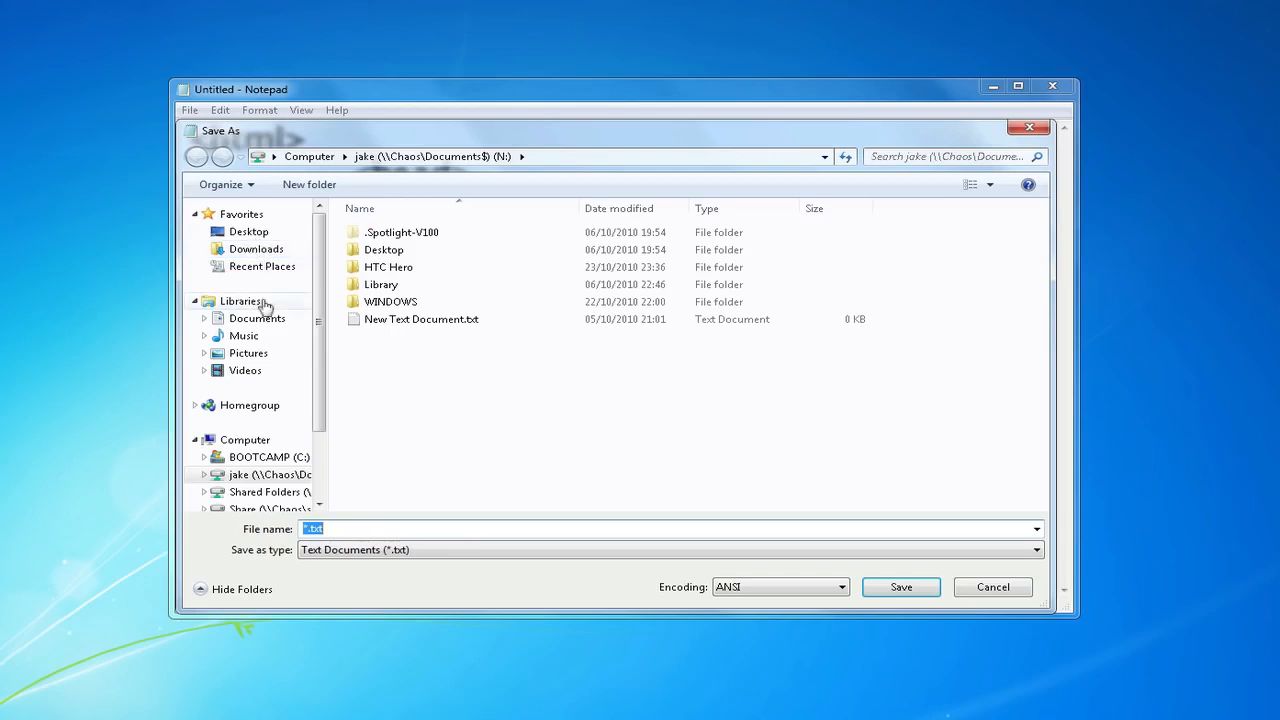
pyautogui.click(256, 318)
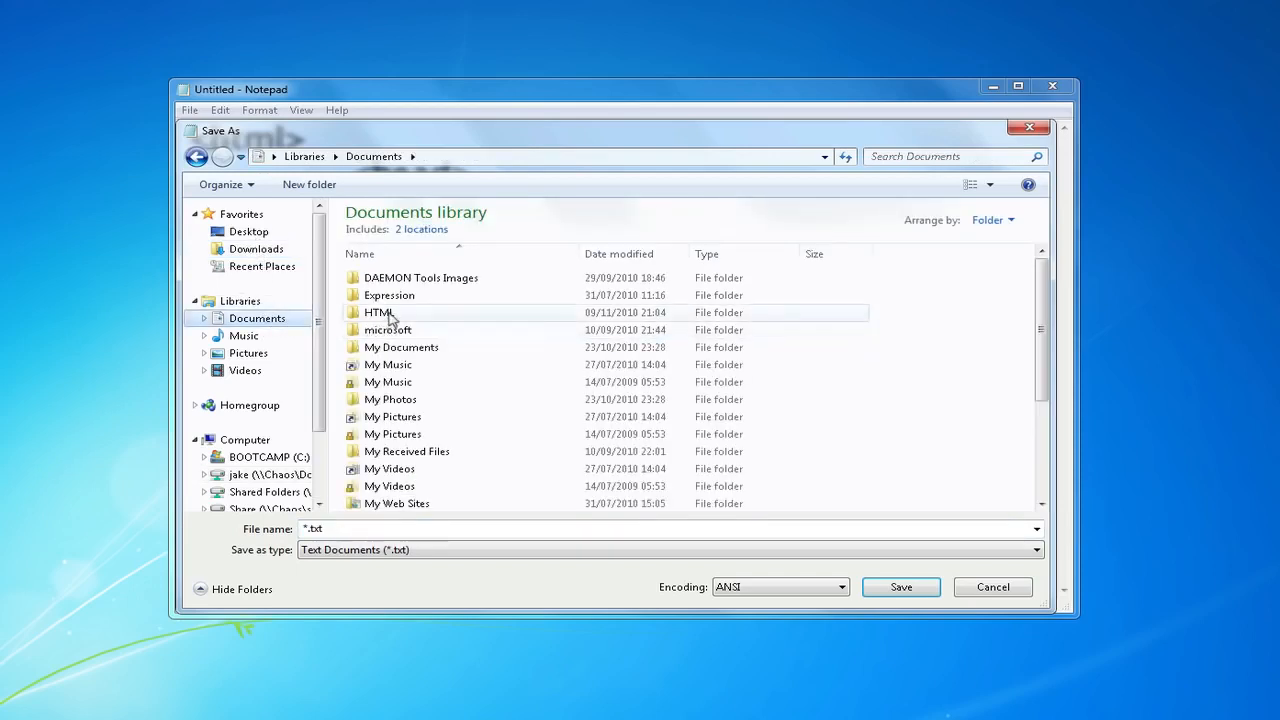
pyautogui.click(1036, 548)
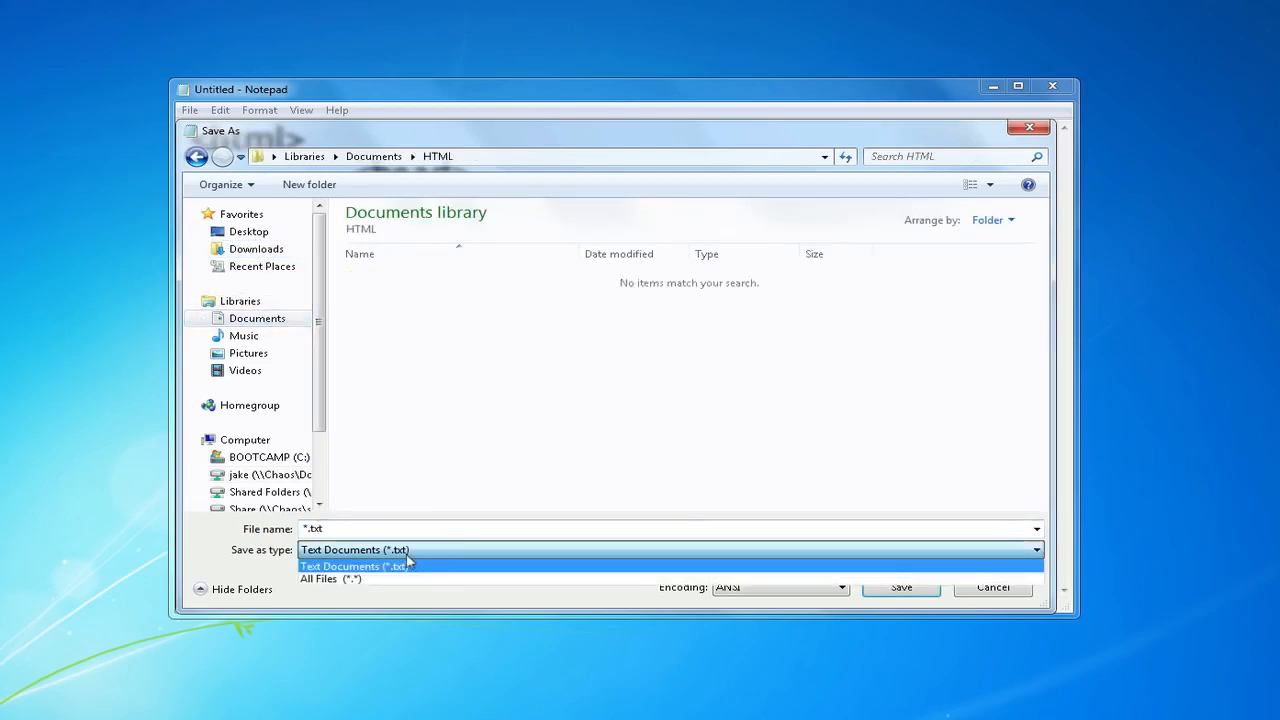
pyautogui.click(330, 578)
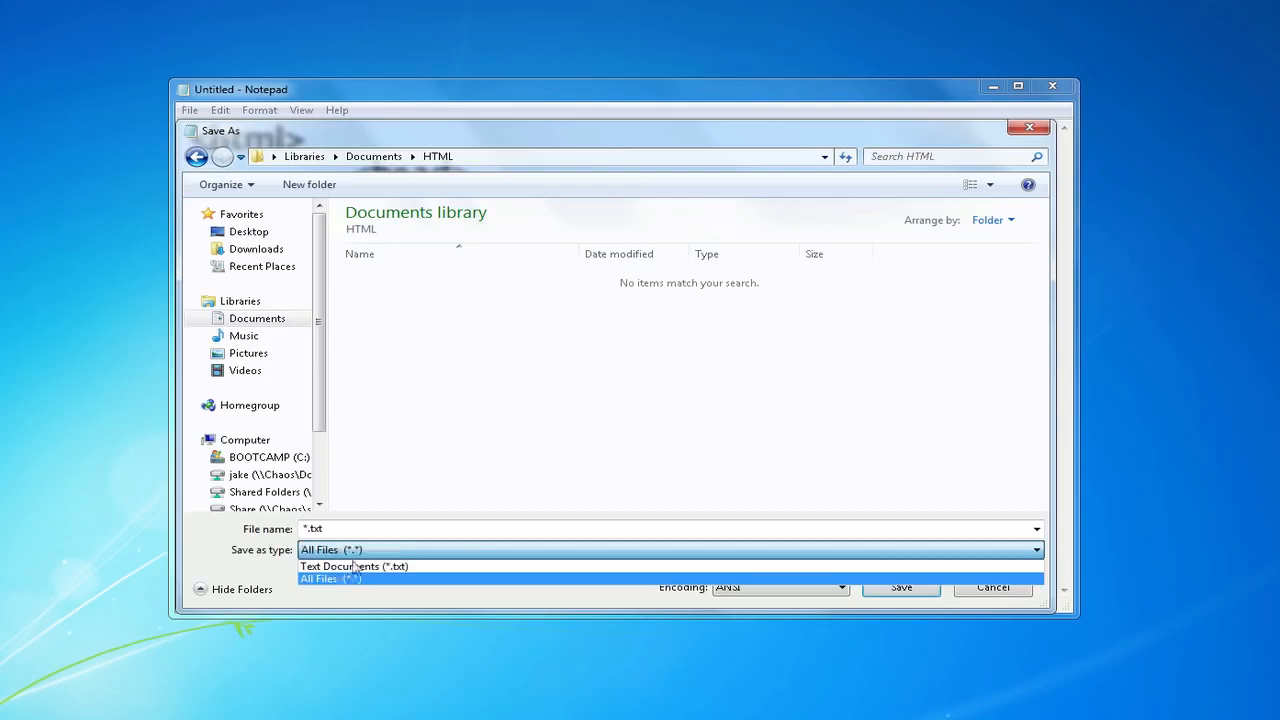
# Name the file webpage.html and save it into the HTML folder
pyautogui.click(330, 578)
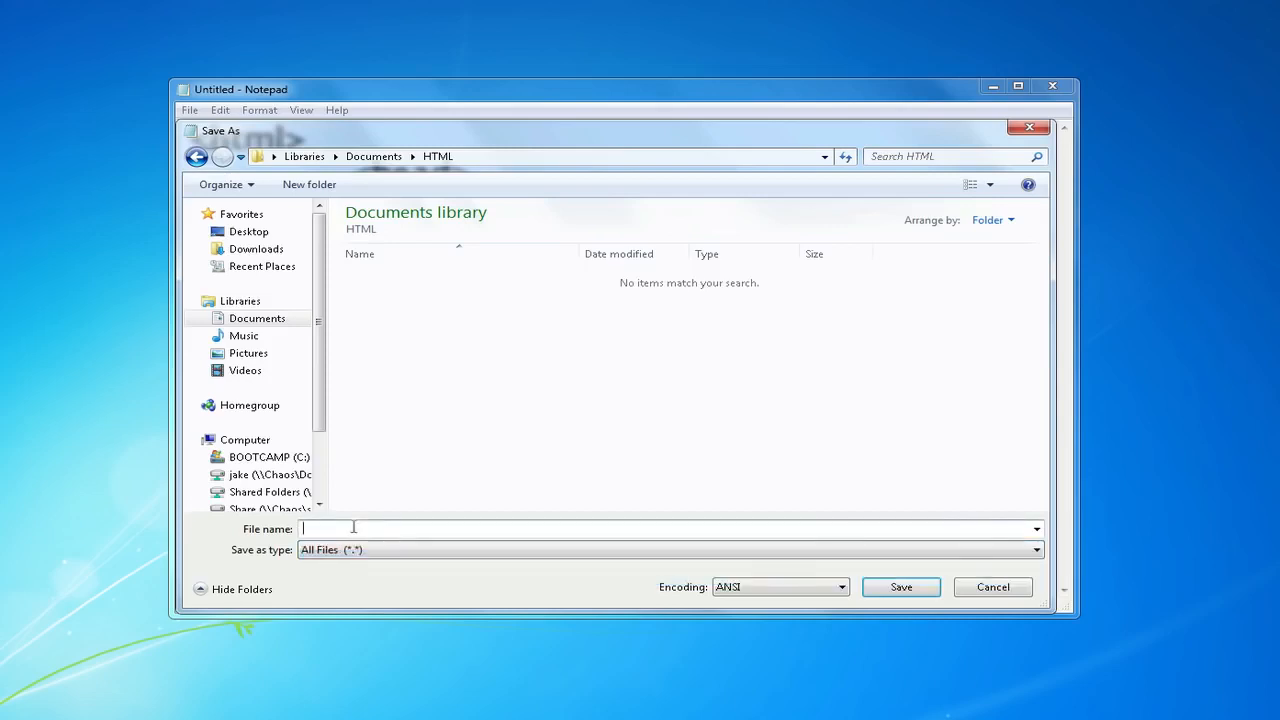
pyautogui.write('webpage.')
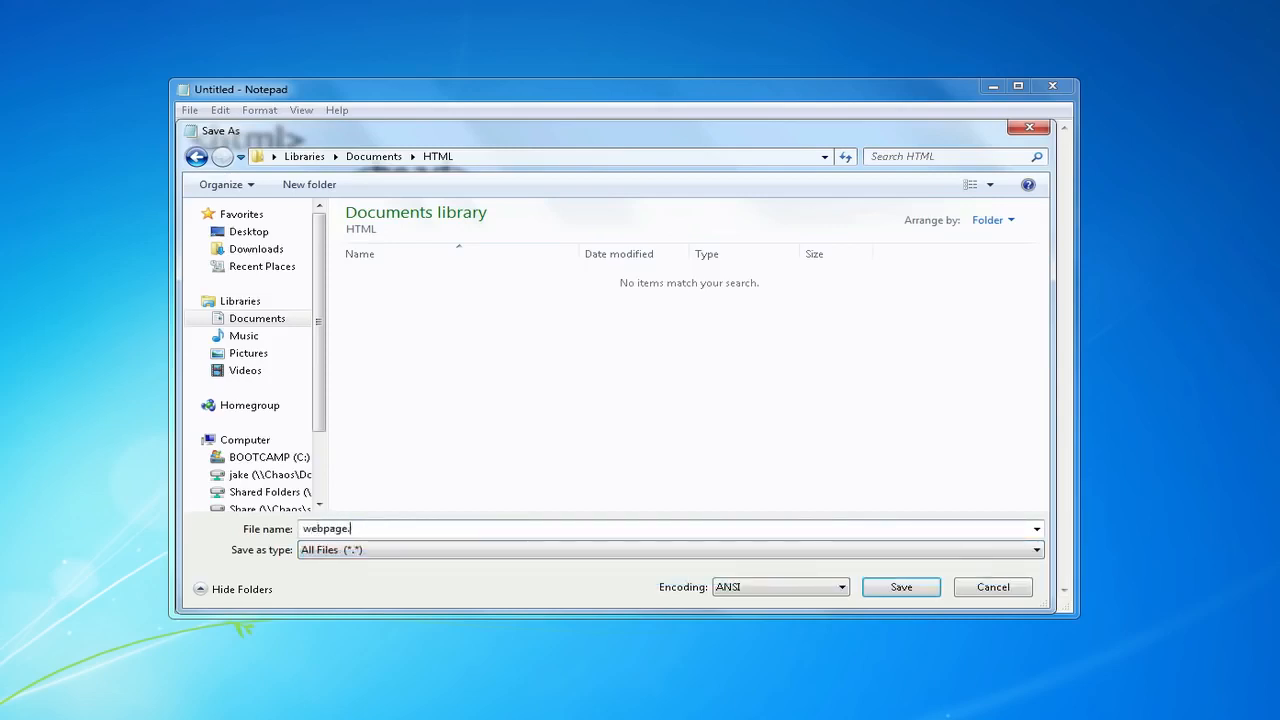
pyautogui.write('html')
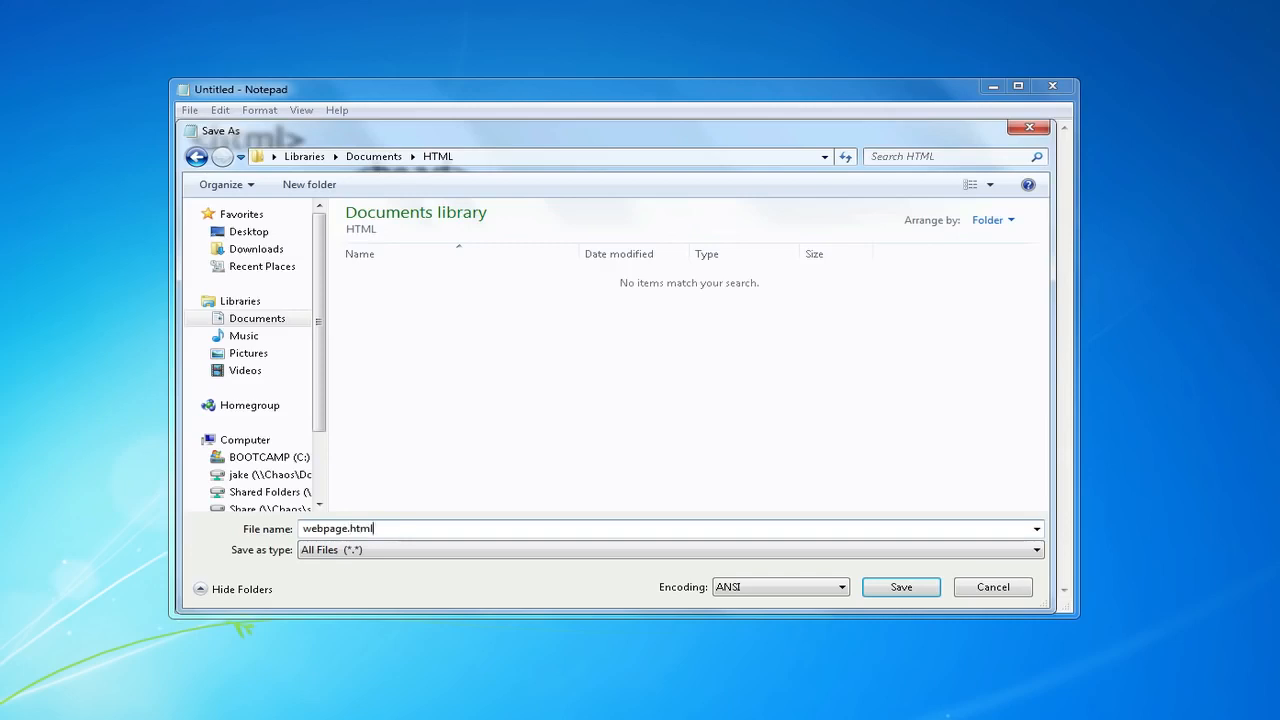
pyautogui.click(900, 588)
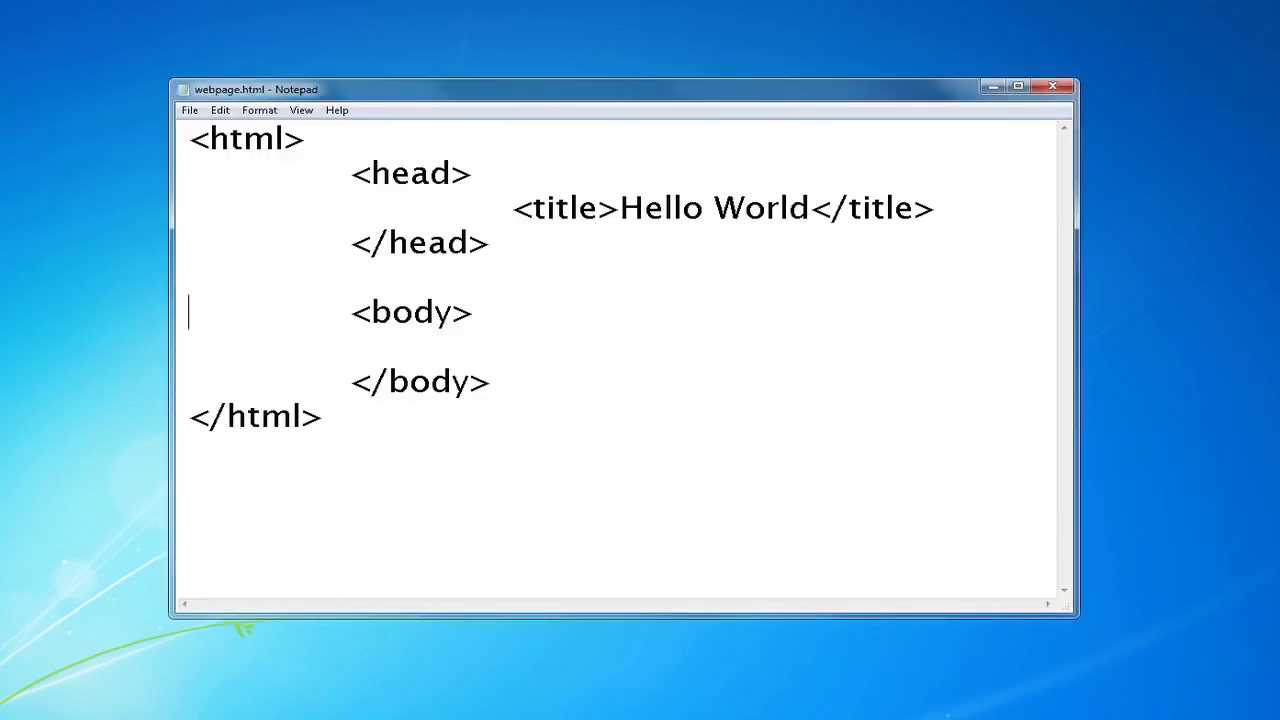
# Browse Documents > HTML in Windows Explorer and launch webpage.html in the browser
pyautogui.click(20, 710)
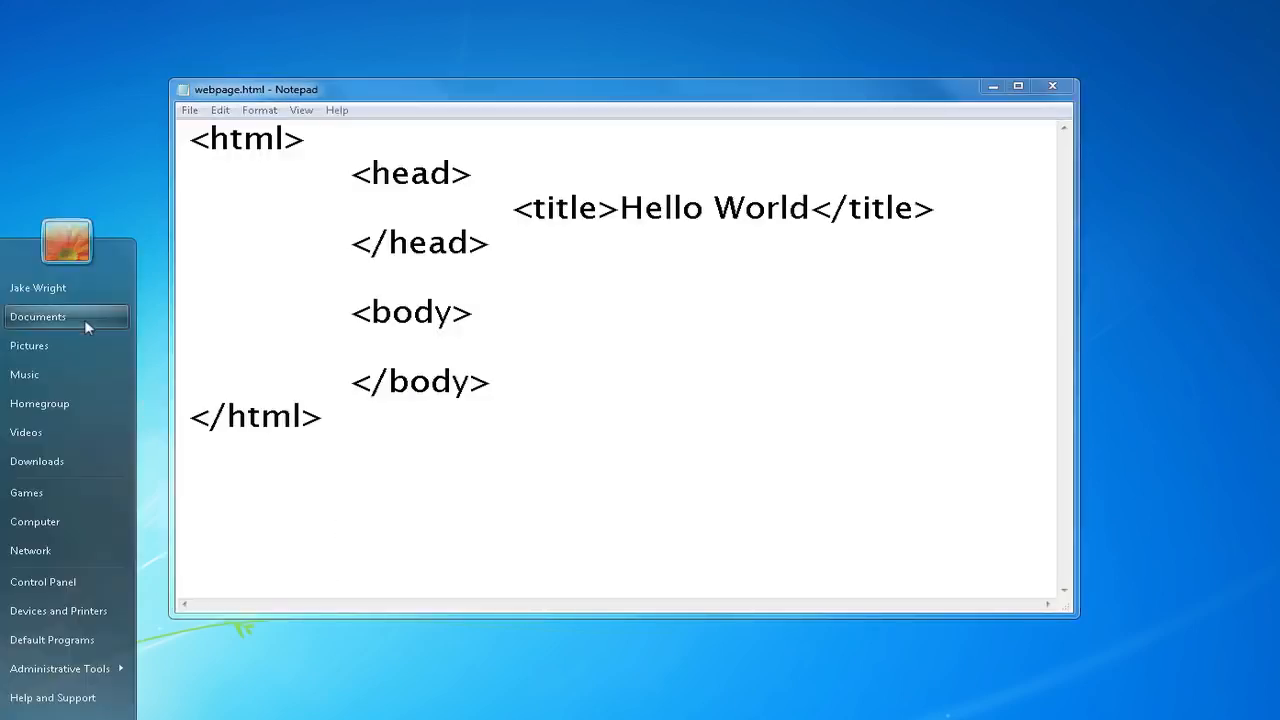
pyautogui.click(36, 316)
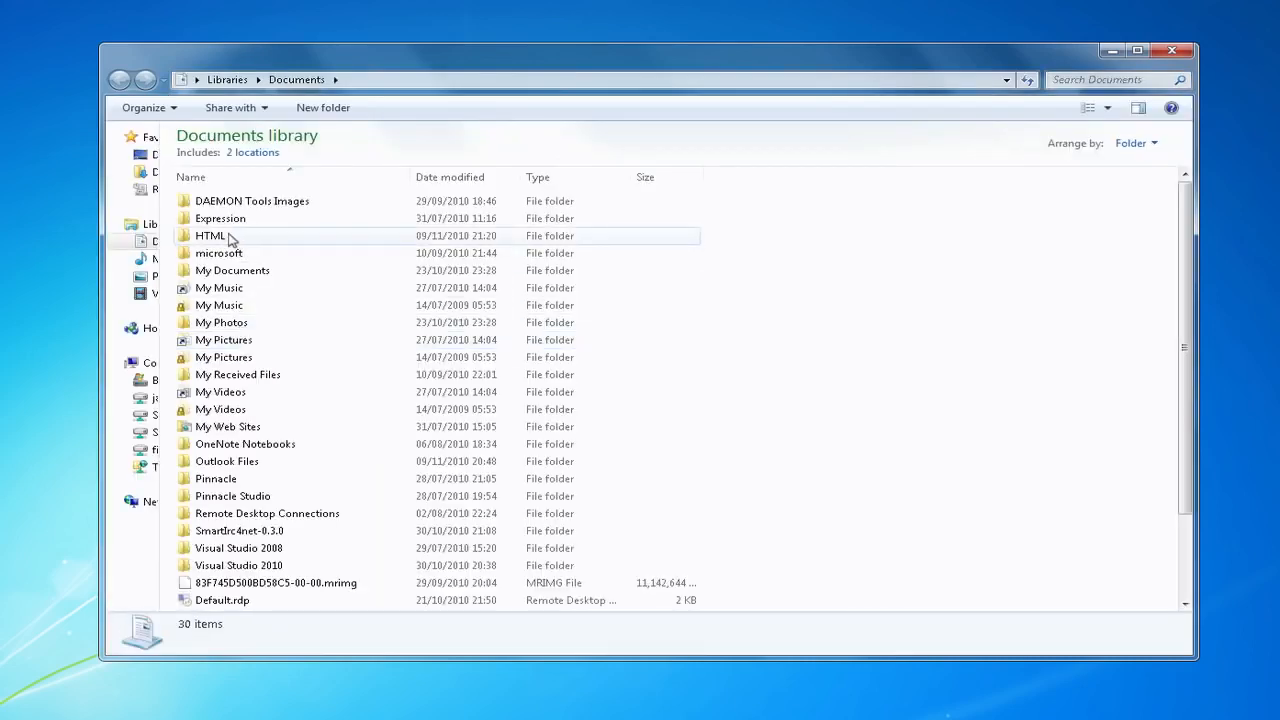
pyautogui.doubleClick(210, 236)
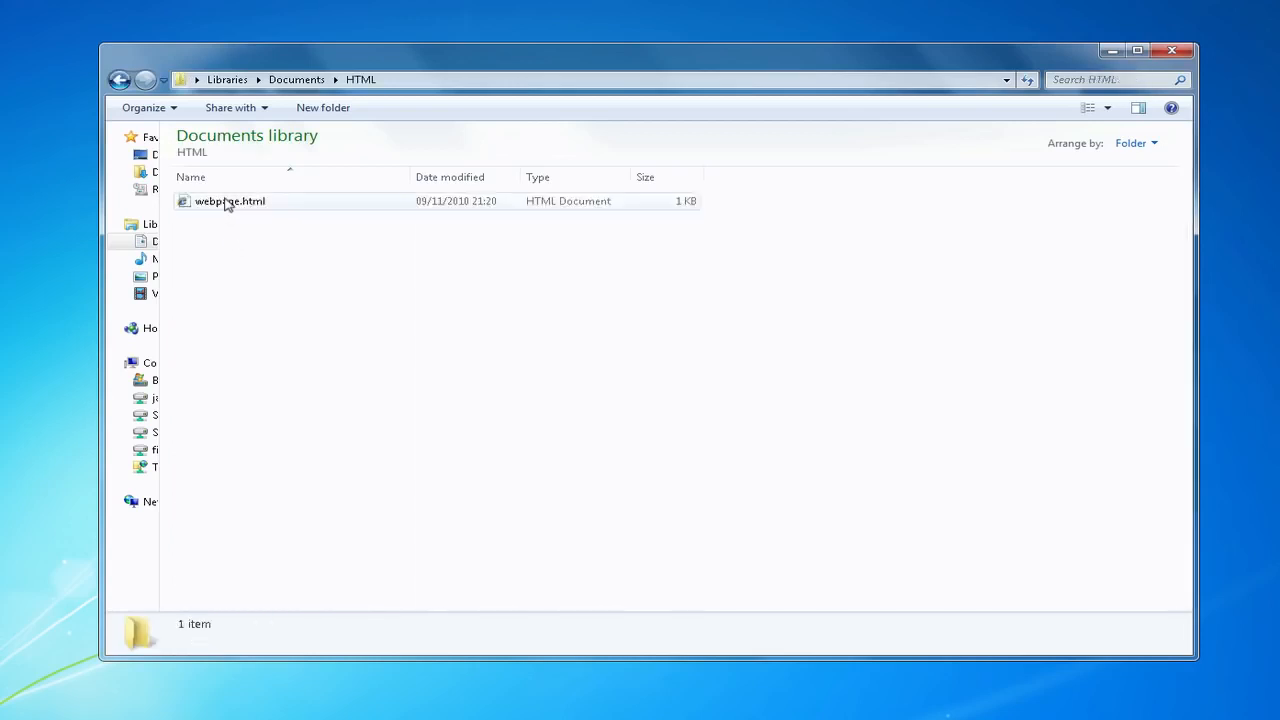
pyautogui.doubleClick(230, 200)
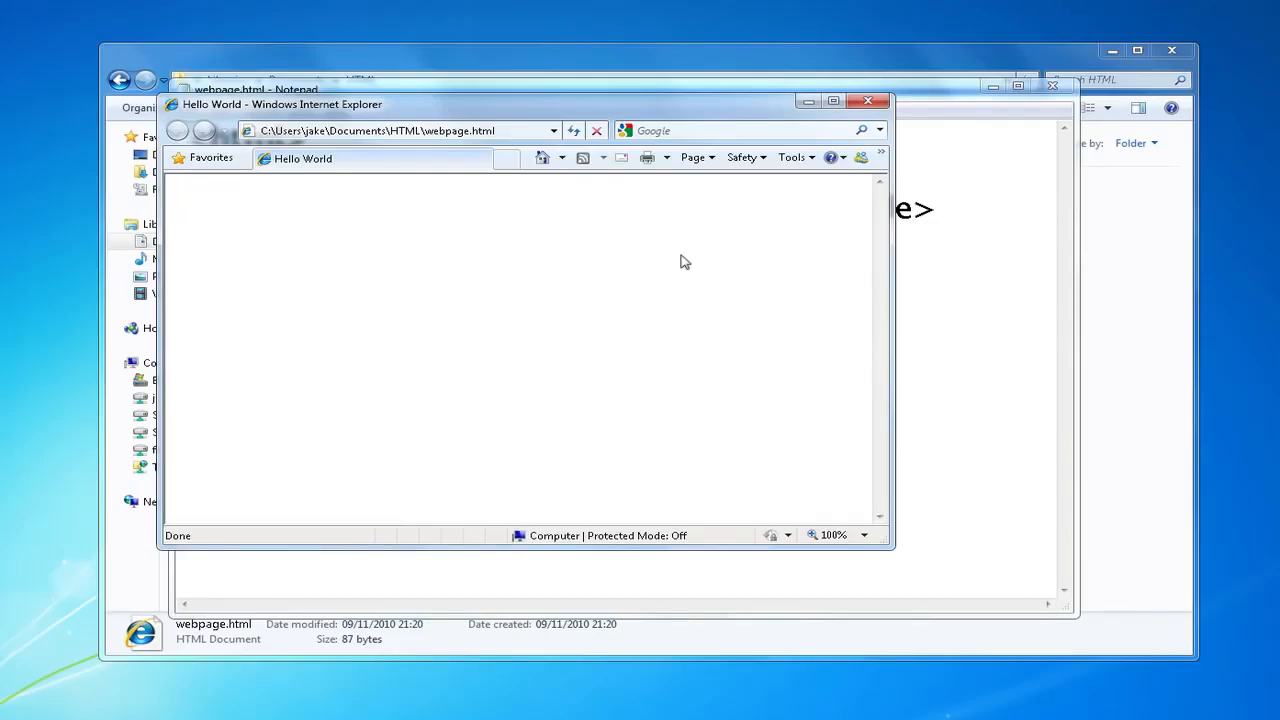
pyautogui.moveTo(180, 132)
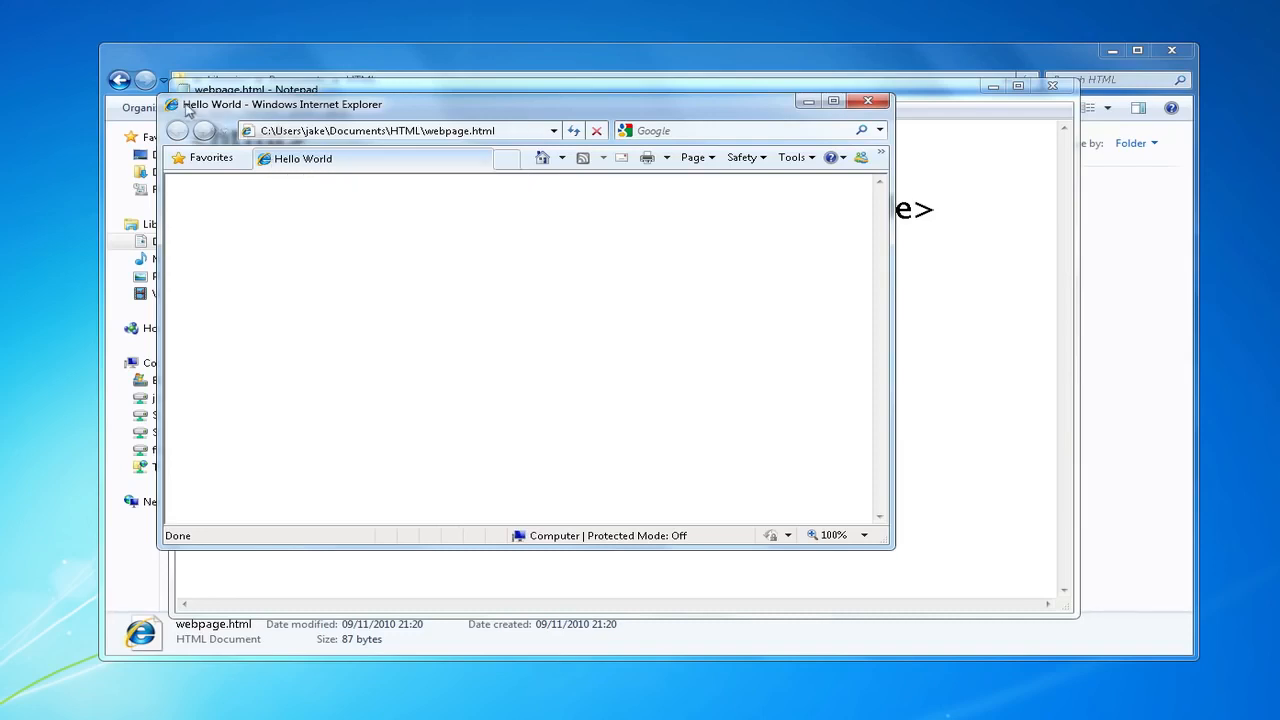
pyautogui.moveTo(1070, 292)
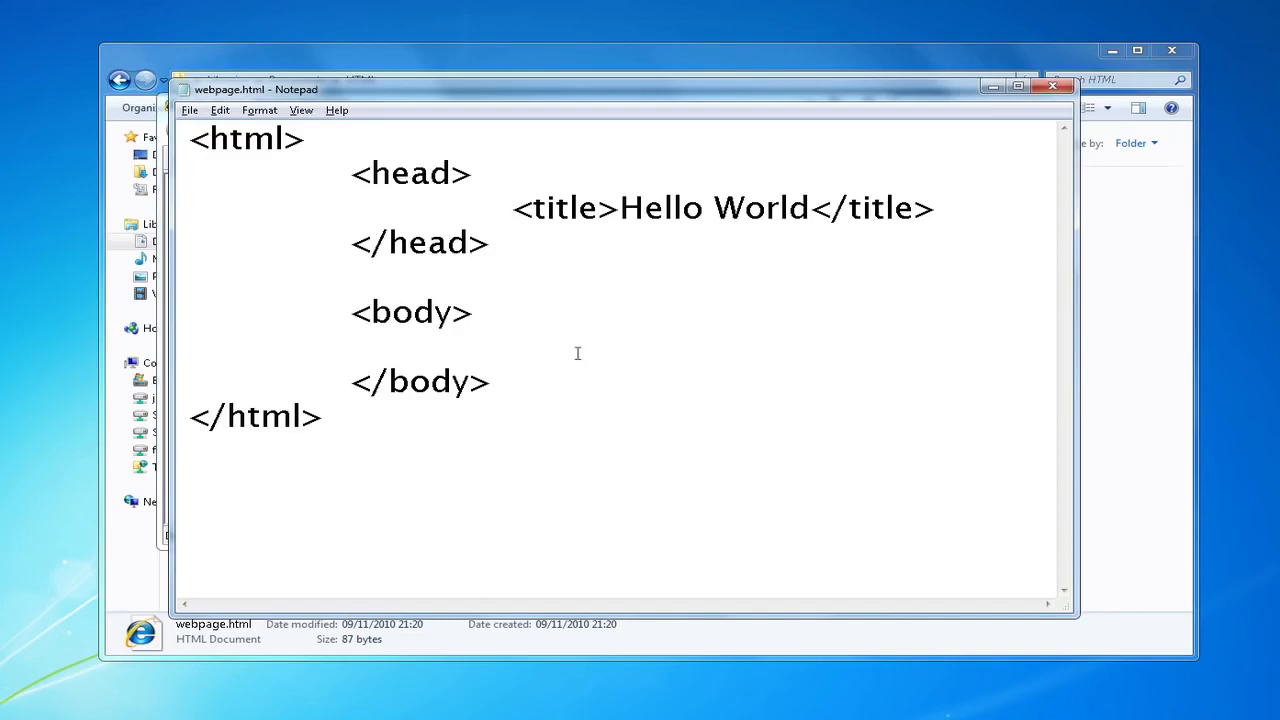
# Add an <h1> heading reading Hello World inside the body section
pyautogui.click(512, 348)
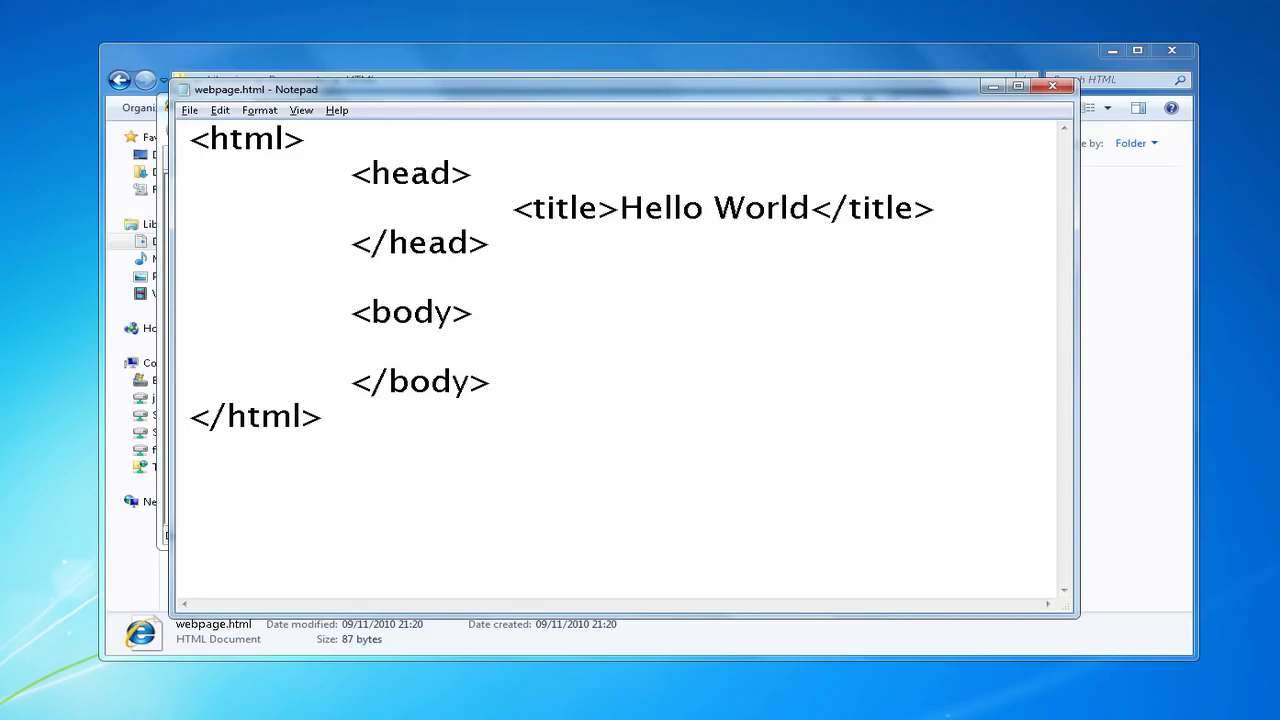
pyautogui.write('<h1>')
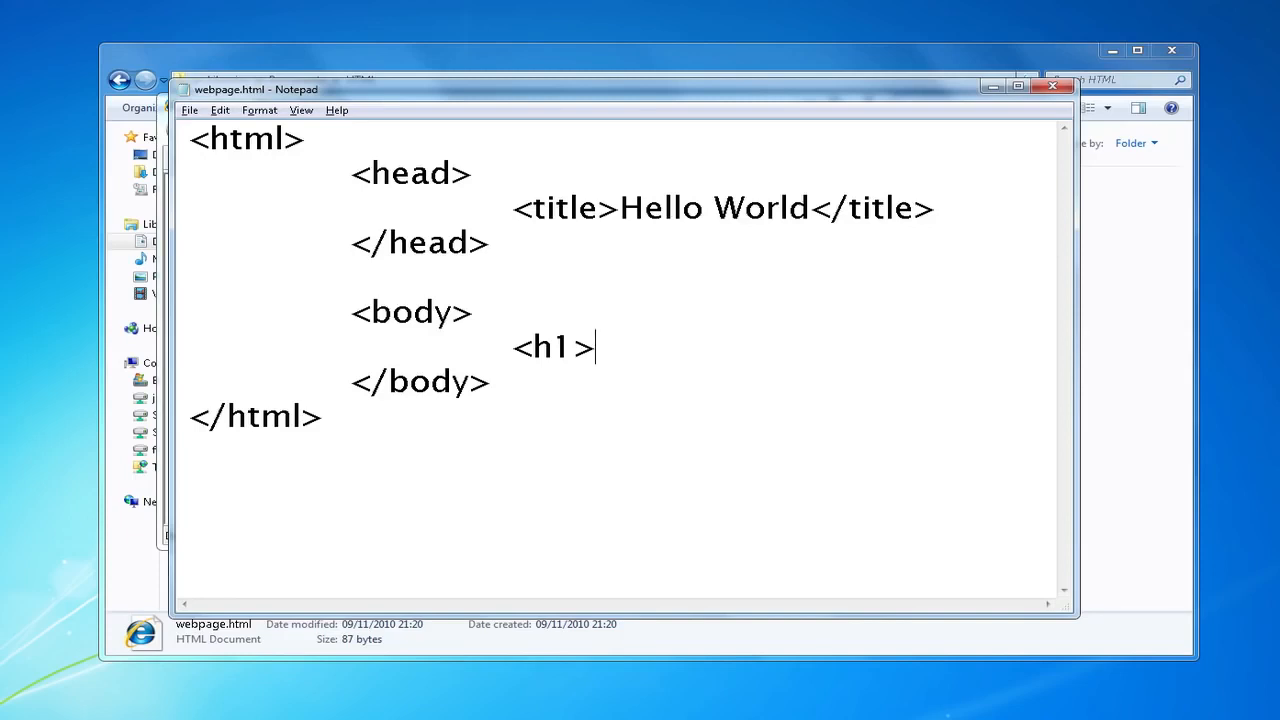
pyautogui.write('<h/1')
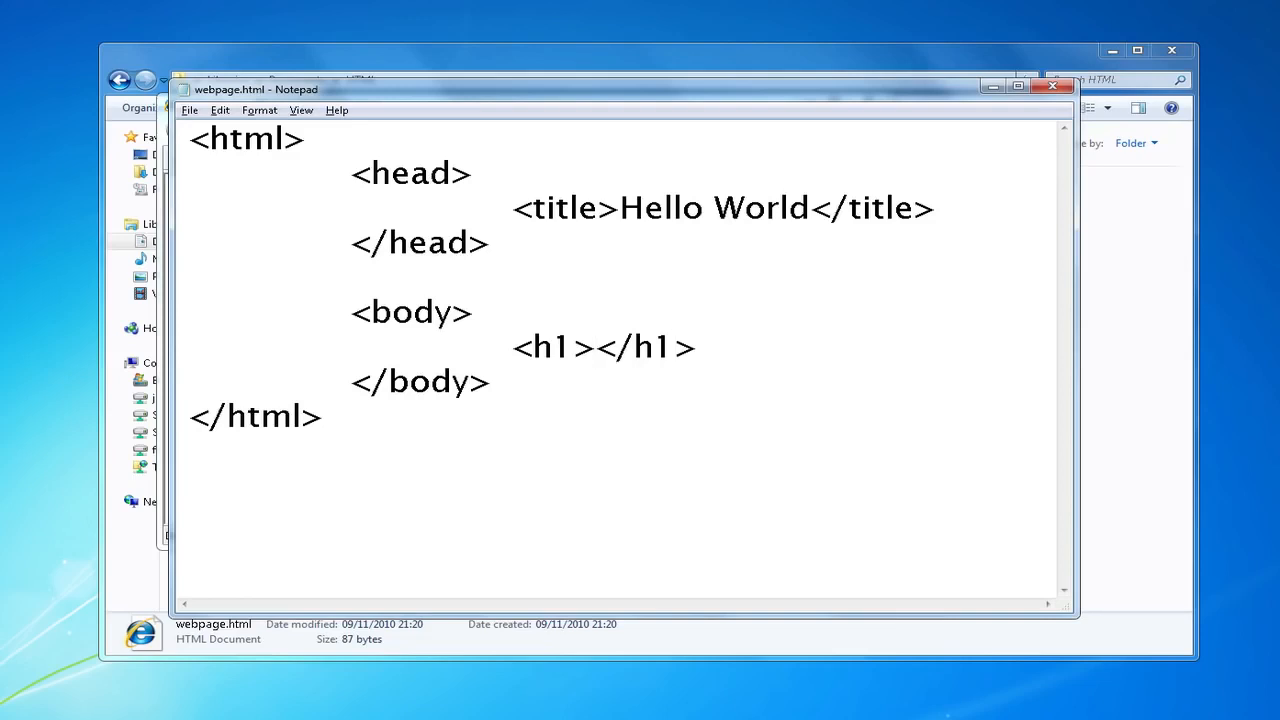
pyautogui.write('Hell')
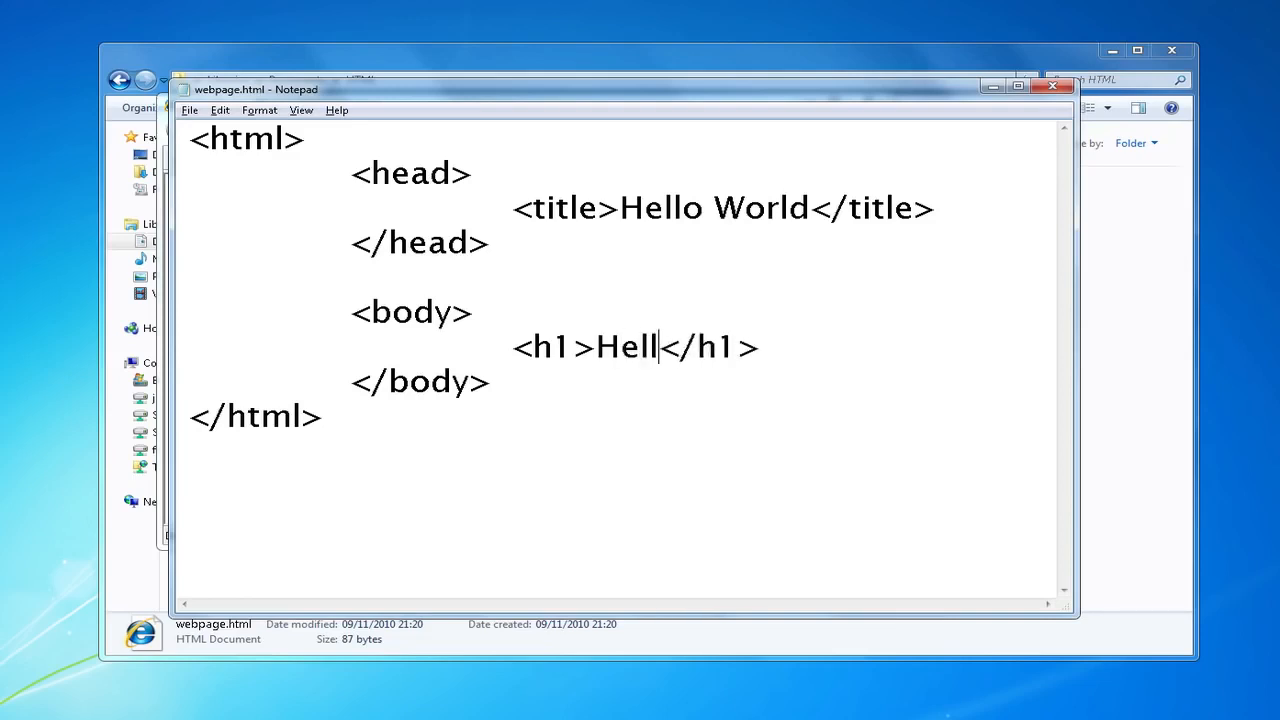
pyautogui.write('o World')
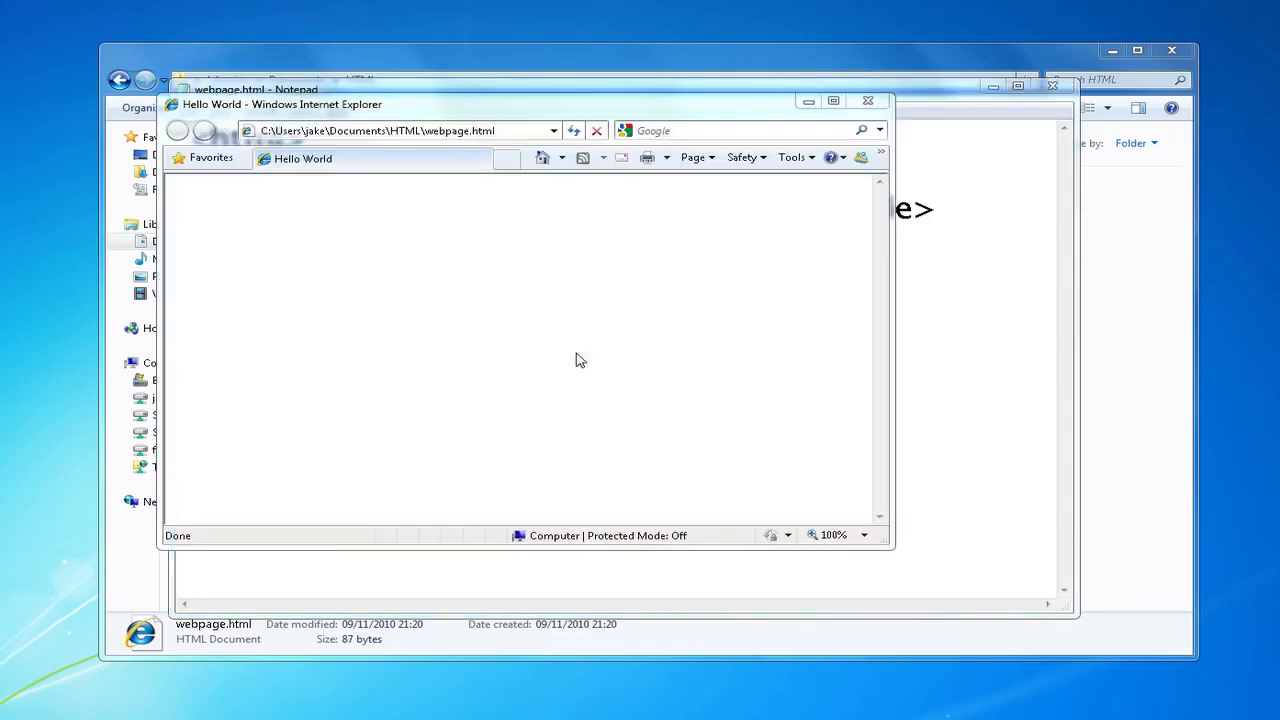
# Refresh Internet Explorer to show the Hello World heading, then return to Notepad
pyautogui.click(574, 130)
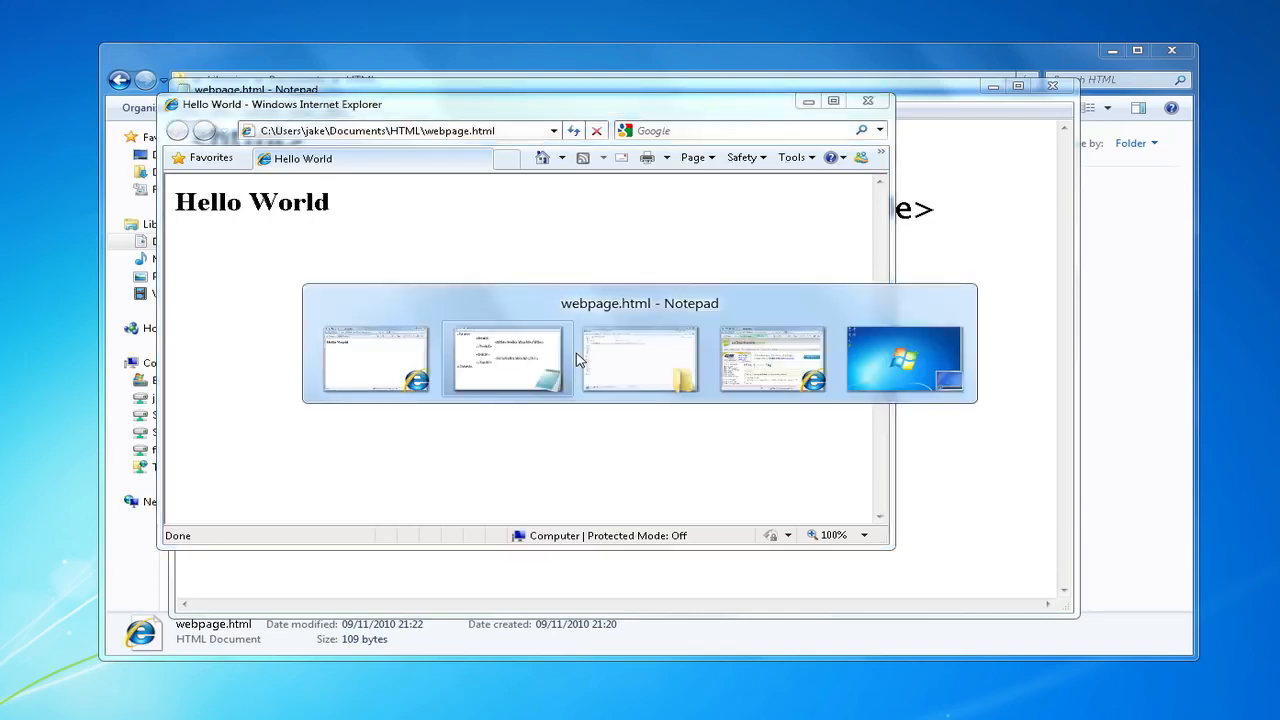
pyautogui.click(504, 358)
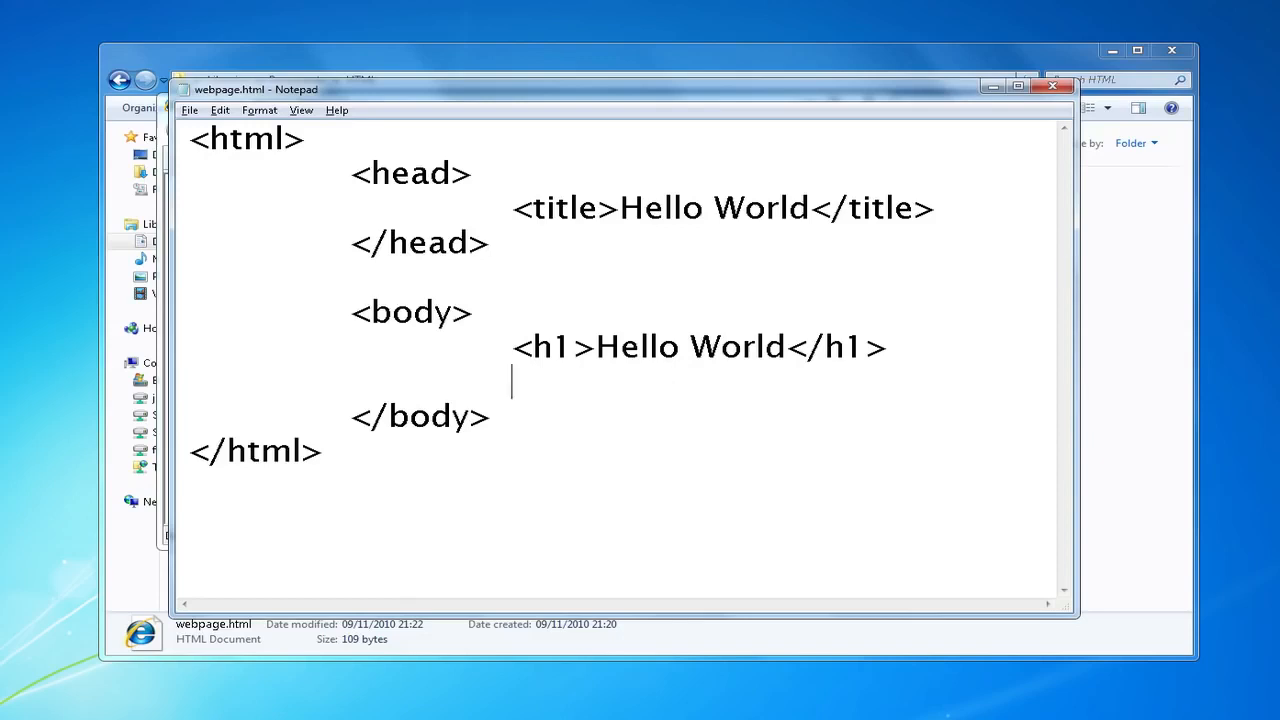
# Add a paragraph <p>This is my first webpage.</p> under the h1 heading
pyautogui.write('<p>')
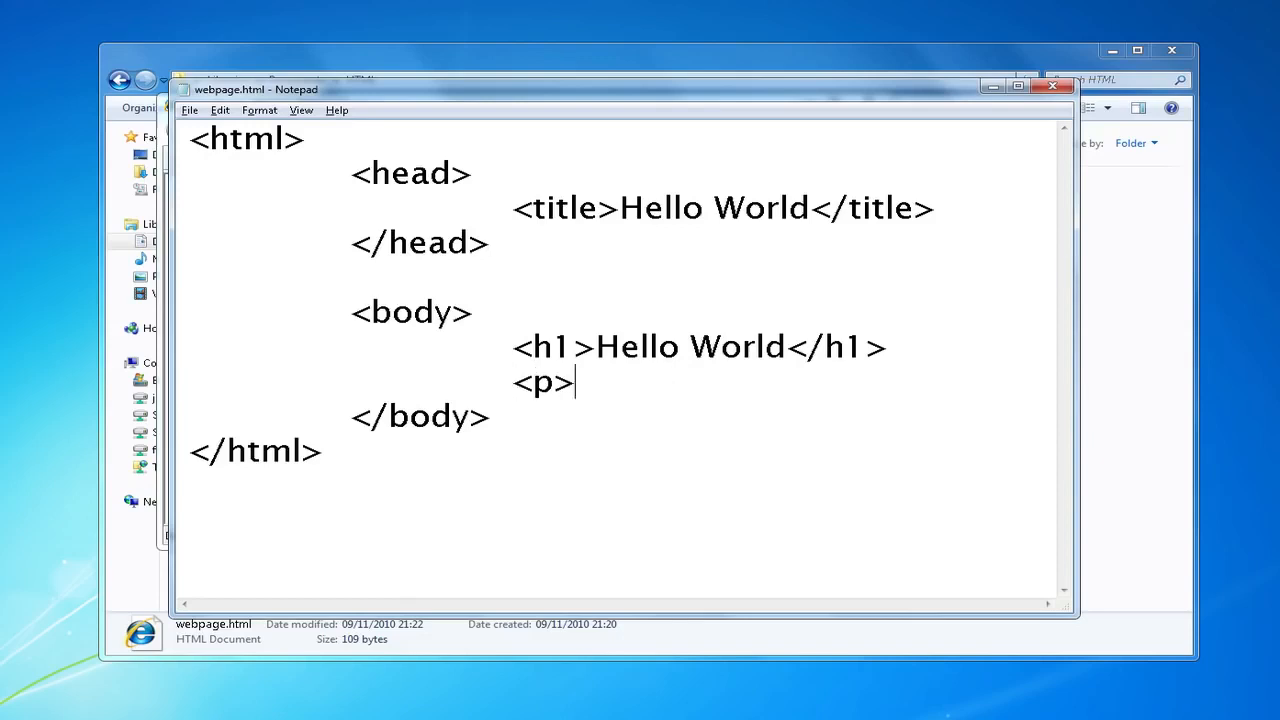
pyautogui.write('</p>')
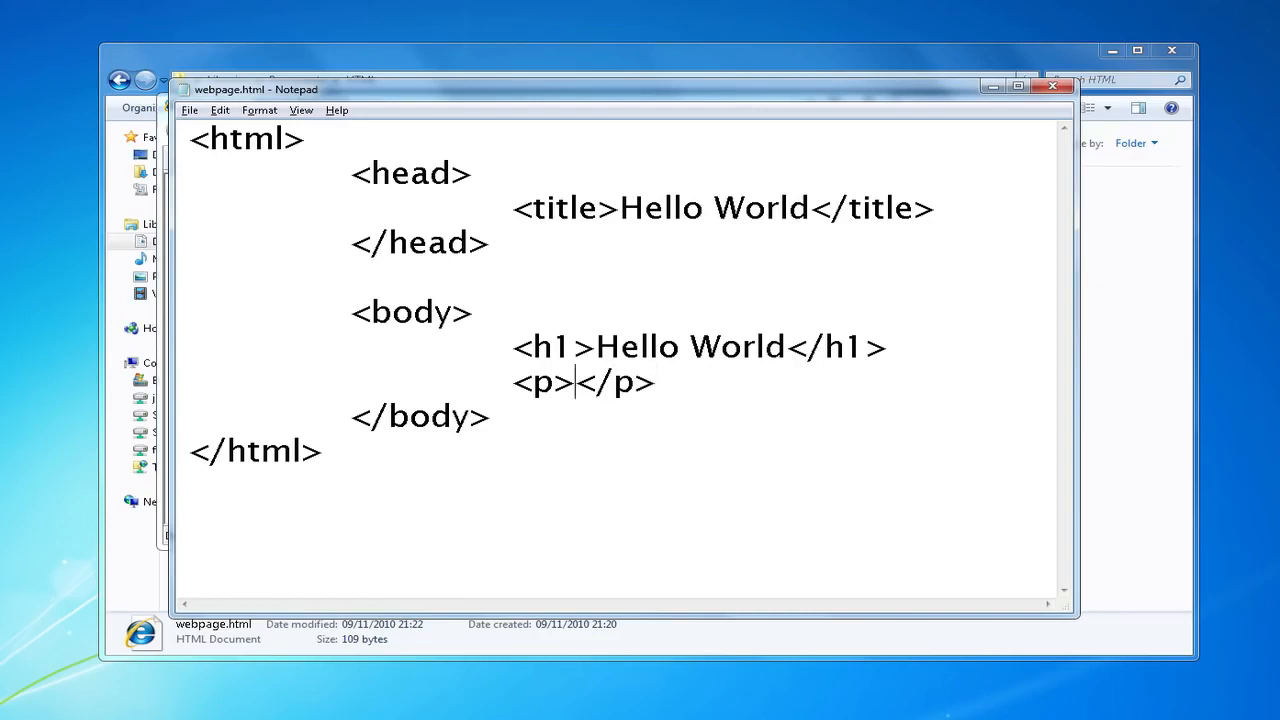
pyautogui.write('This is m')
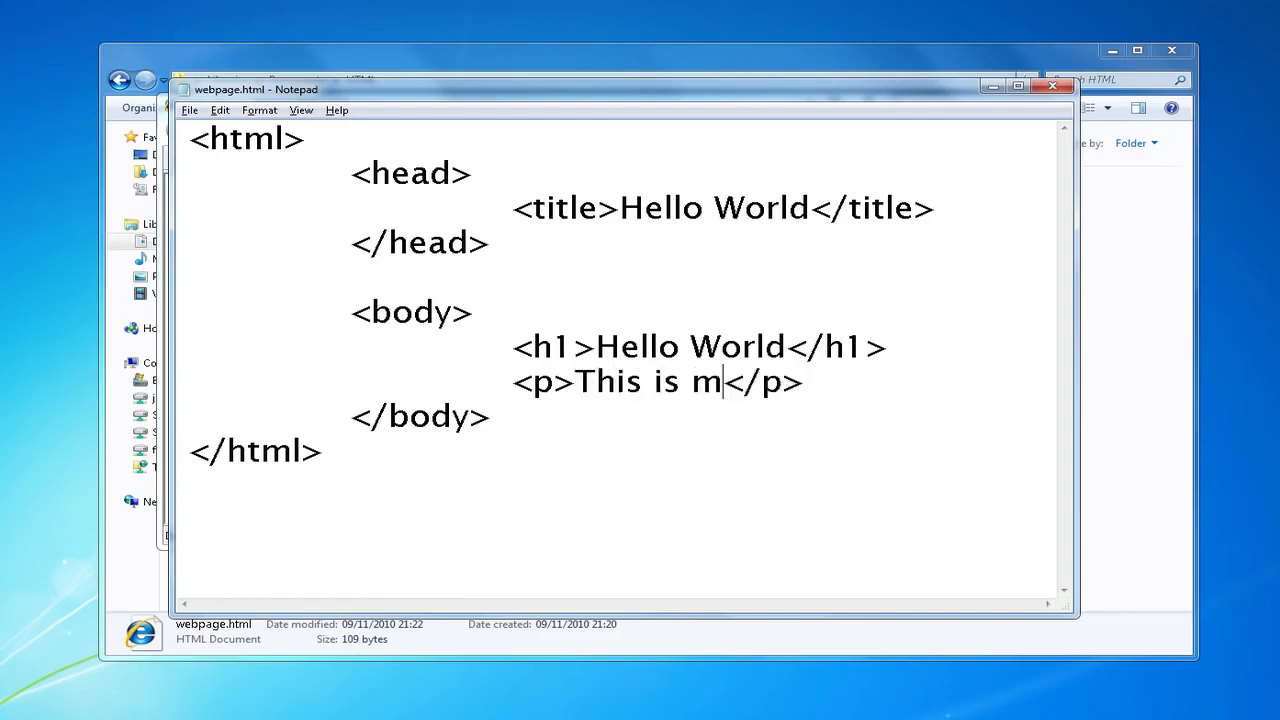
pyautogui.write('y first web')
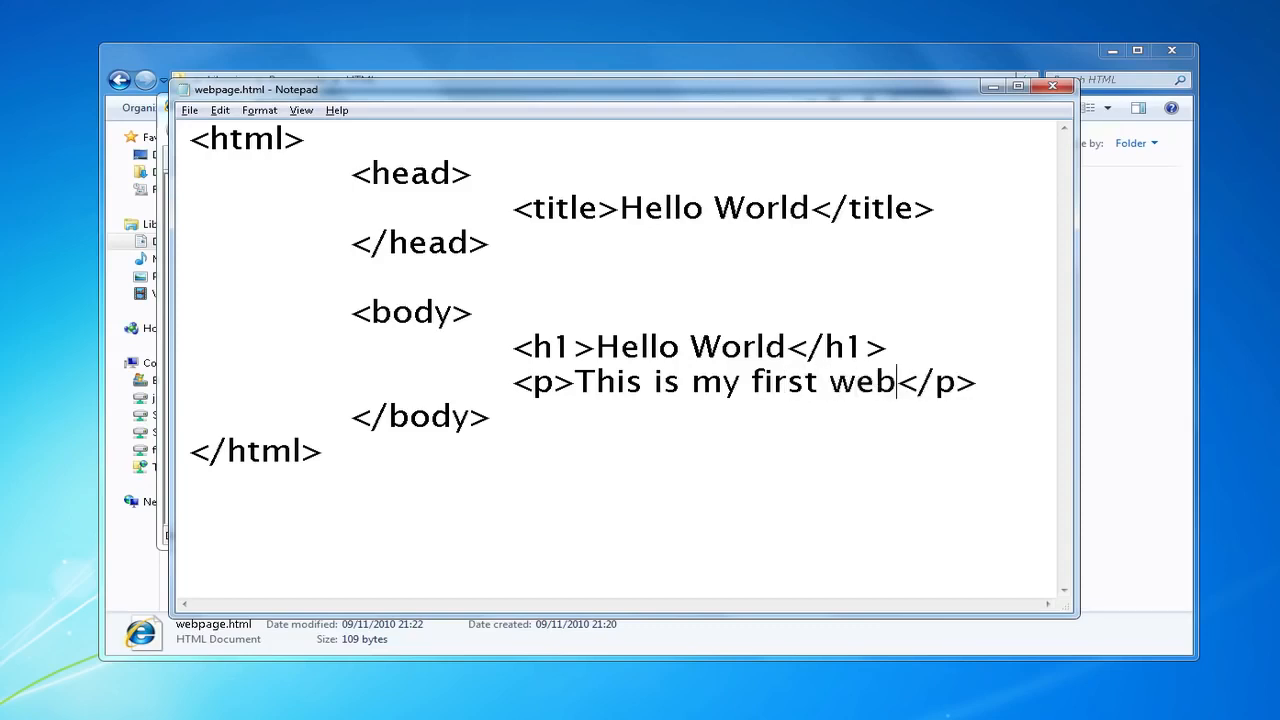
pyautogui.write('page.')
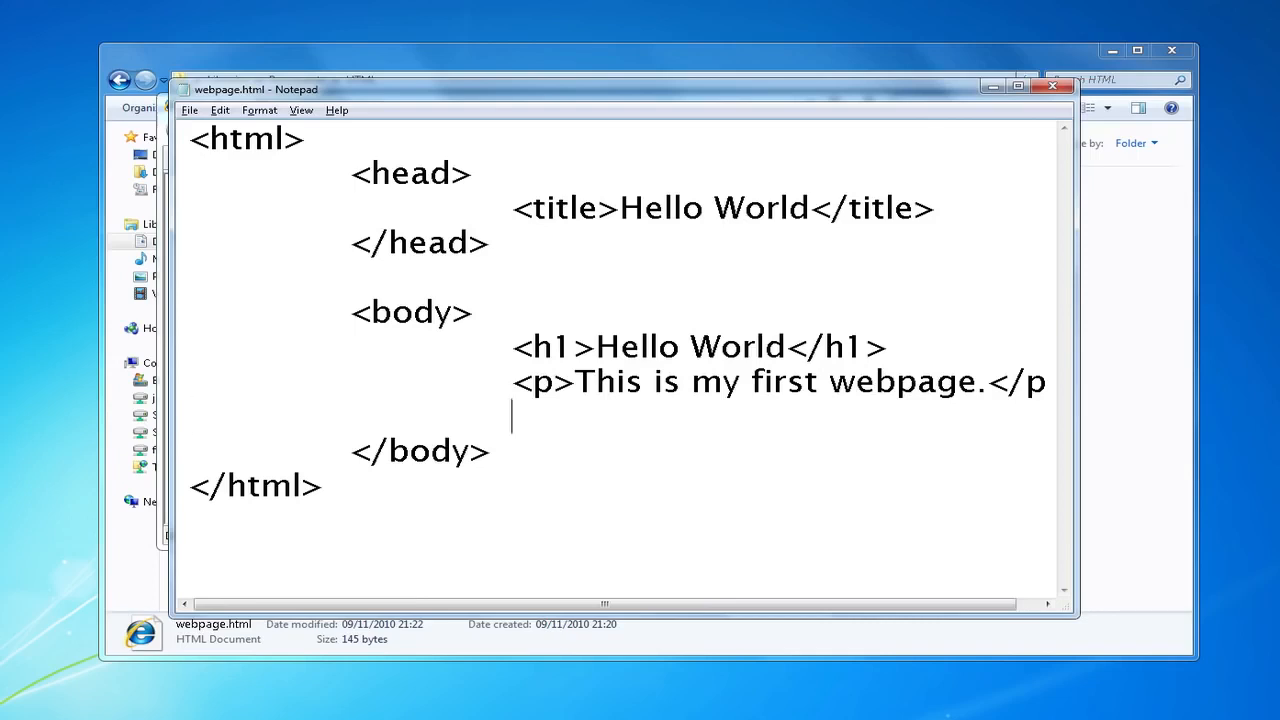
# Add a second paragraph <p>Another paragraph.</p> below the first
pyautogui.write('<p>')
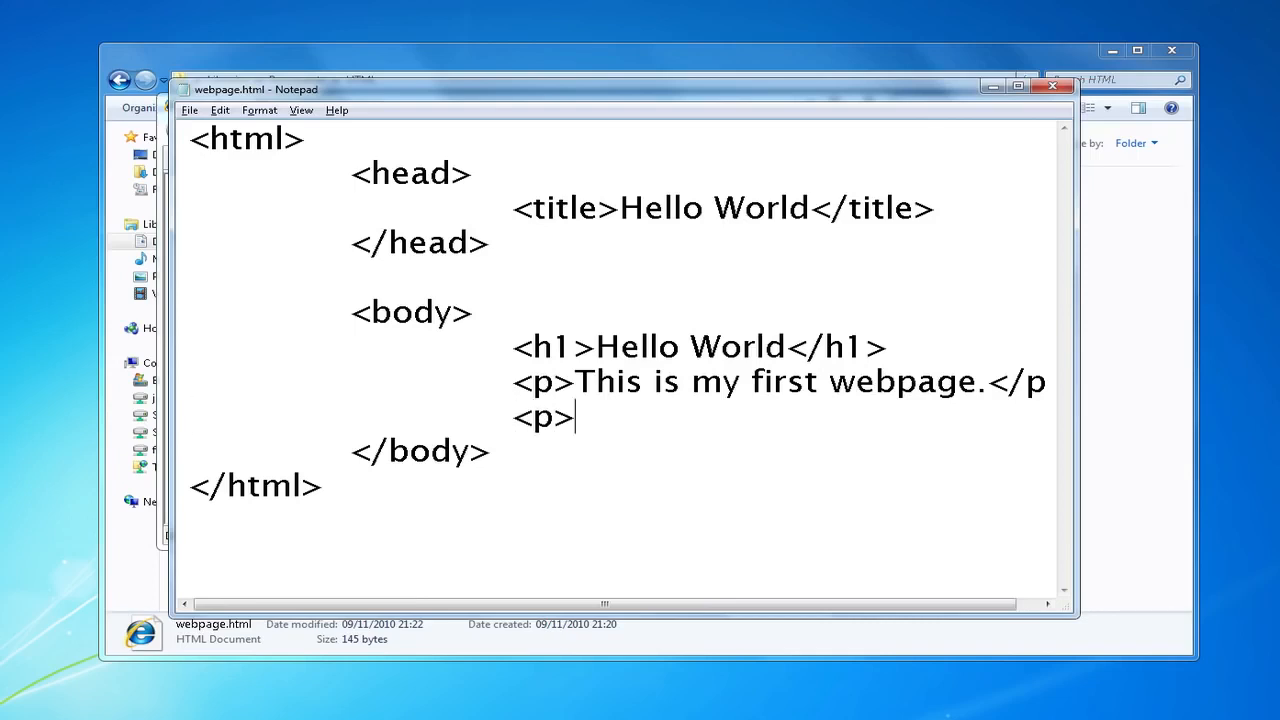
pyautogui.write('</p>')
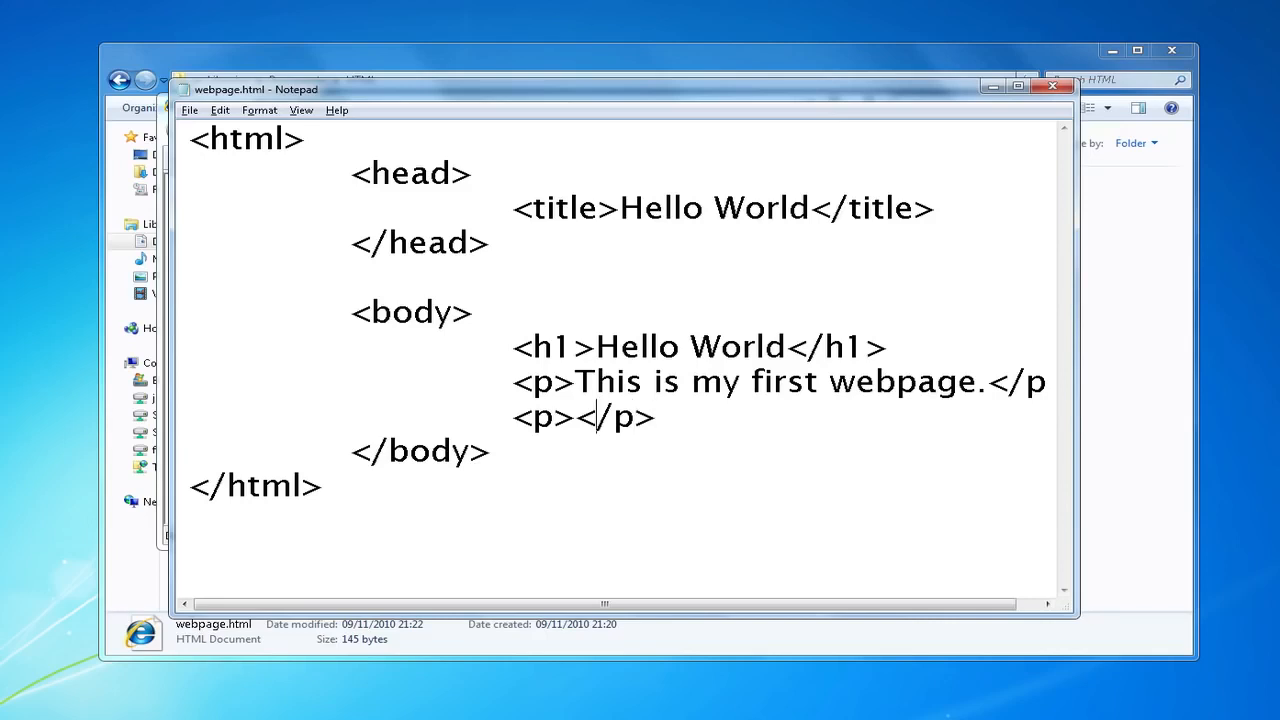
pyautogui.write('Another pa')
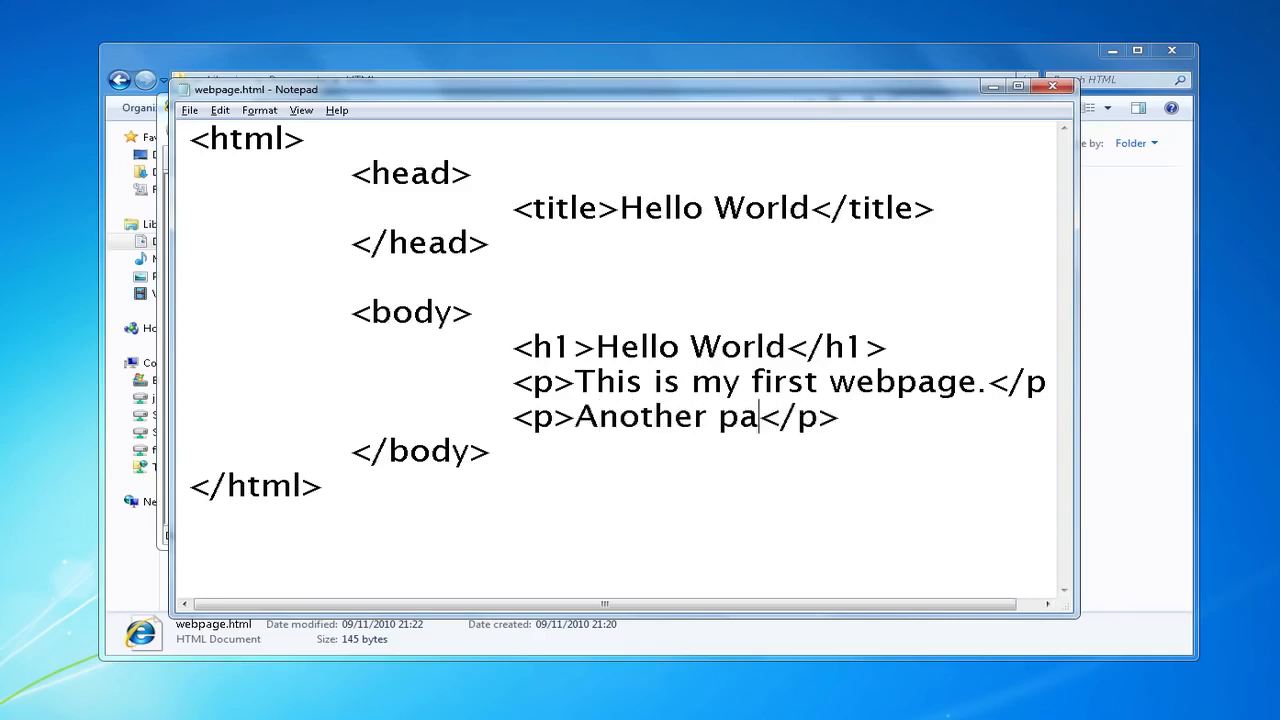
pyautogui.write('ragraph')
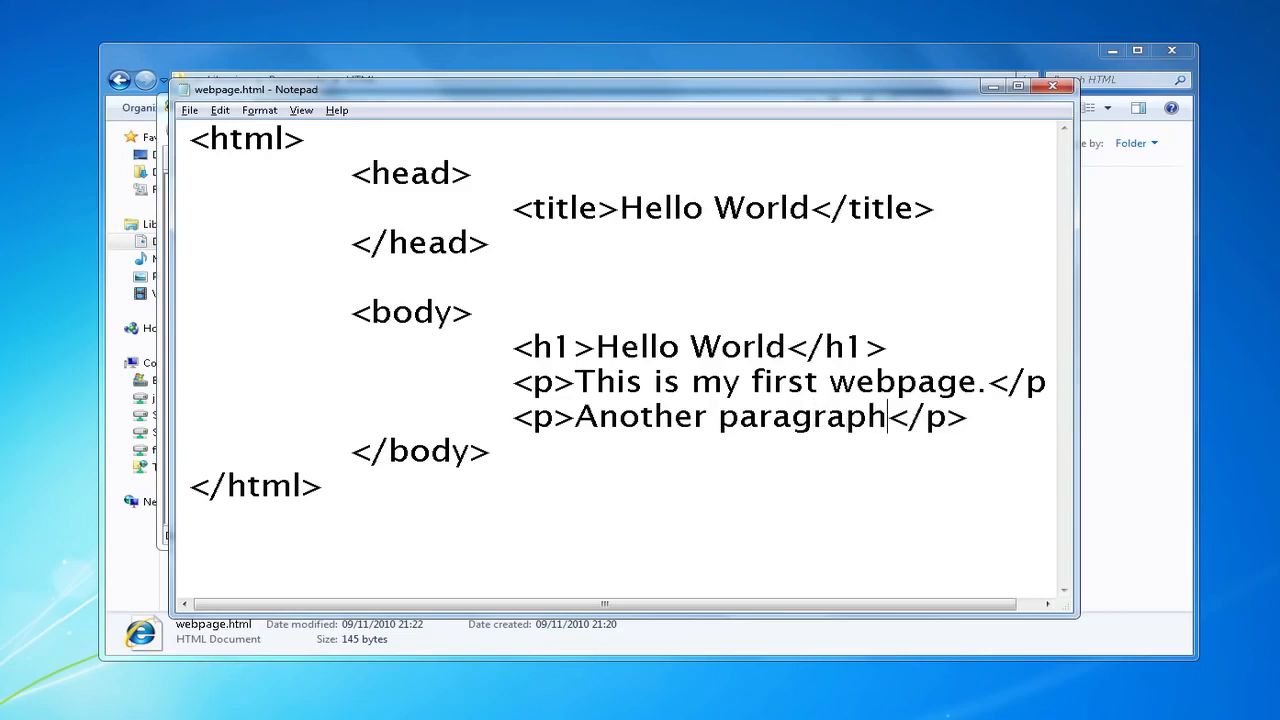
pyautogui.write('.')
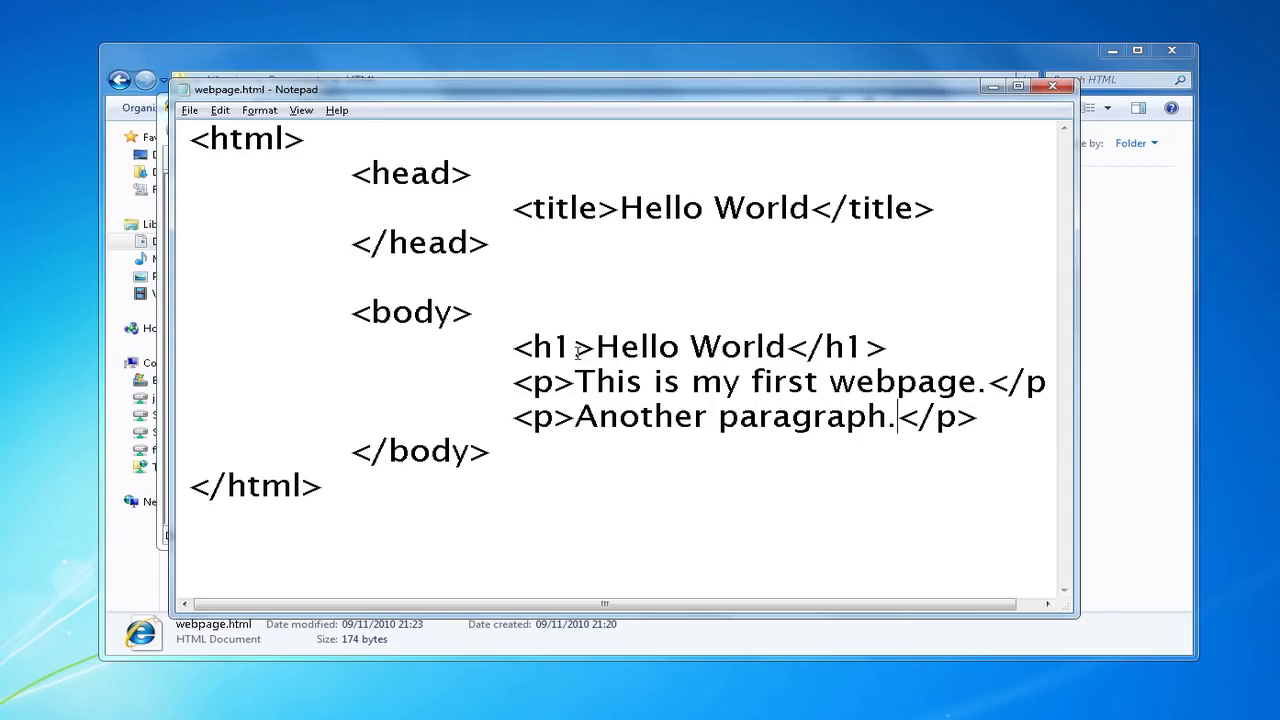
pyautogui.moveTo(1124, 222)
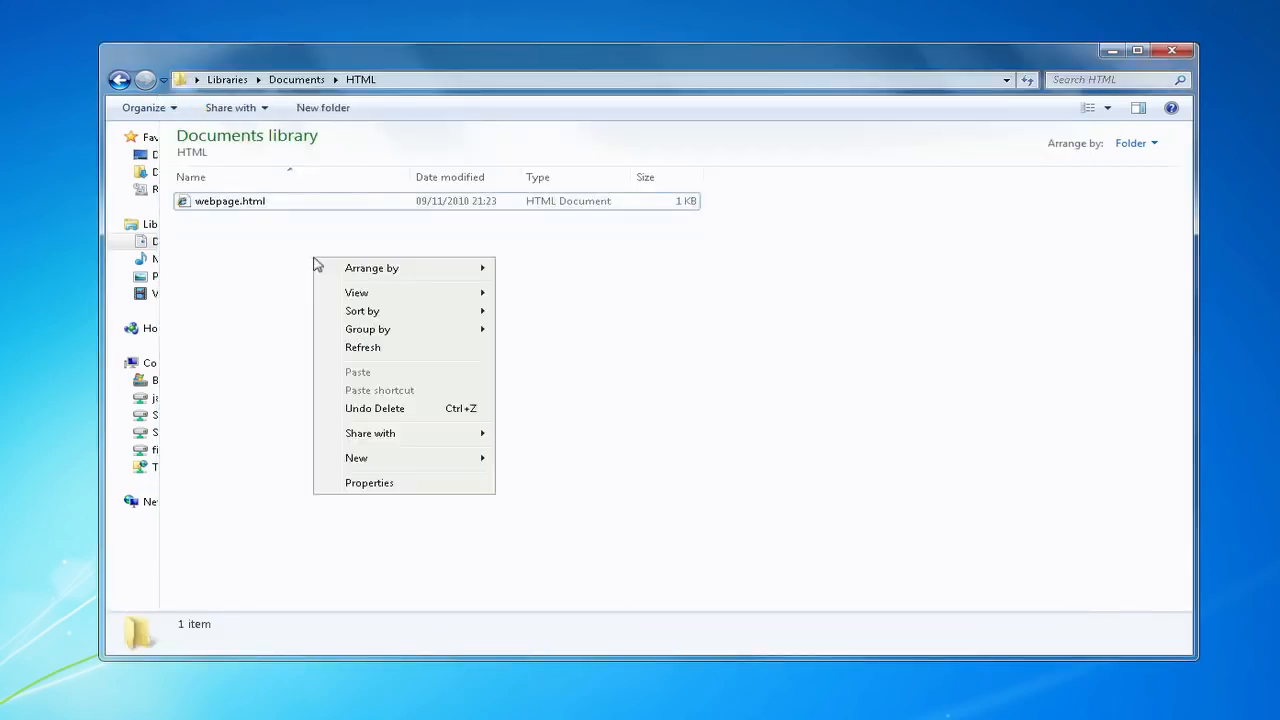
pyautogui.moveTo(286, 390)
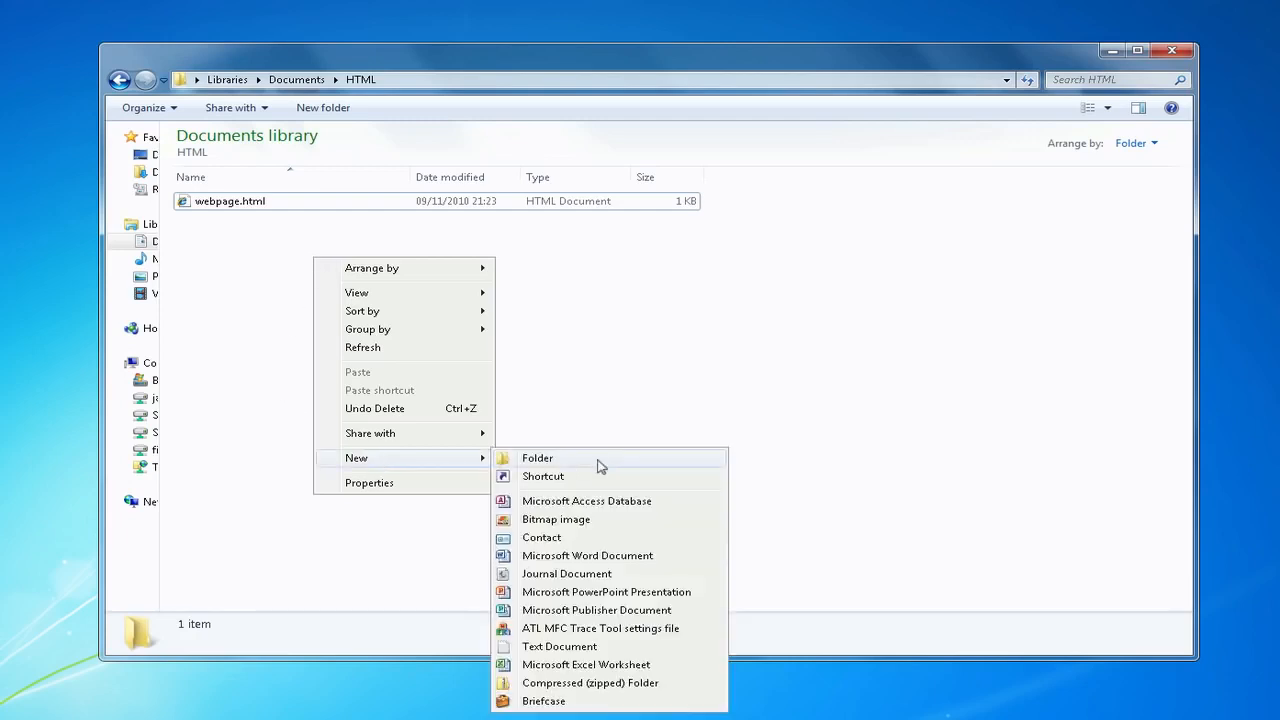
pyautogui.moveTo(628, 520)
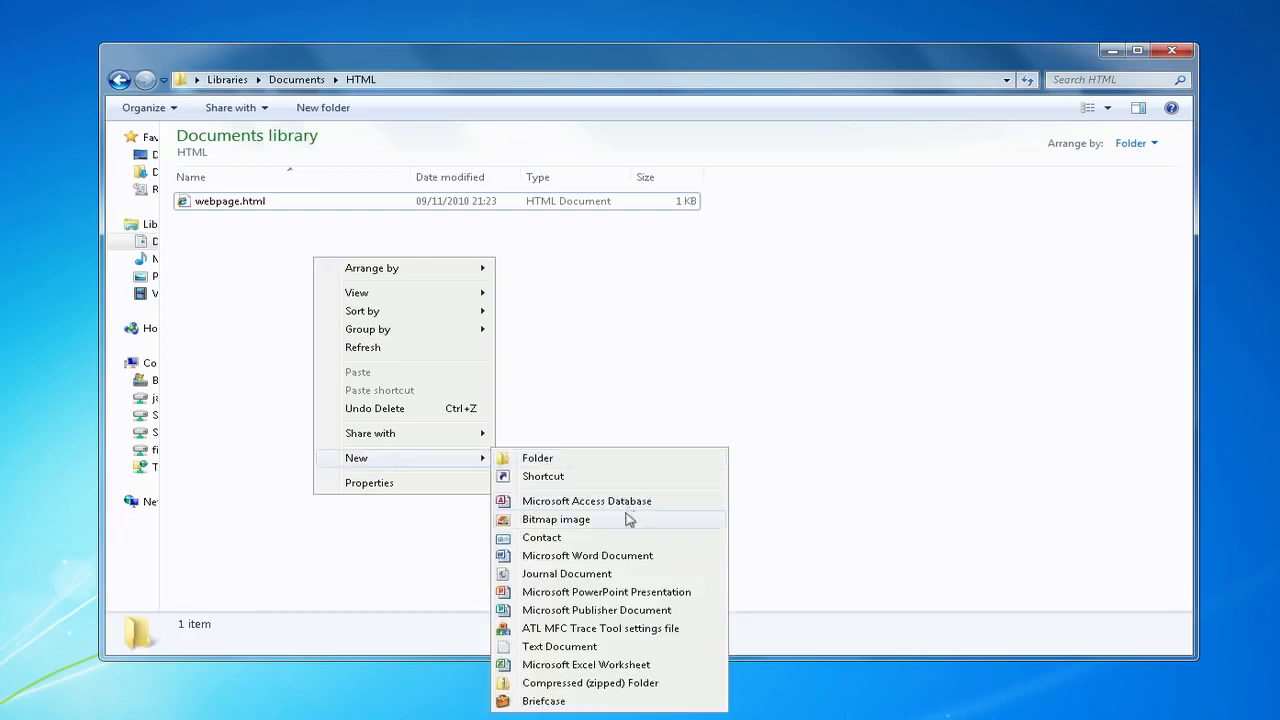
# Create a new bitmap named image.bmp in the HTML folder and bring up its actions to edit it
pyautogui.click(556, 520)
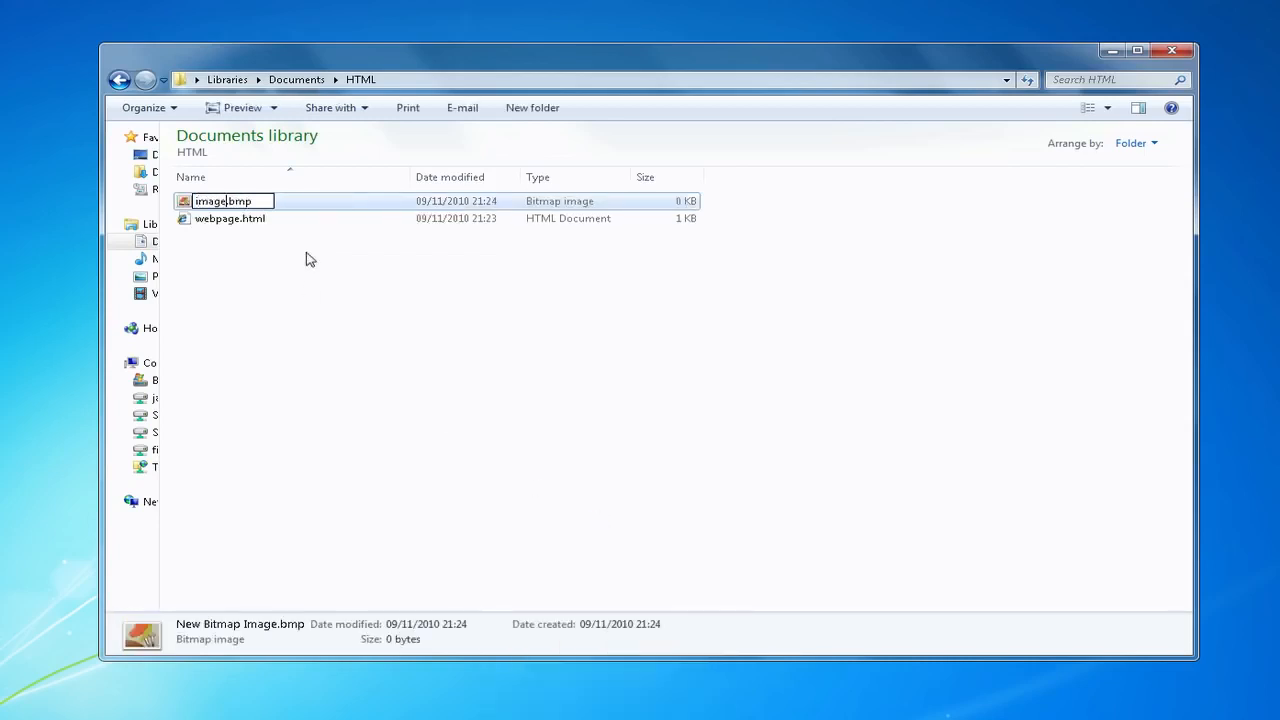
pyautogui.press('Return')
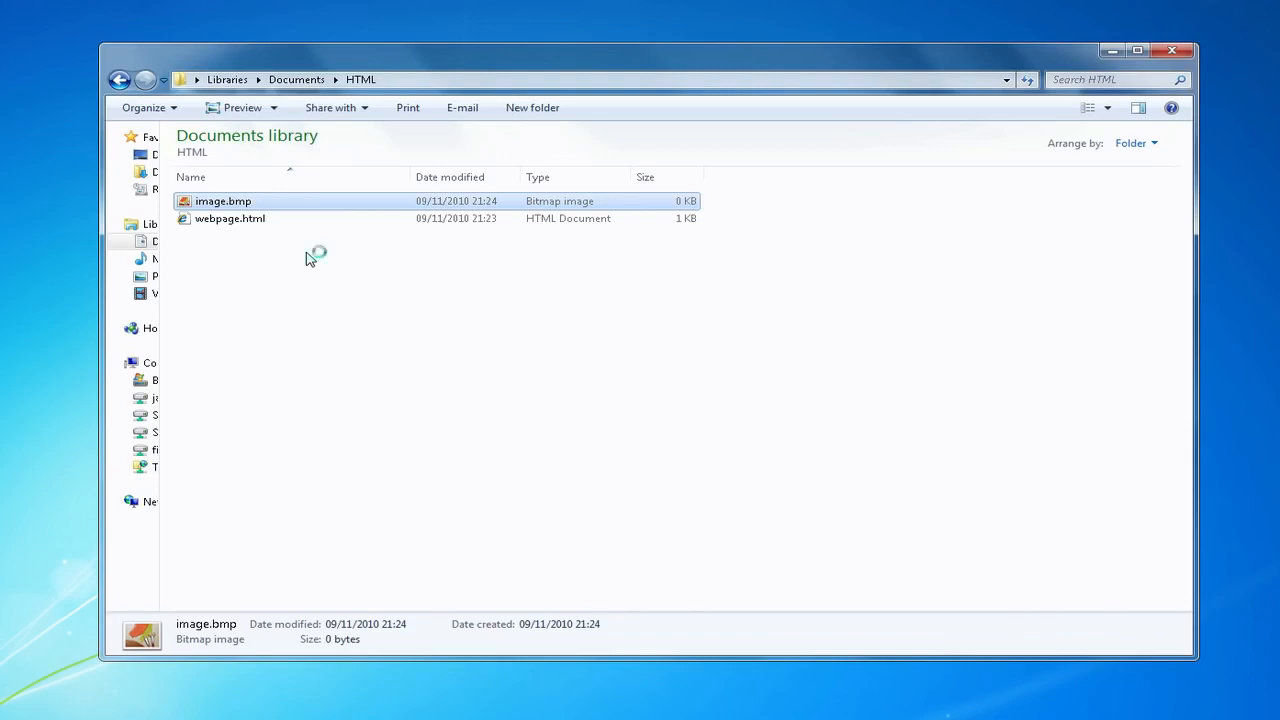
pyautogui.rightClick(224, 200)
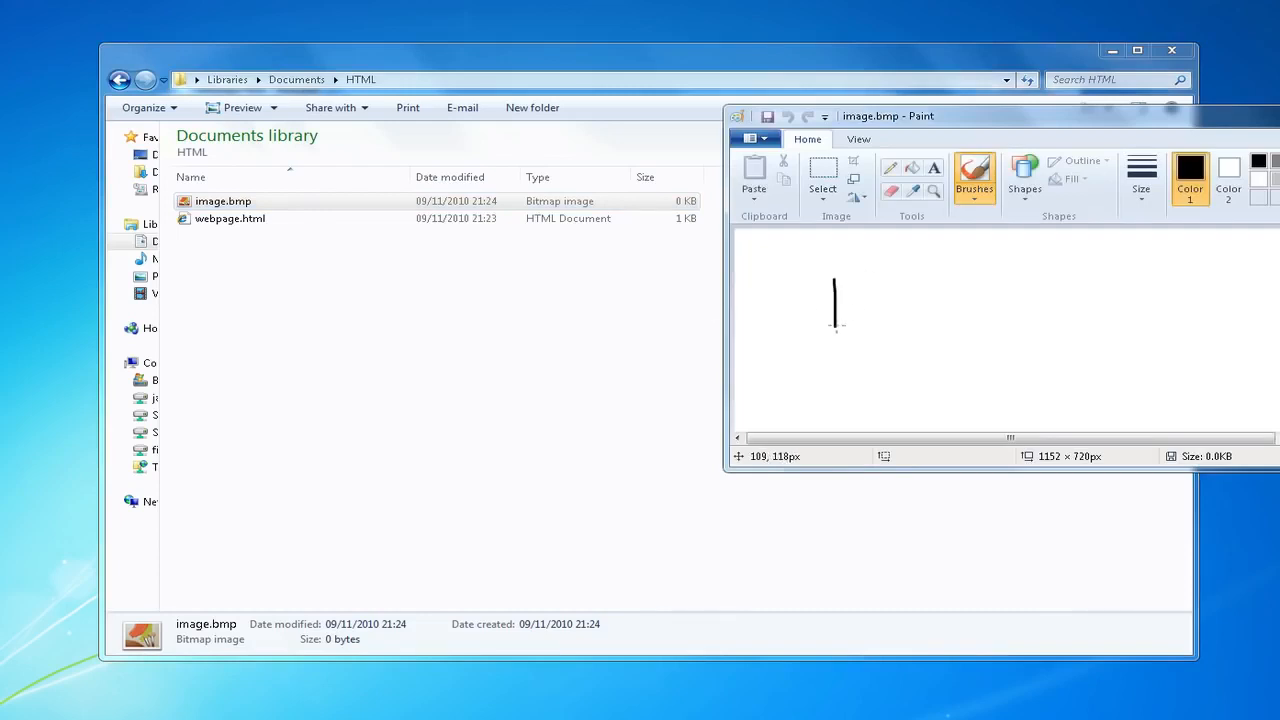
# Draw a short black stroke on image.bmp and bring the webpage.html source back up
pyautogui.moveTo(836, 300); pyautogui.dragTo(1160, 310)
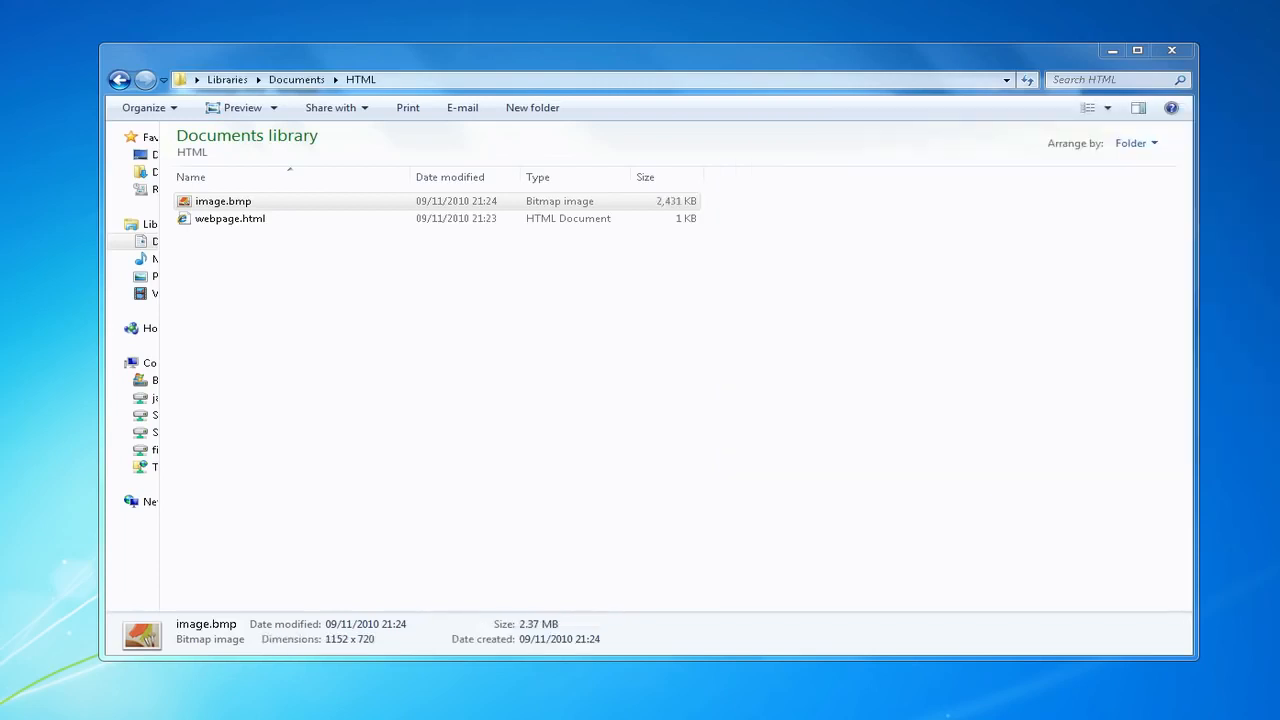
pyautogui.doubleClick(230, 218)
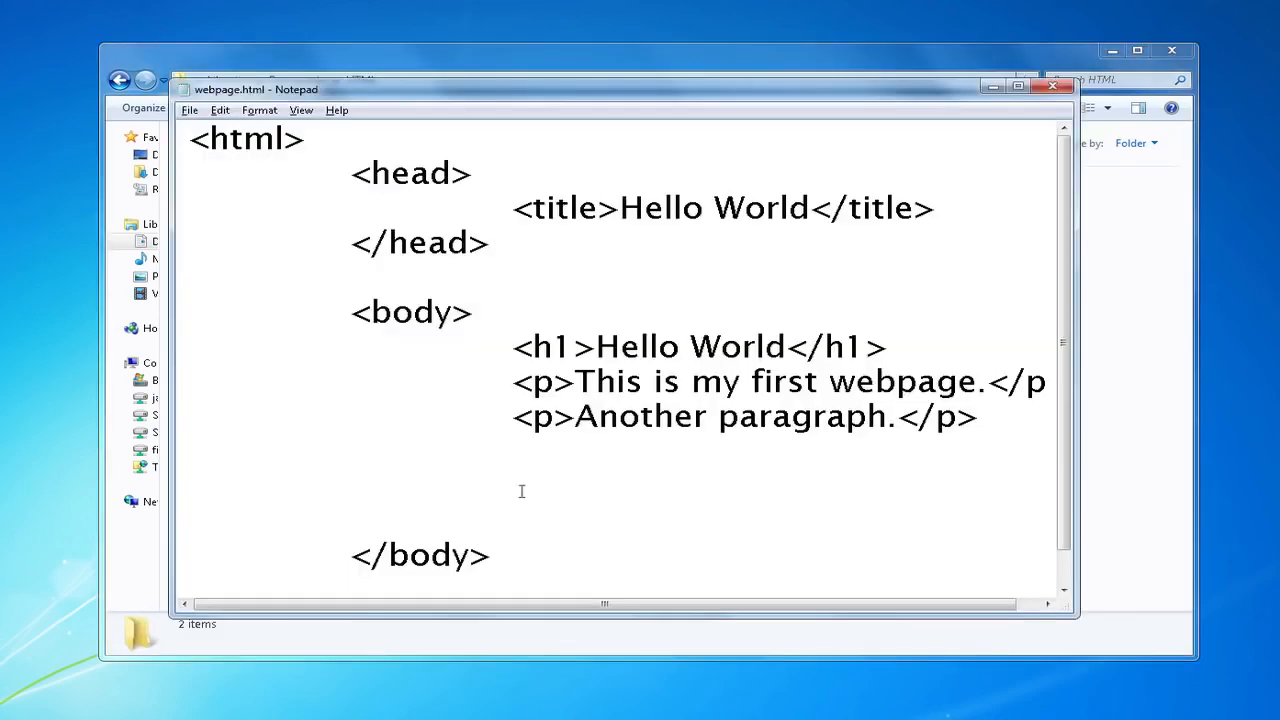
# Start an <img src="" tag on the blank line below the two paragraphs
pyautogui.click(188, 488)
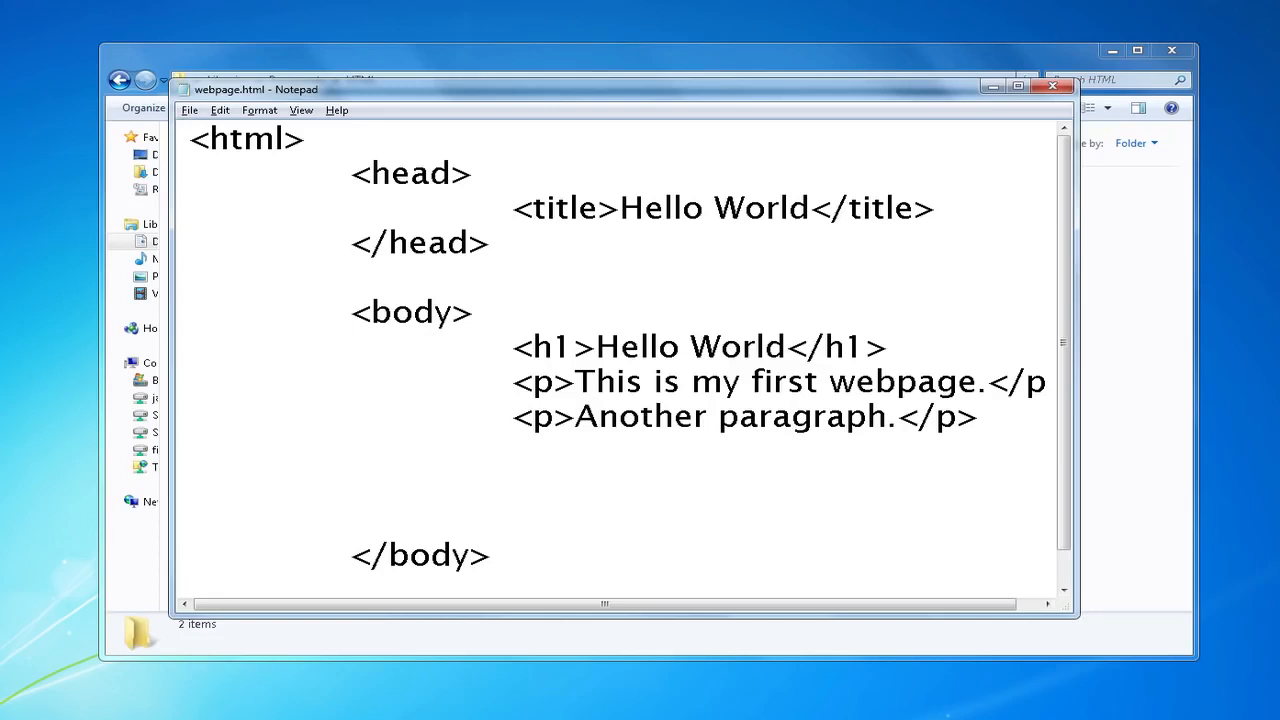
pyautogui.write('<img')
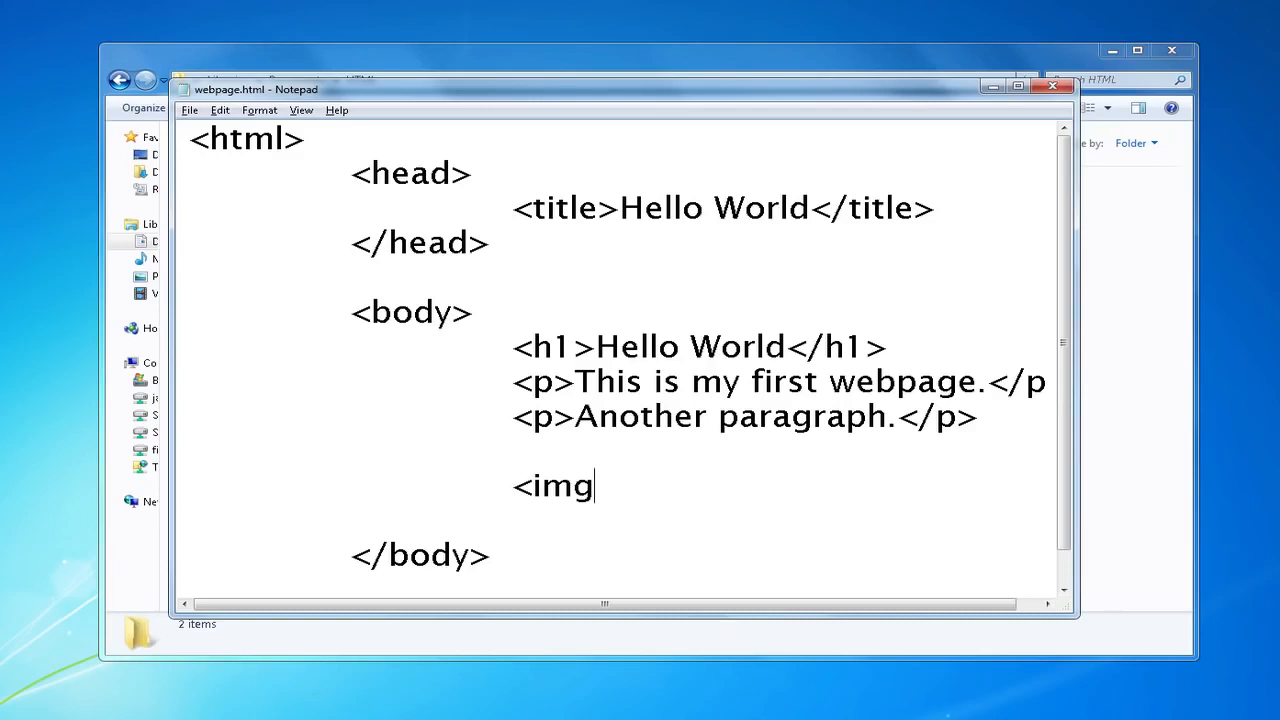
pyautogui.write('>')
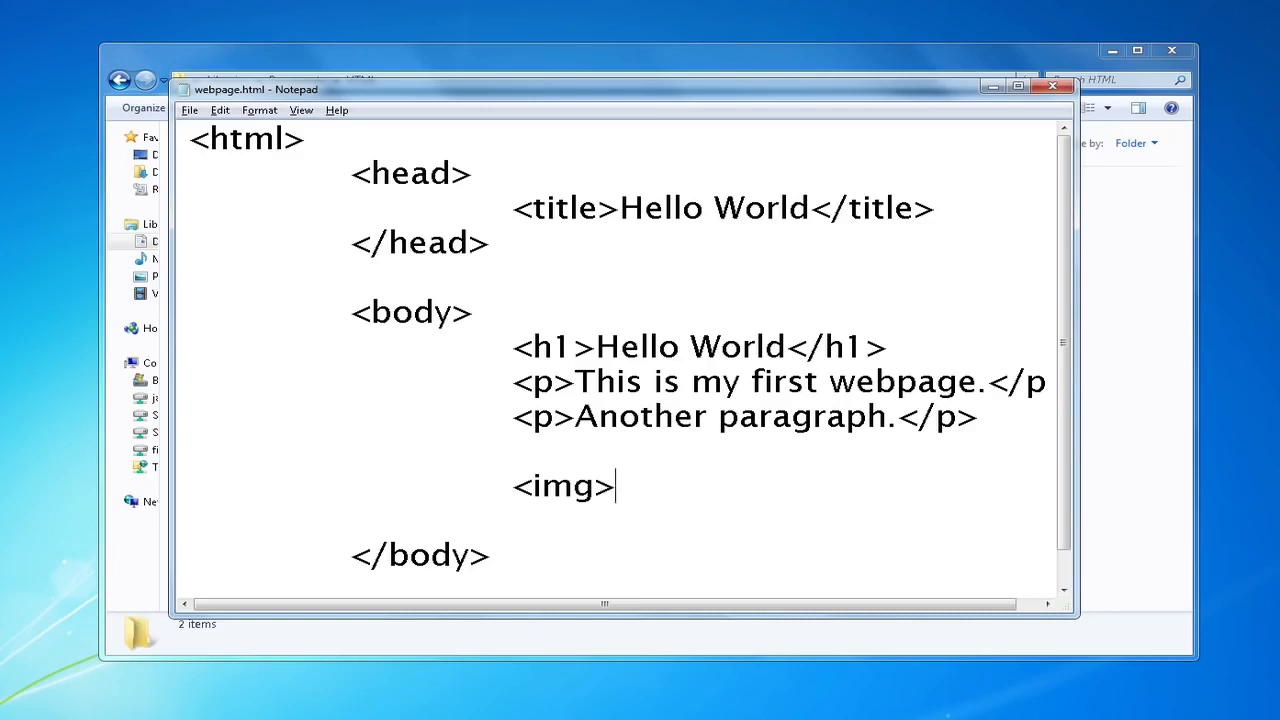
pyautogui.press('Backspace')
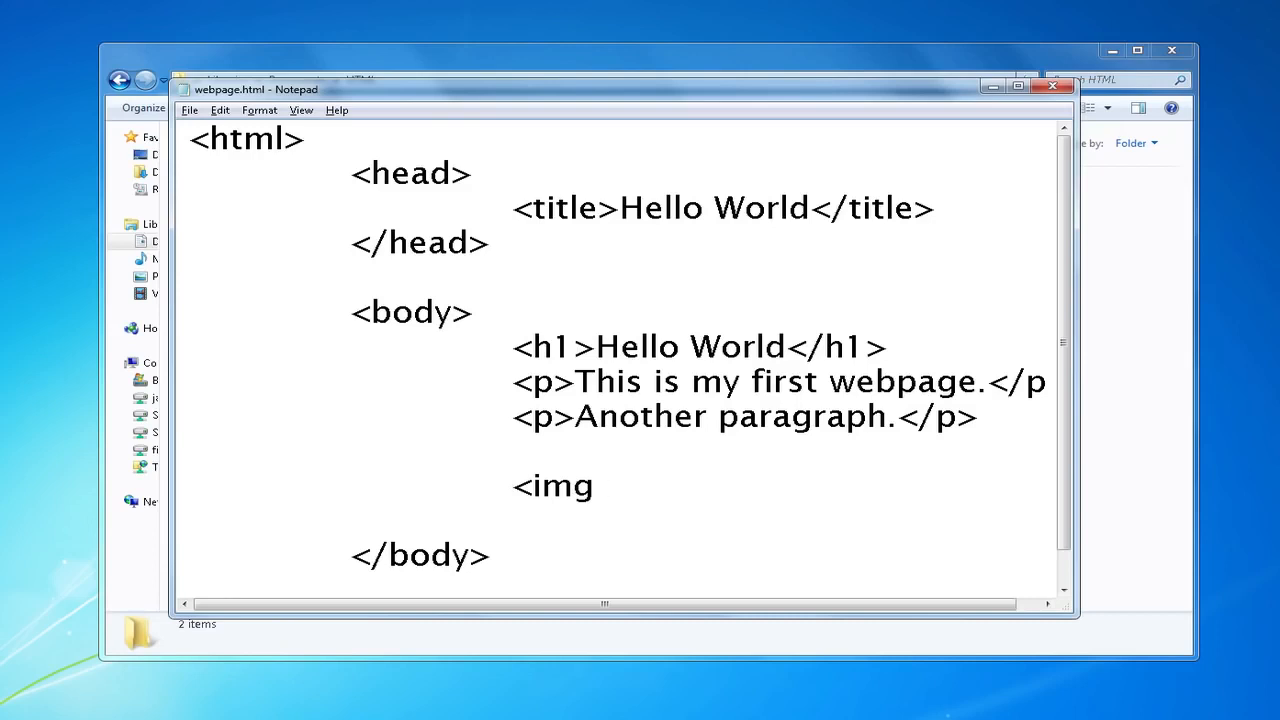
pyautogui.write('src')
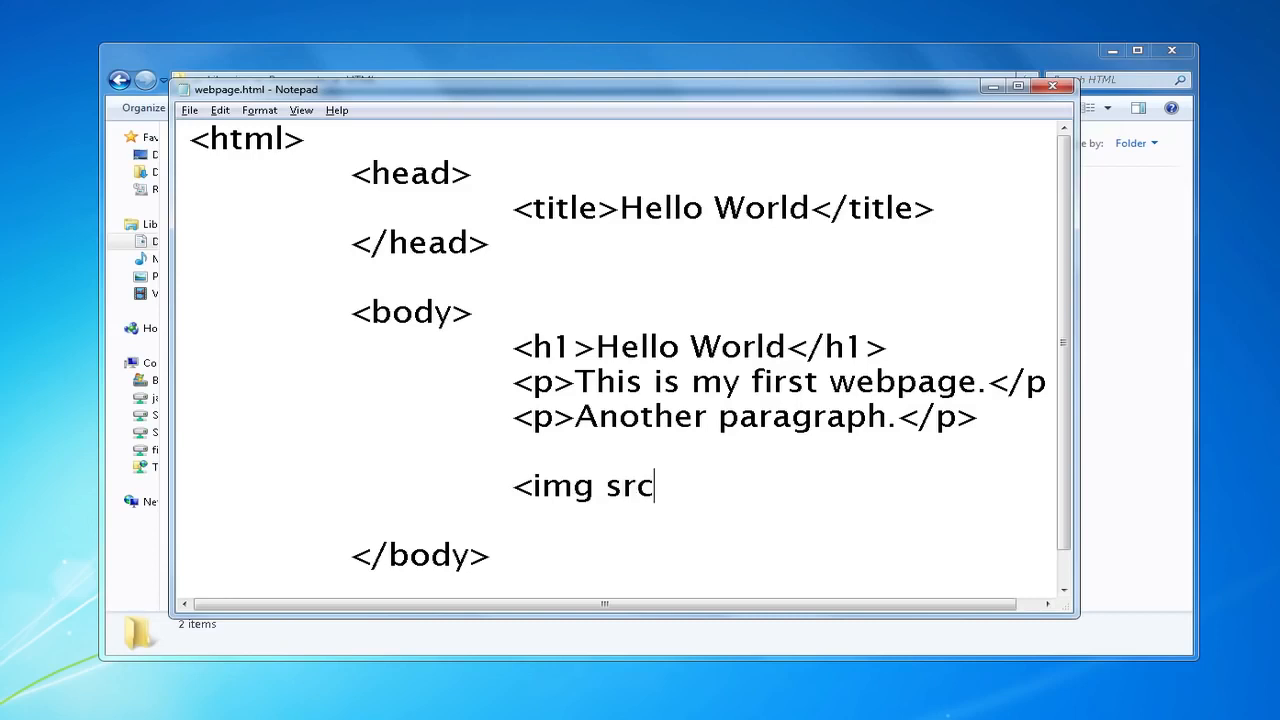
pyautogui.write('=')
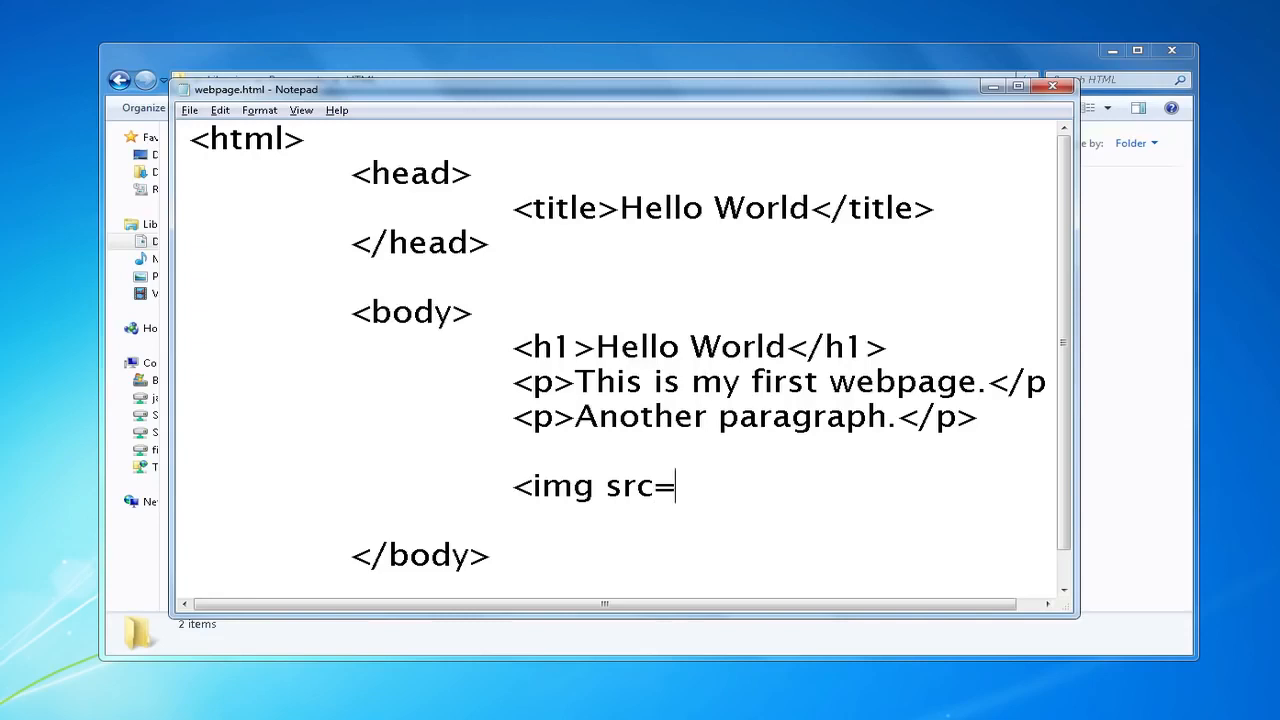
pyautogui.write('""')
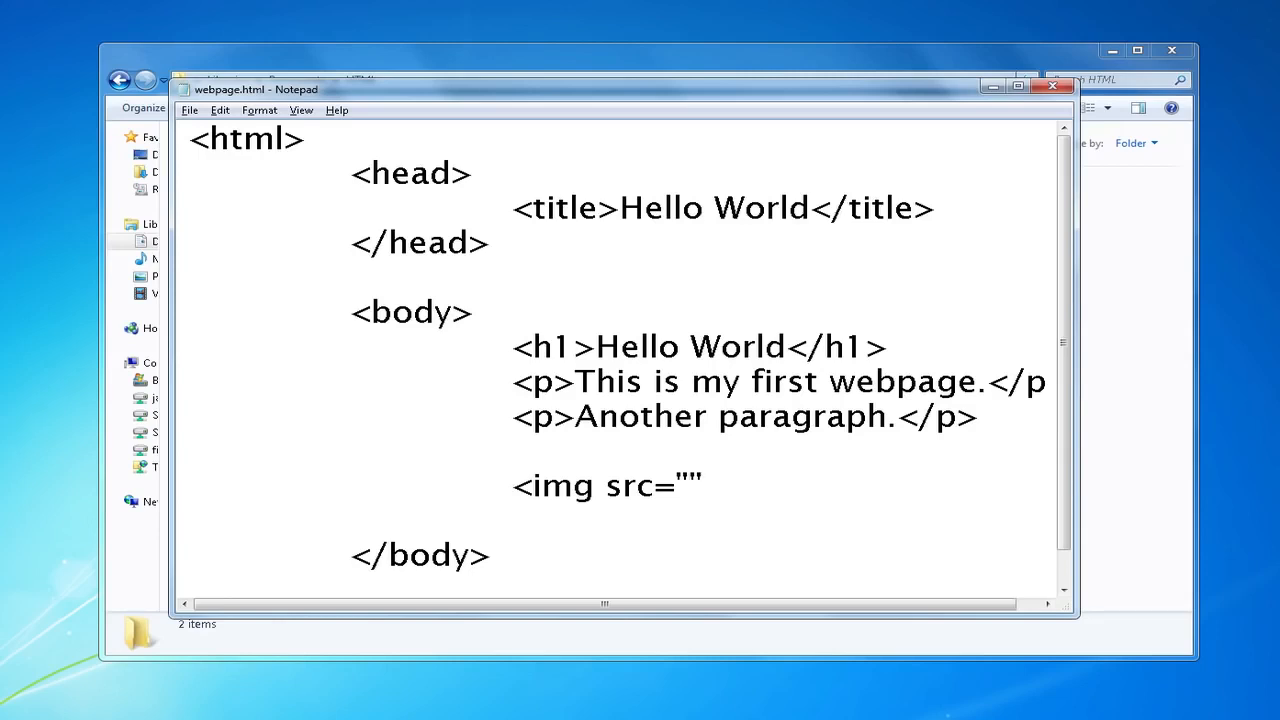
# Fill the src with image.bmp, trying and removing a c:\document drive path
pyautogui.click(684, 486)
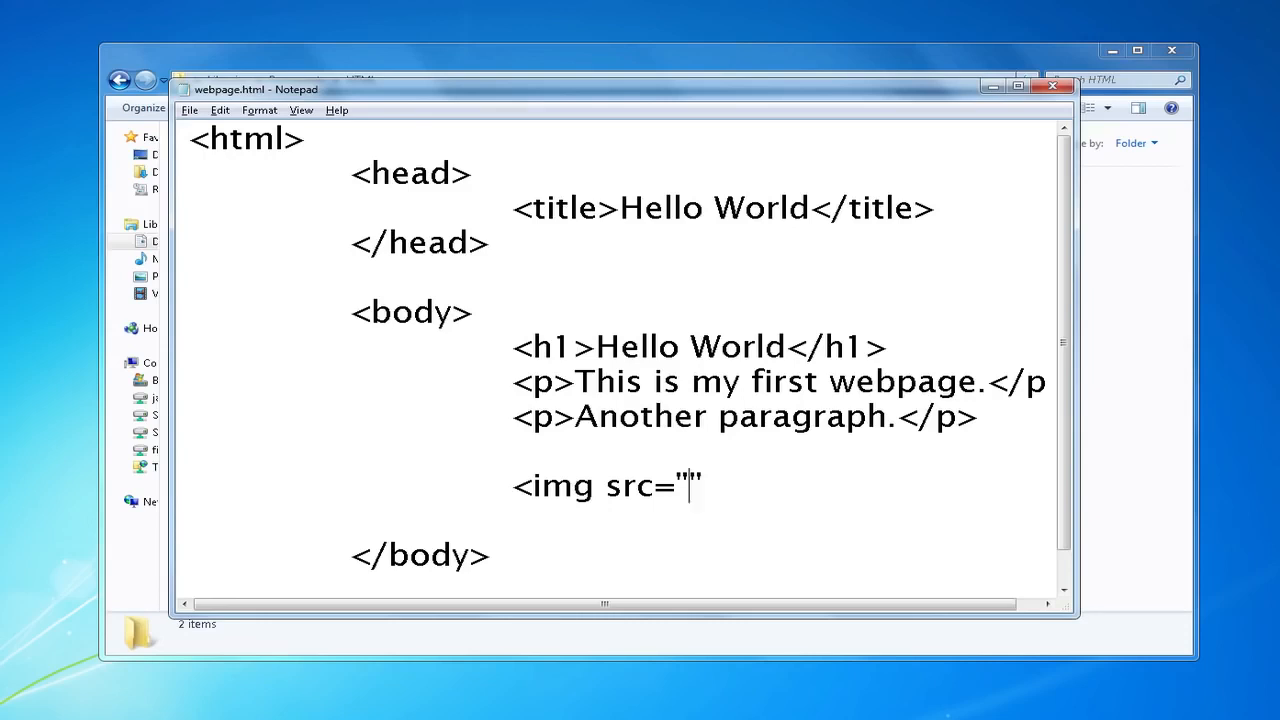
pyautogui.write('image.')
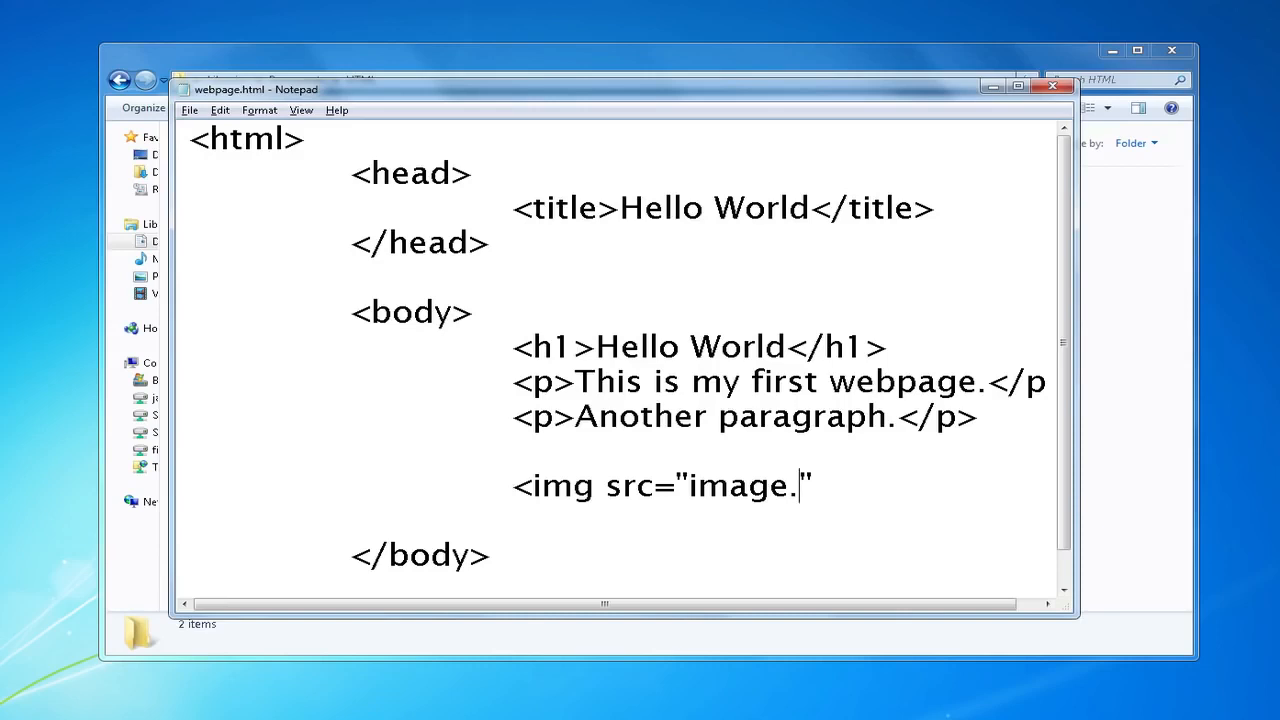
pyautogui.write('bmp')
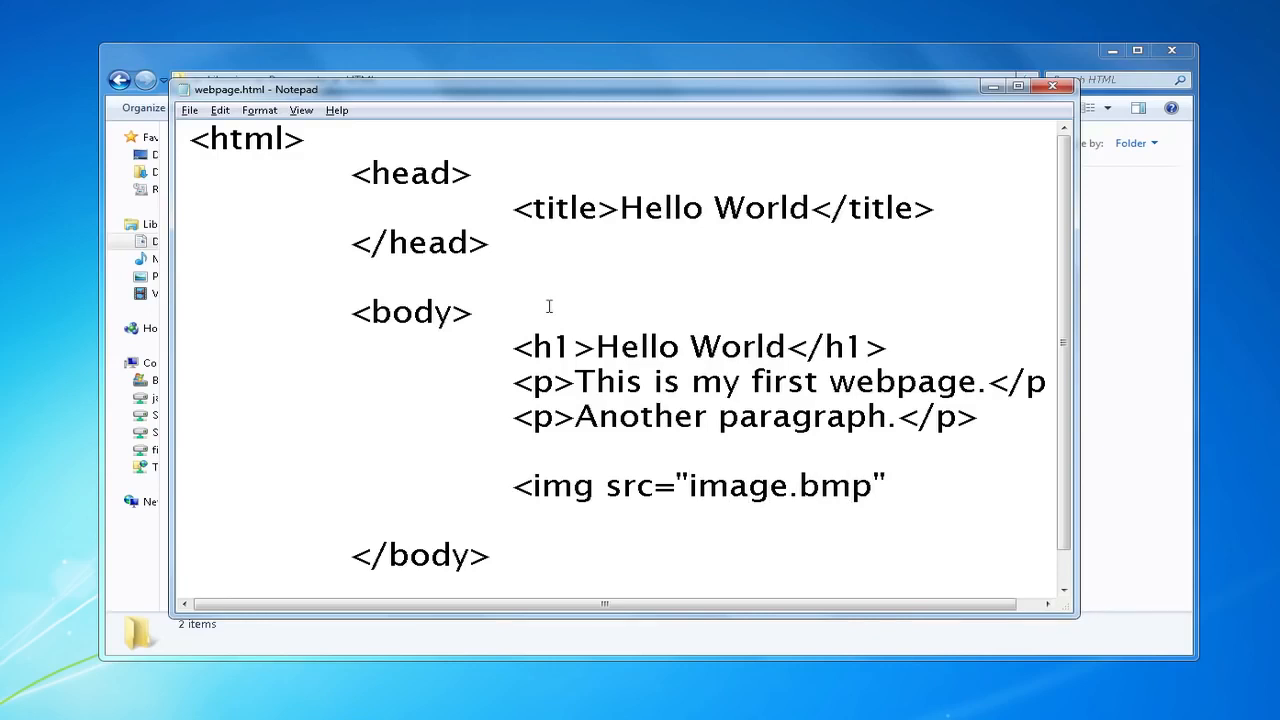
pyautogui.write('c:\\')
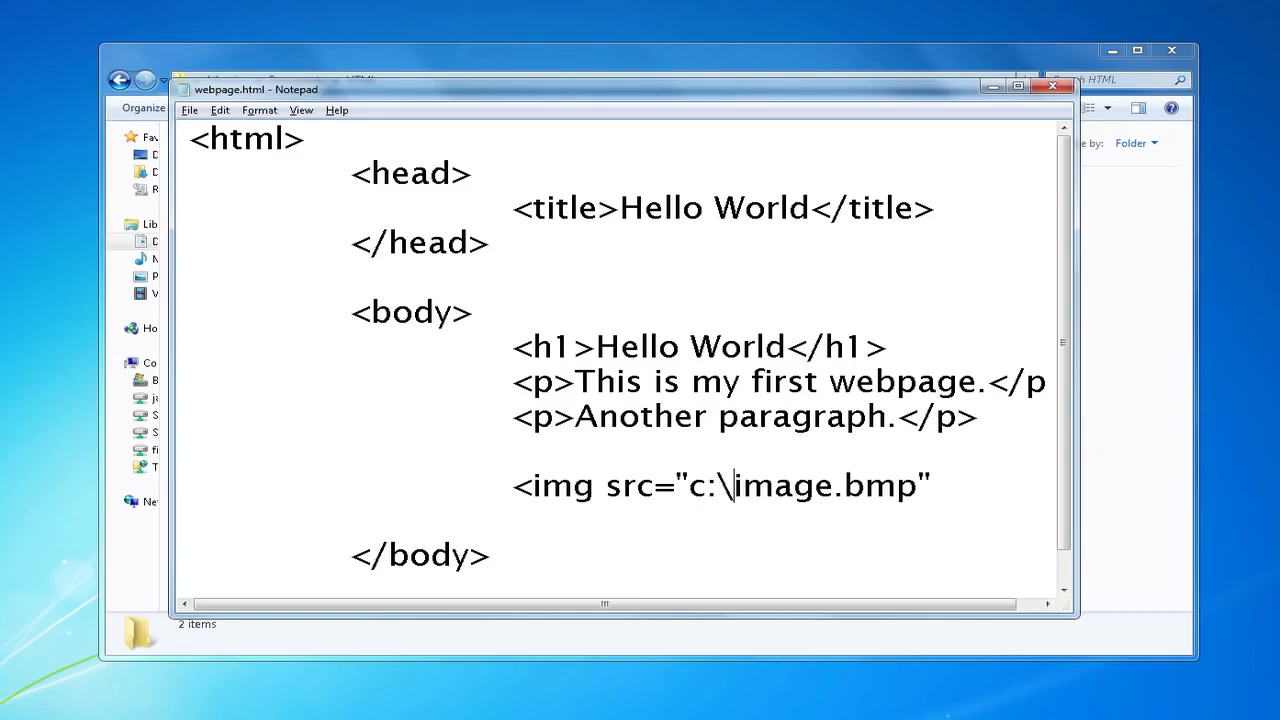
pyautogui.write('document')
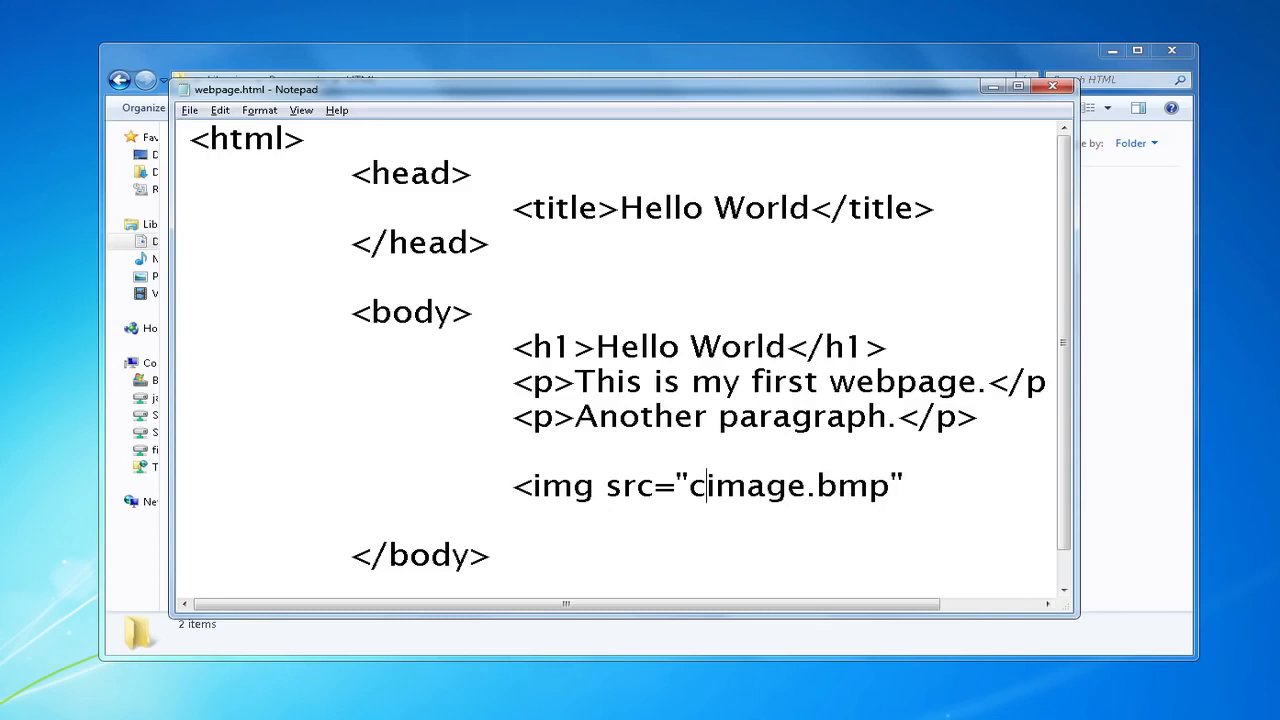
pyautogui.press('Backspace')
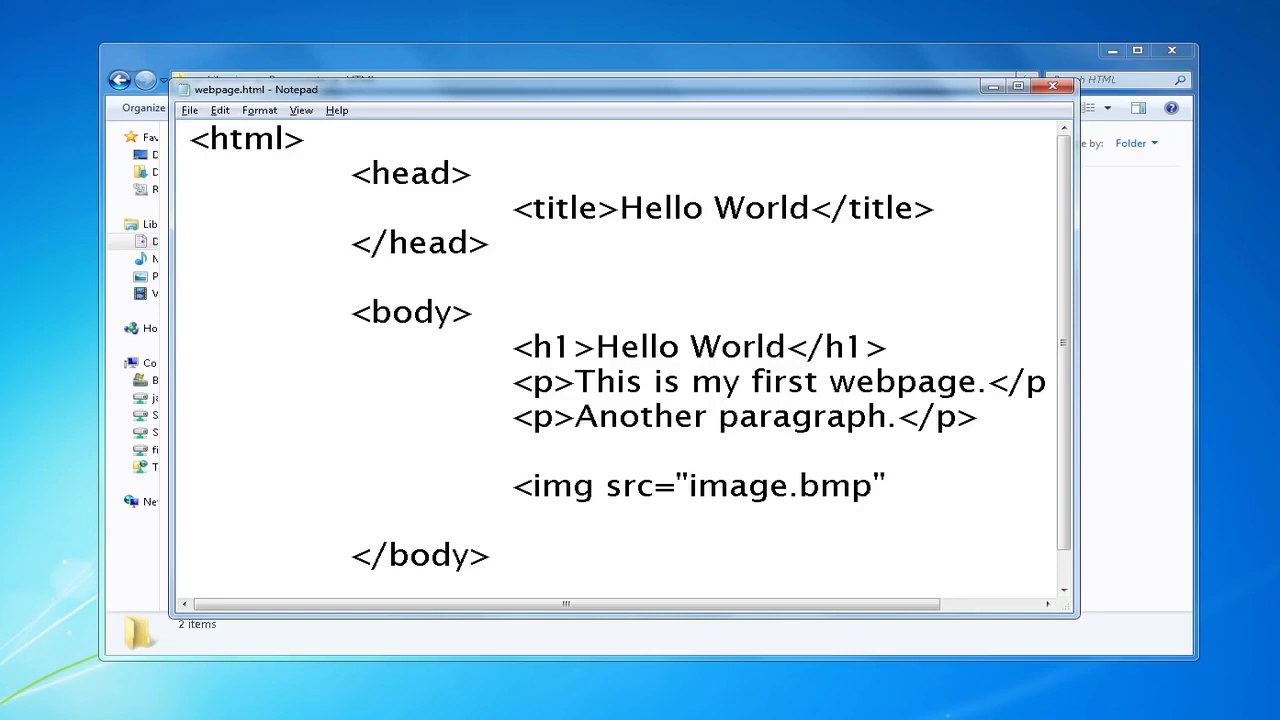
# Try images/ and ../ path prefixes, then strip them back to plain image.bmp
pyautogui.click(688, 486)
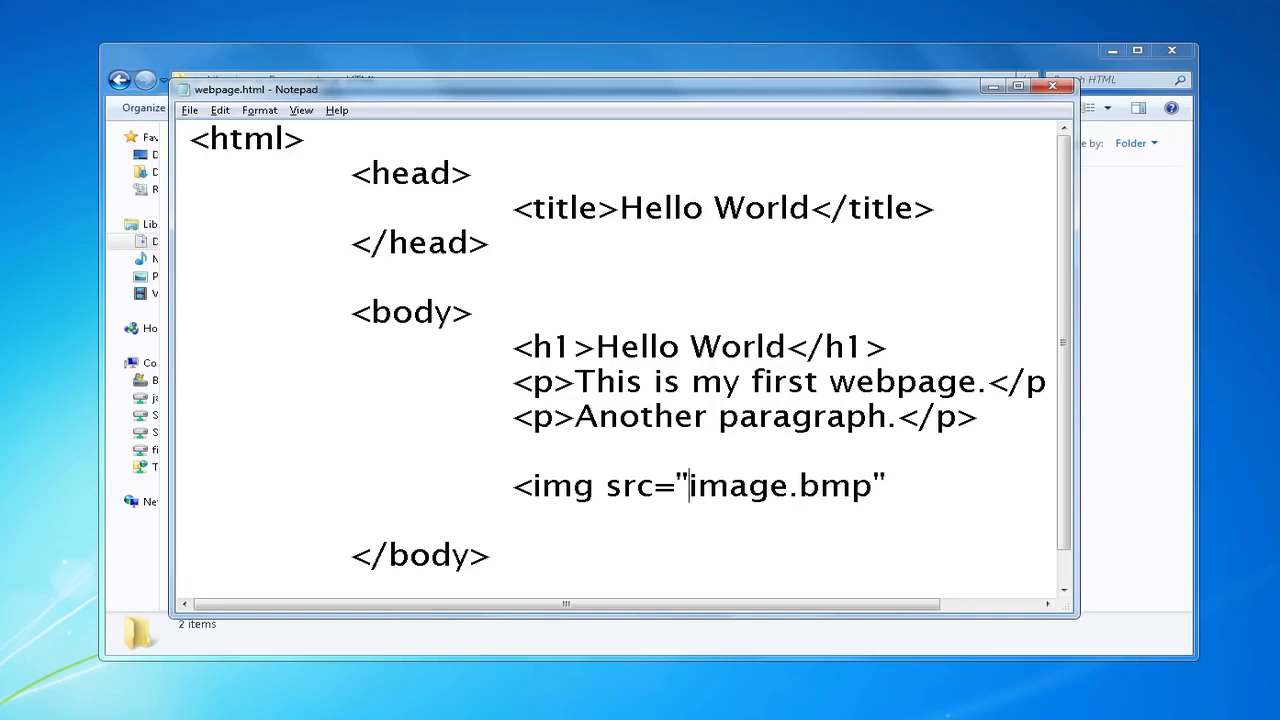
pyautogui.write('images/image')
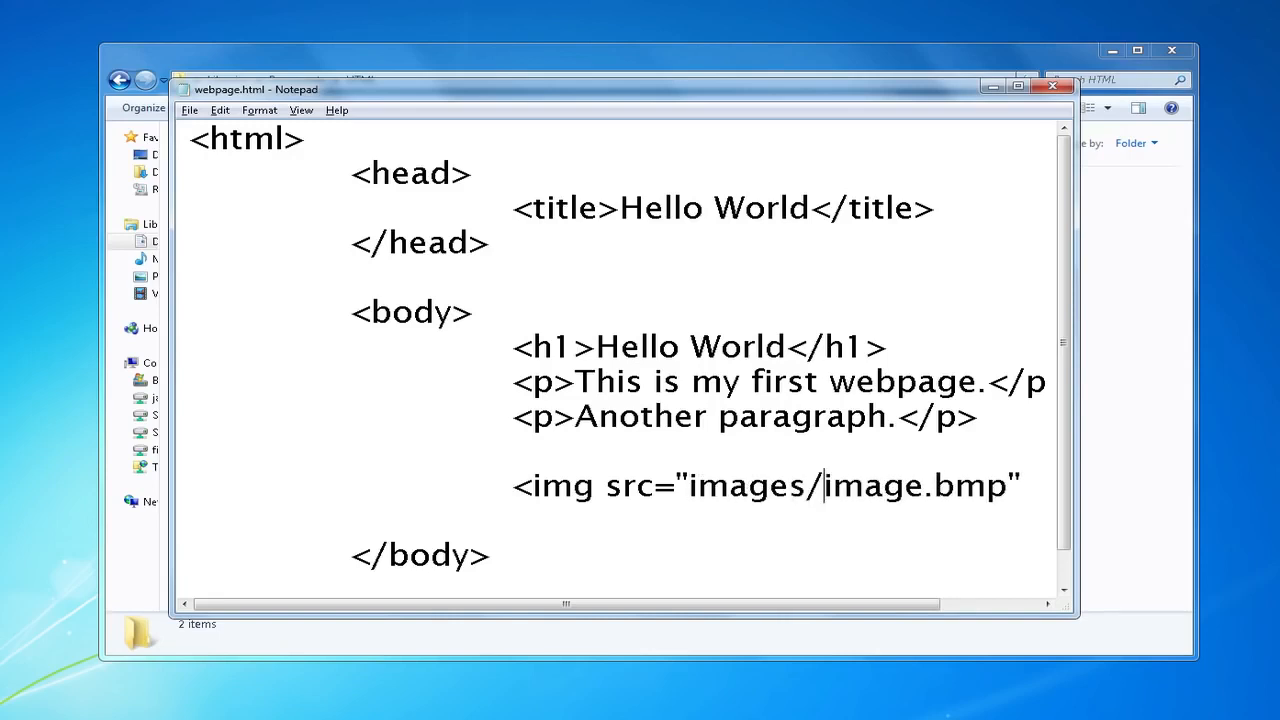
pyautogui.click(784, 486)
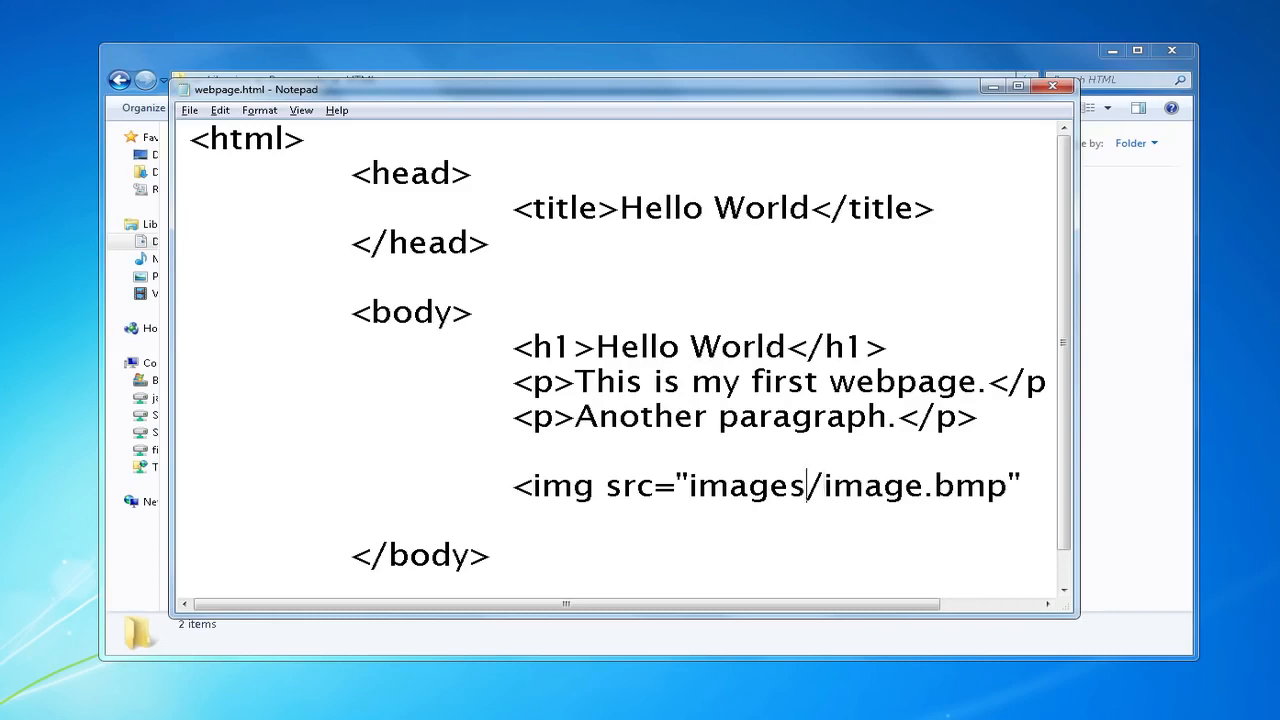
pyautogui.press('Backspace')
pyautogui.write('..')
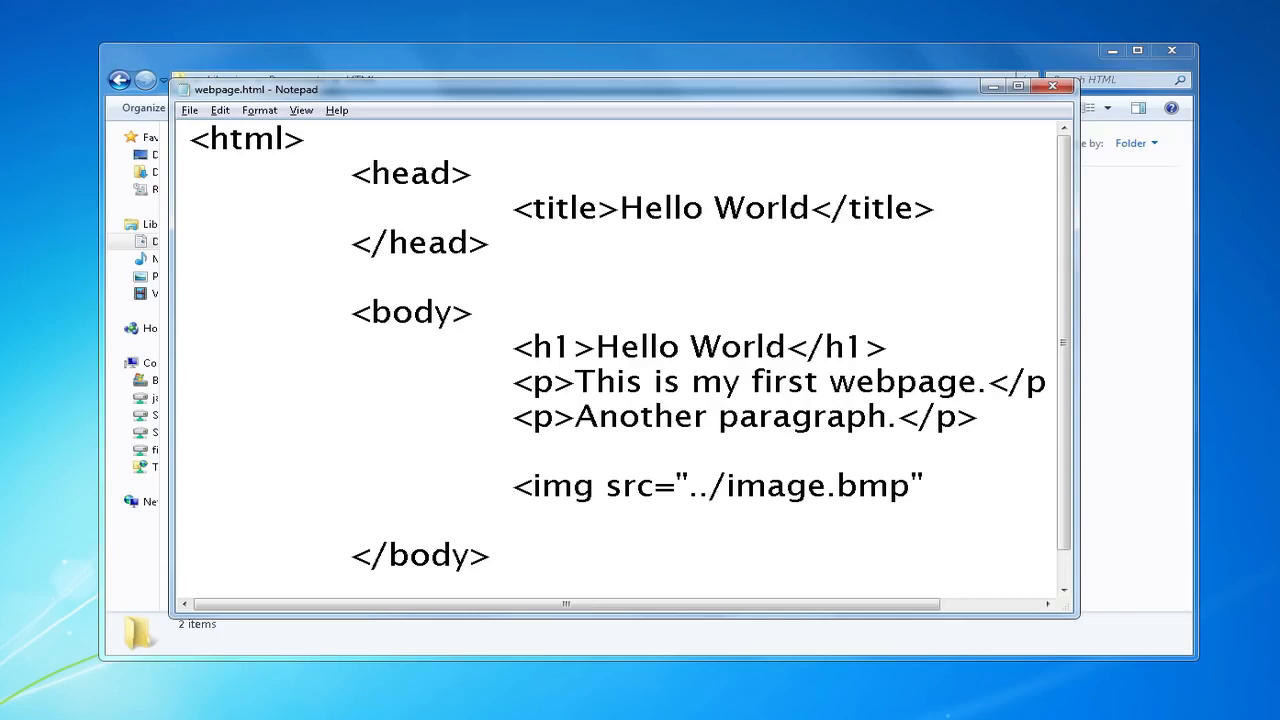
pyautogui.click(724, 486)
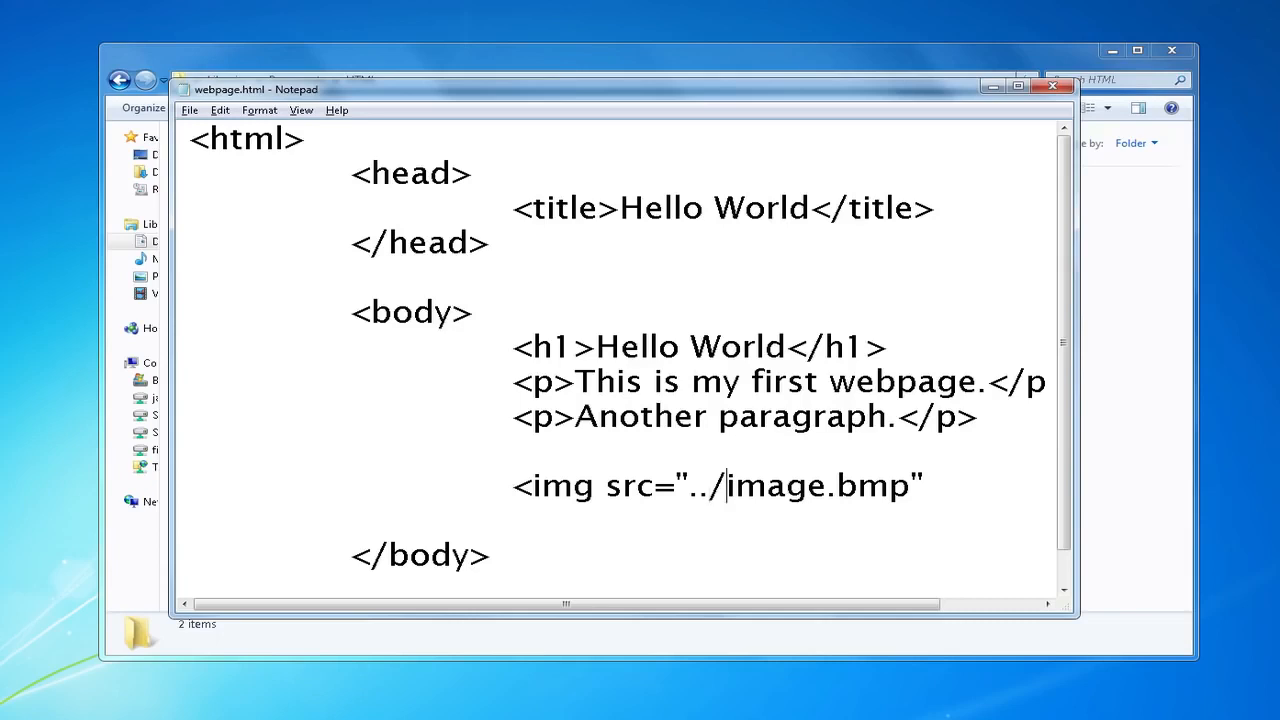
pyautogui.press('BackSpace')
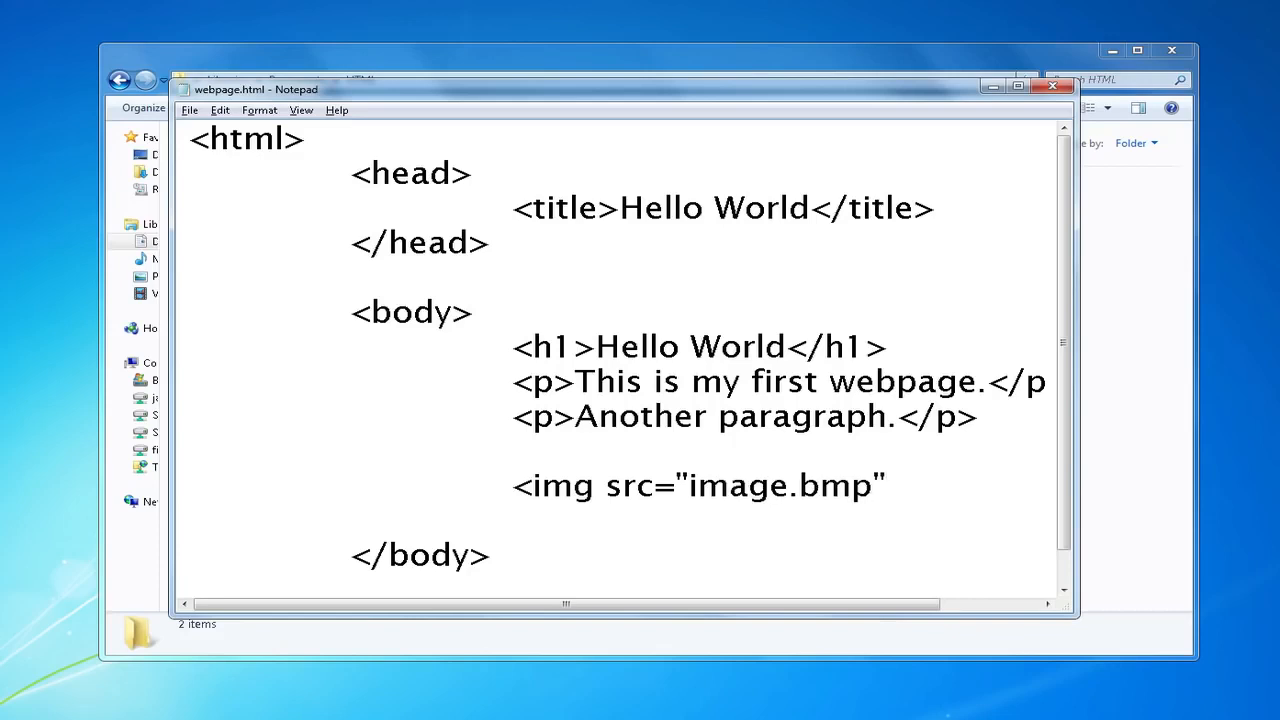
pyautogui.write('w')
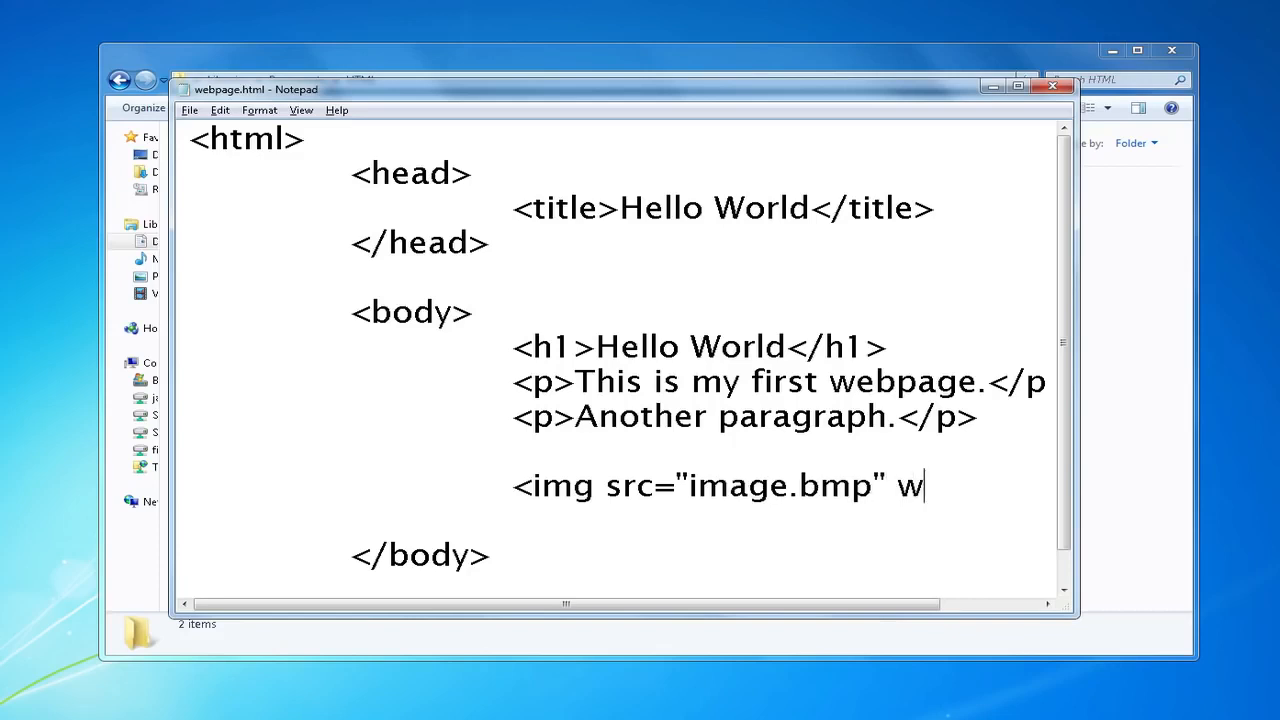
pyautogui.write('idth=')
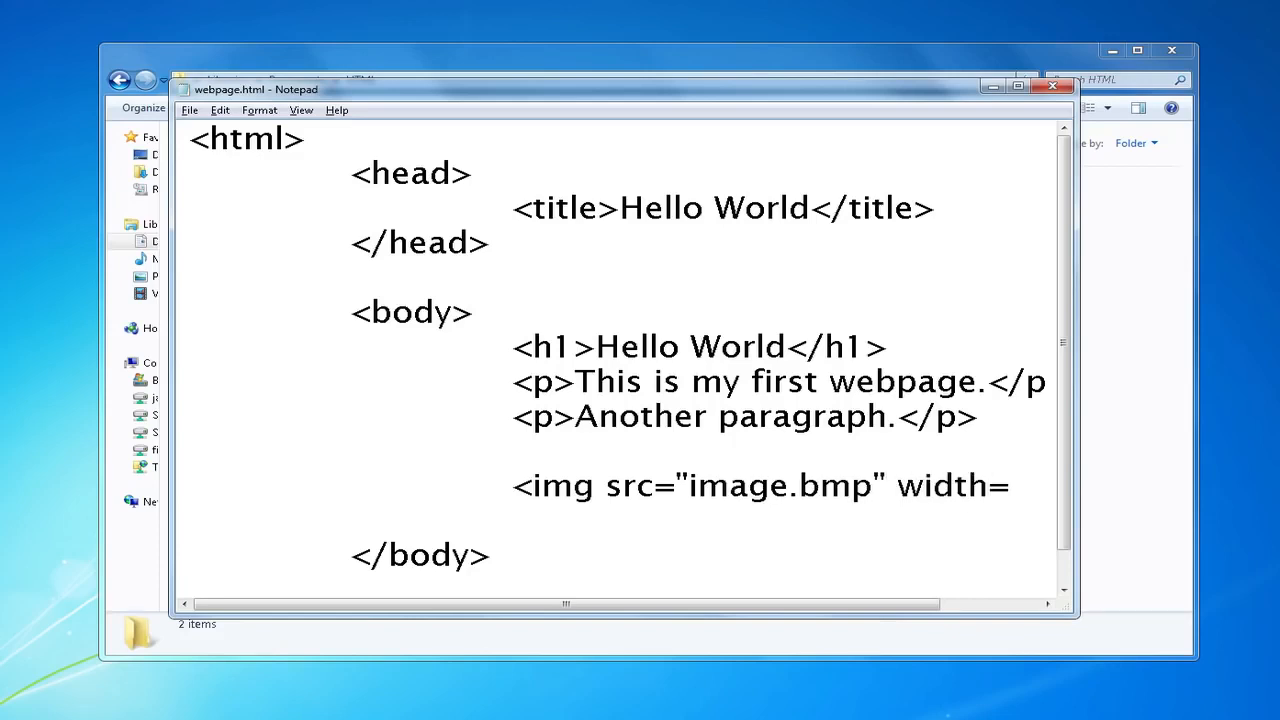
pyautogui.write('"50p')
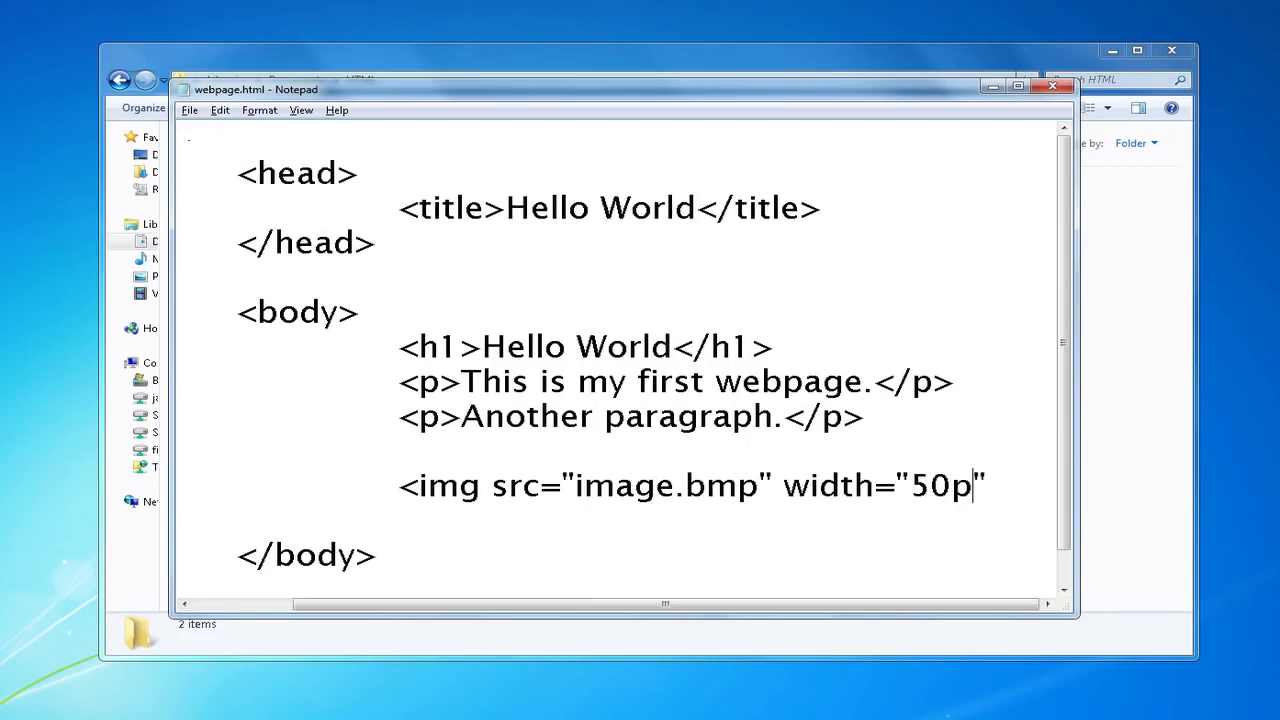
pyautogui.press('Backspace')
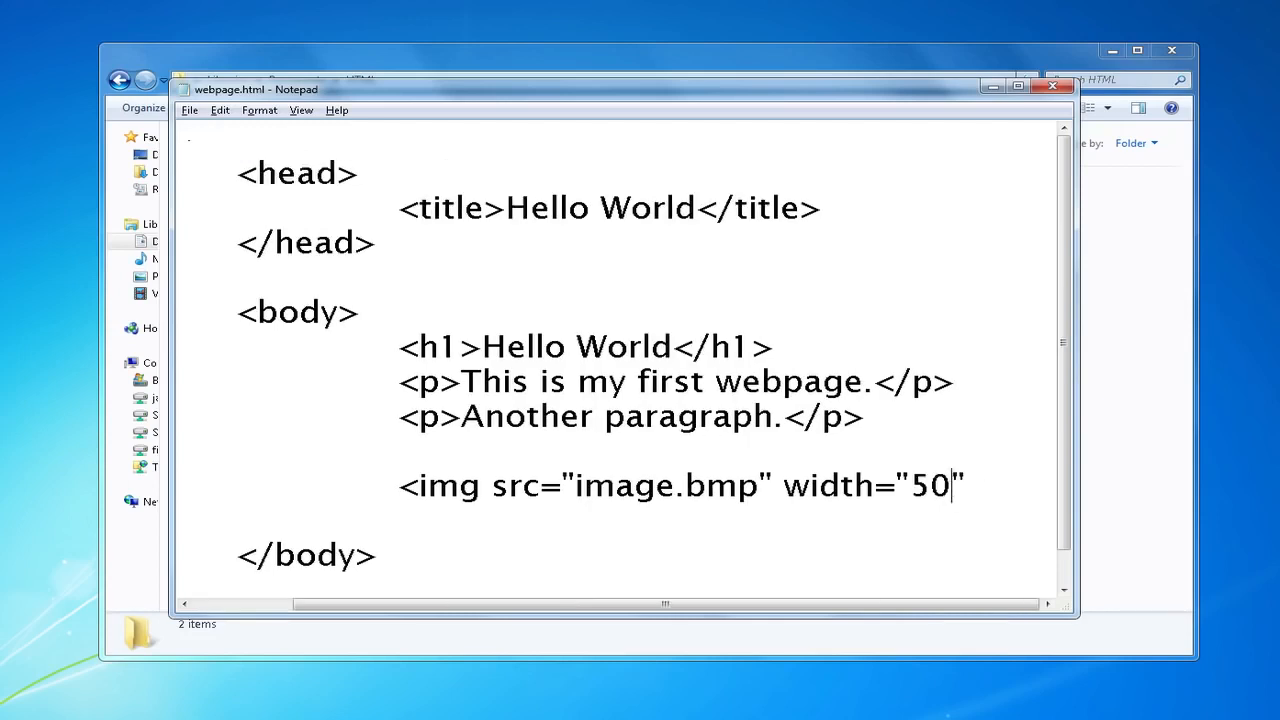
pyautogui.press('BackSpace')
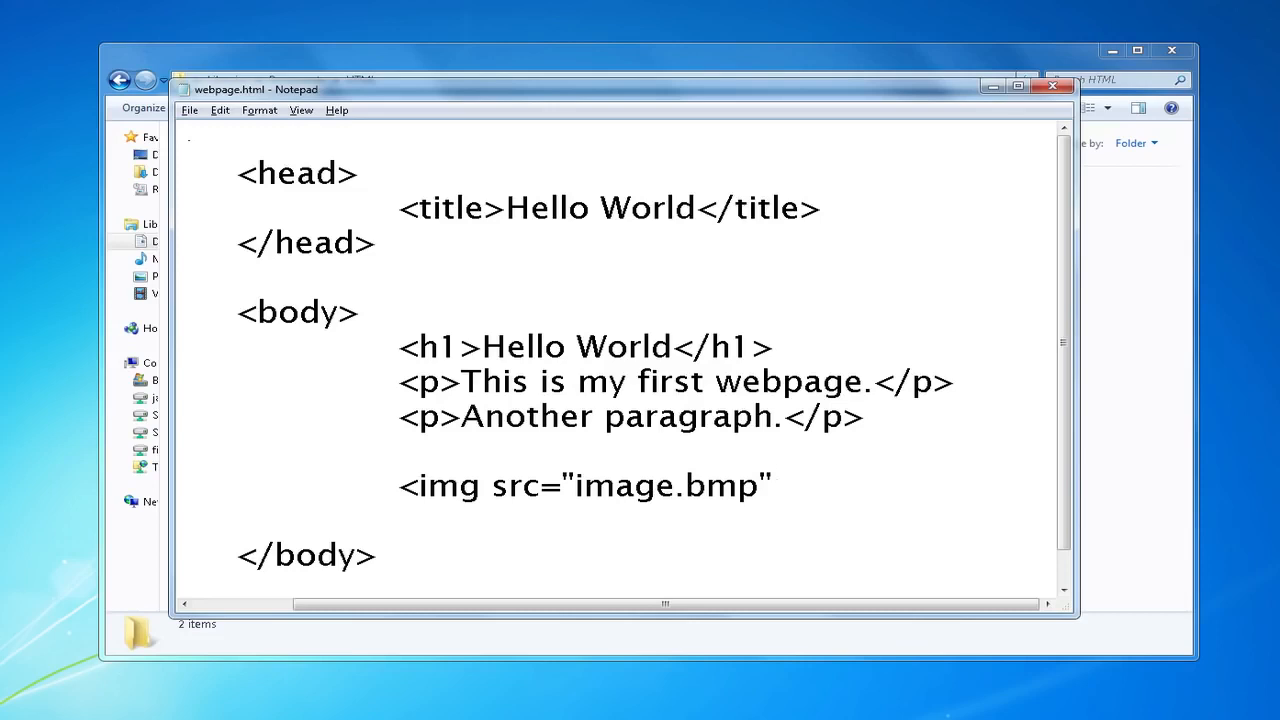
# Close the img tag with a self-closing /> after the src attribute
pyautogui.write('>')
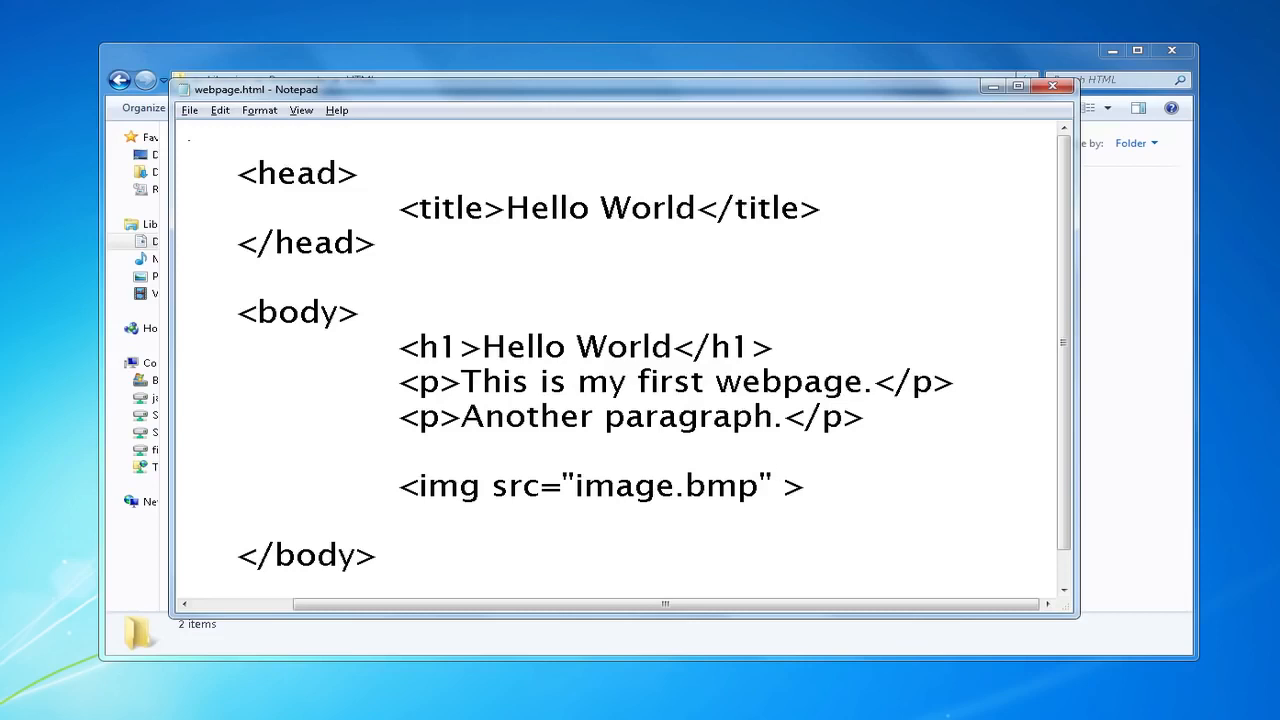
pyautogui.write('/')
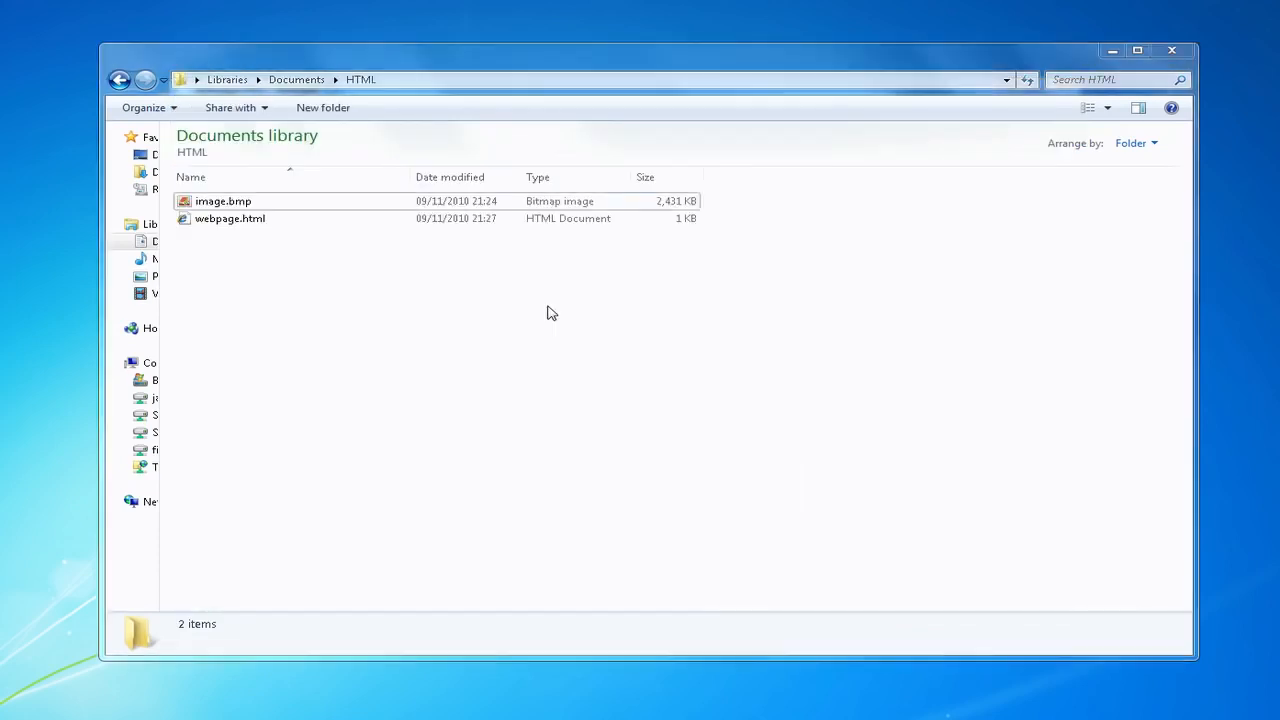
# Preview webpage.html in Internet Explorer showing the heading, paragraphs and picture
pyautogui.doubleClick(230, 218)
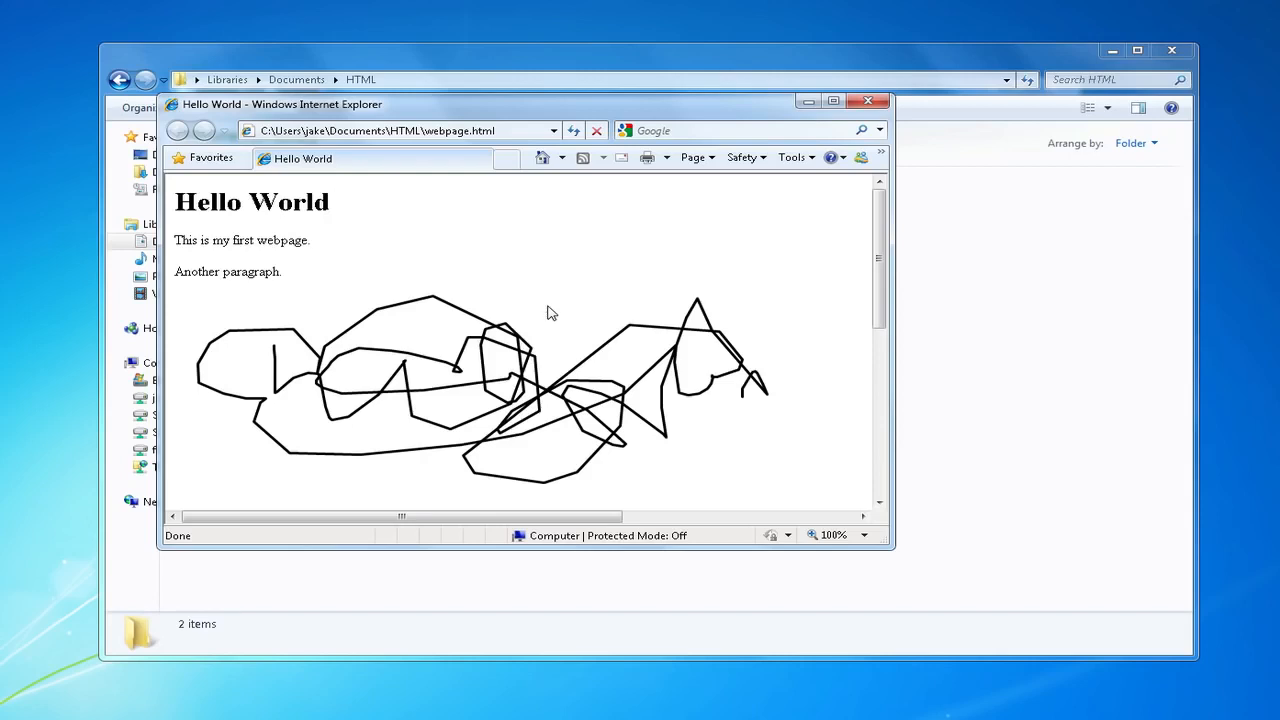
pyautogui.moveTo(532, 312)
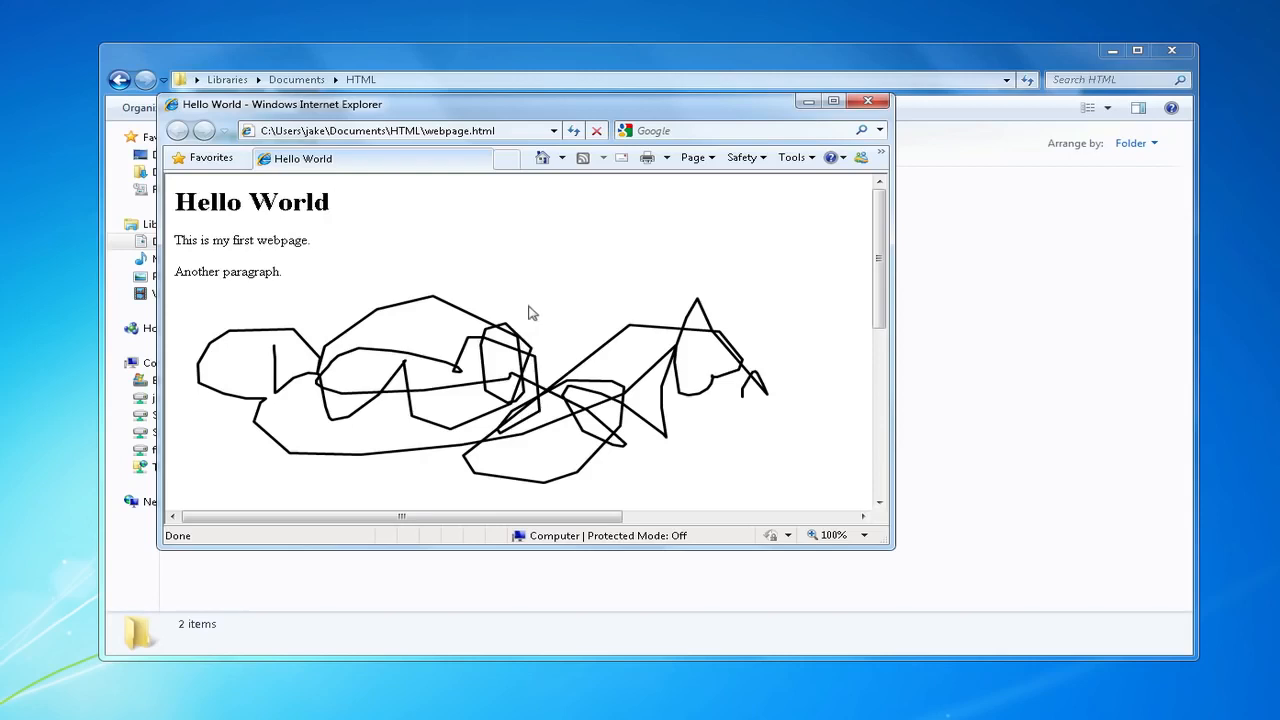
pyautogui.moveTo(448, 590)
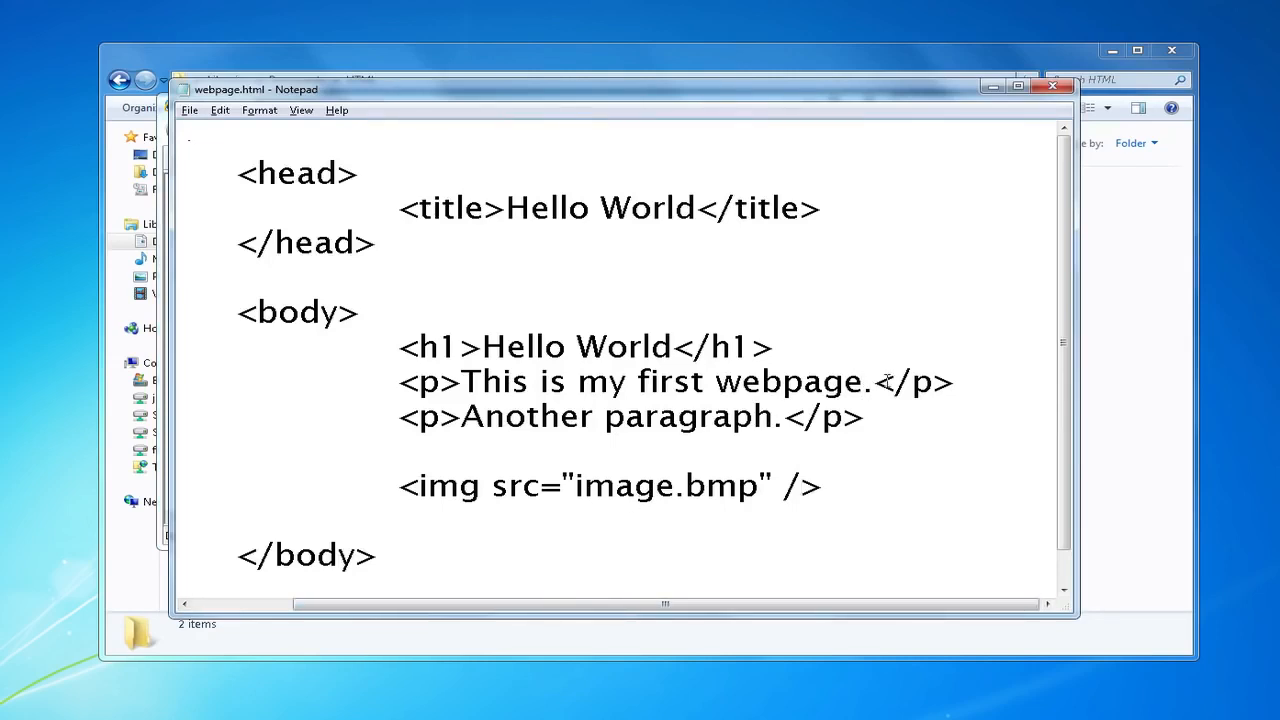
# Extend the first paragraph with '<br /> I hope you like it.' after 'This is my first webpage.'
pyautogui.write('I')
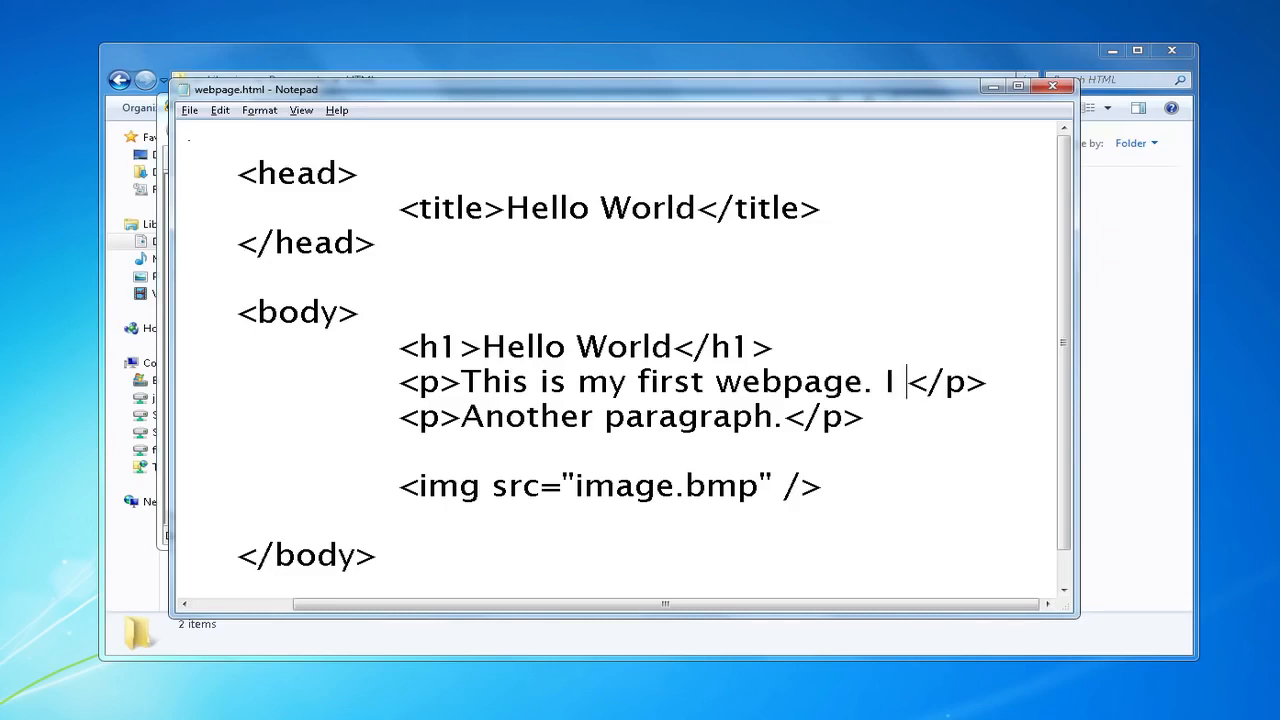
pyautogui.write('hope you like it.')
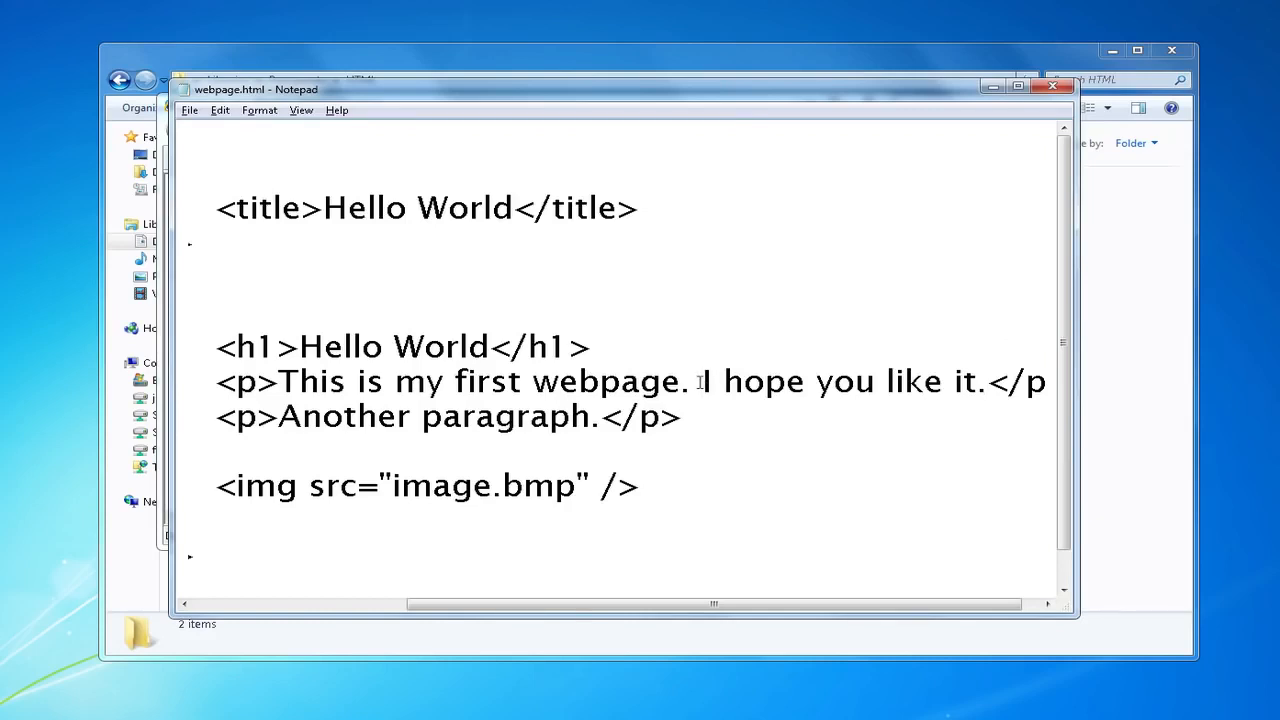
pyautogui.write('<br')
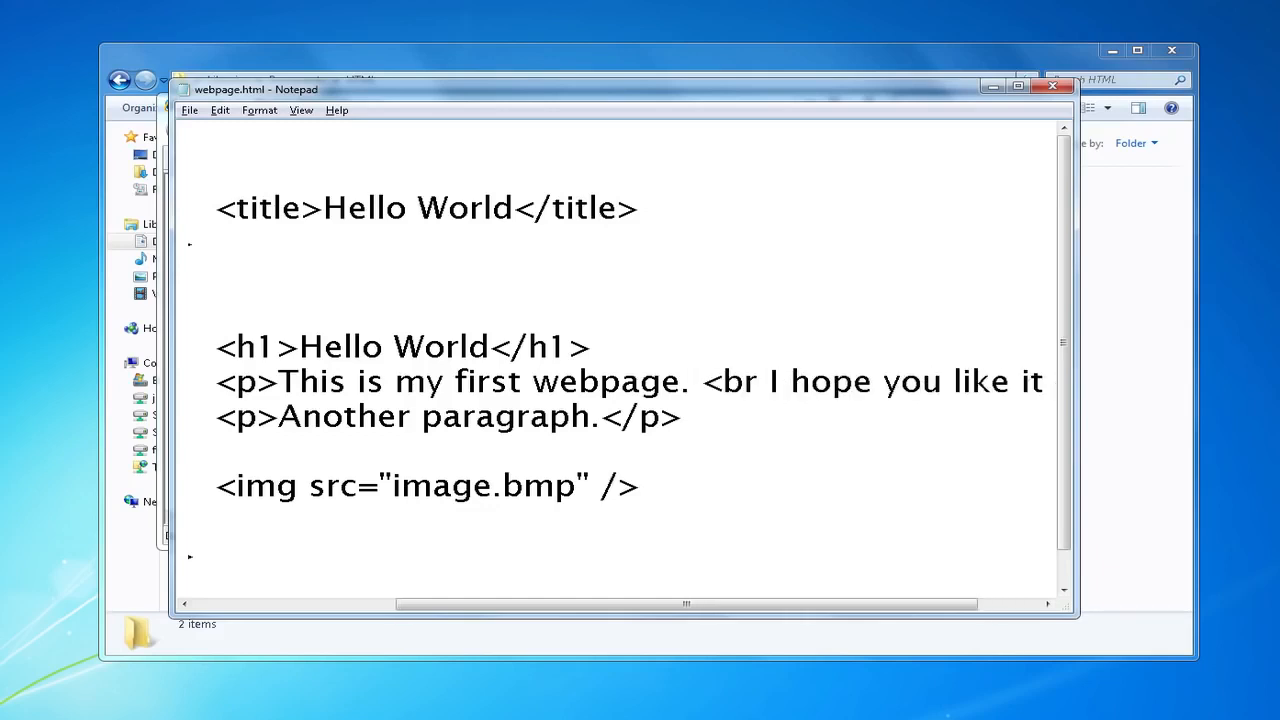
pyautogui.click(760, 380)
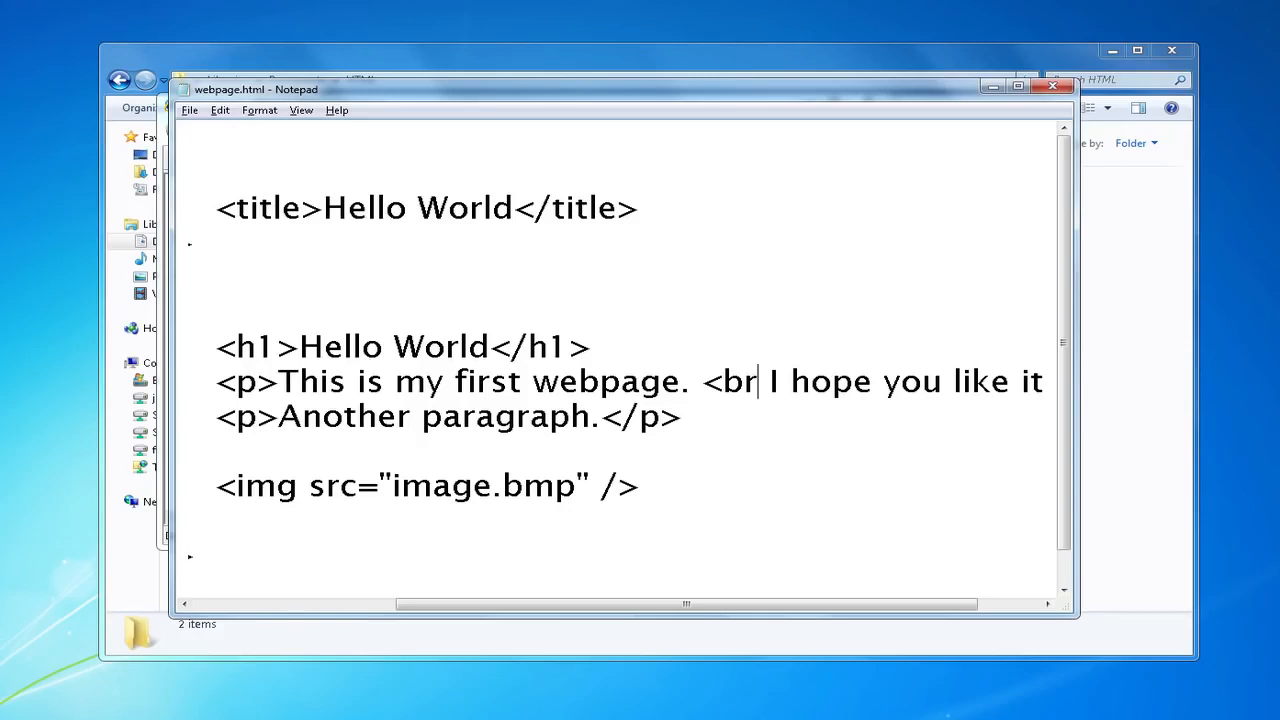
pyautogui.write('/>')
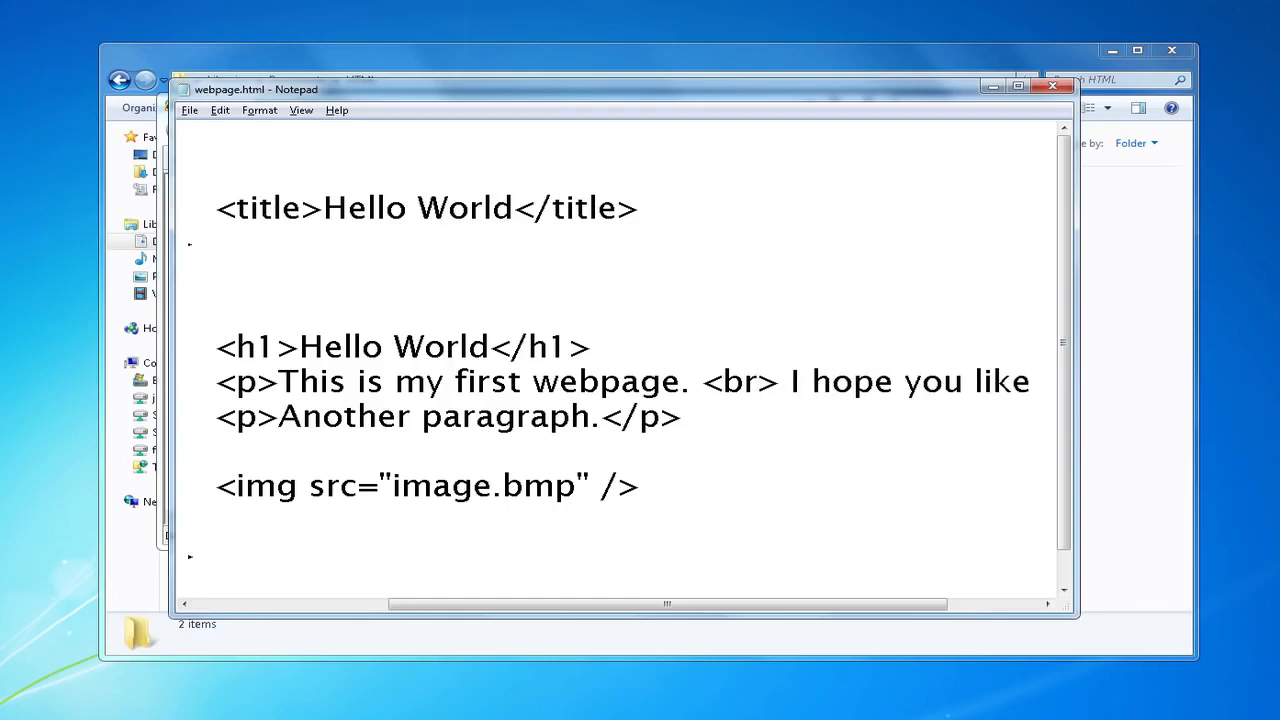
pyautogui.write('/')
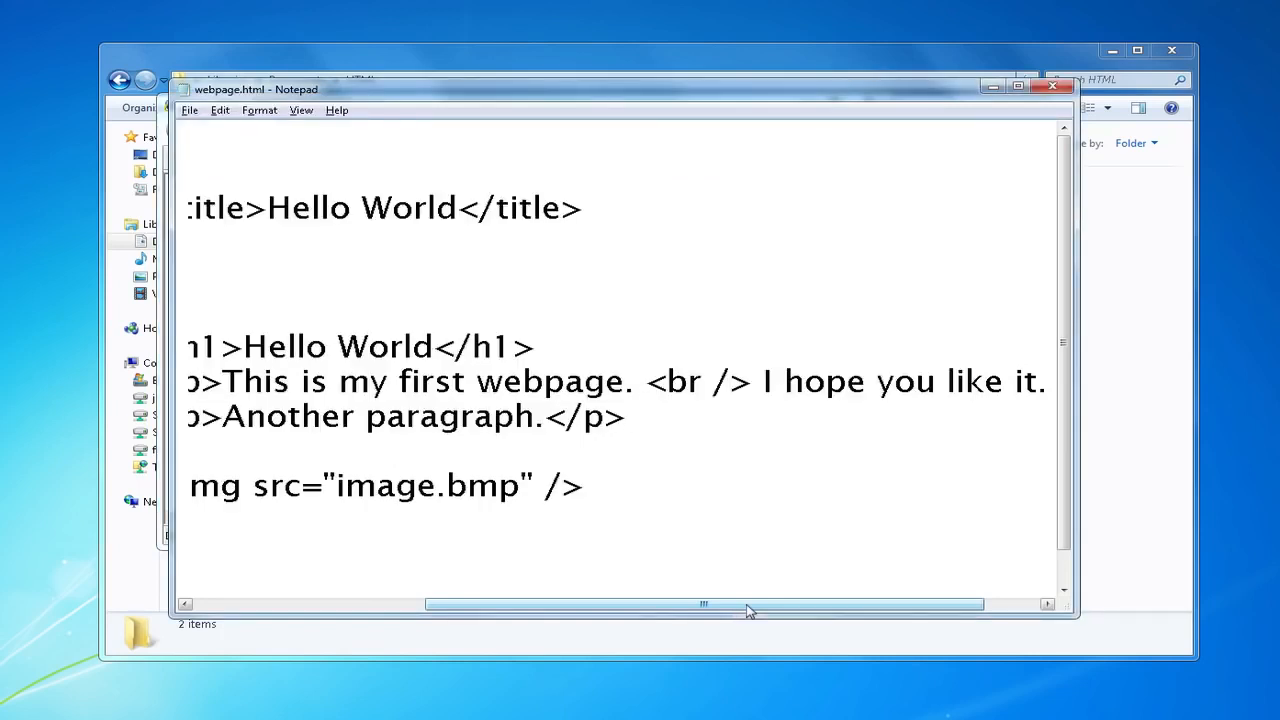
# Add an <hr /> line between the first paragraph and 'Another paragraph.'
pyautogui.moveTo(750, 604); pyautogui.dragTo(620, 604)
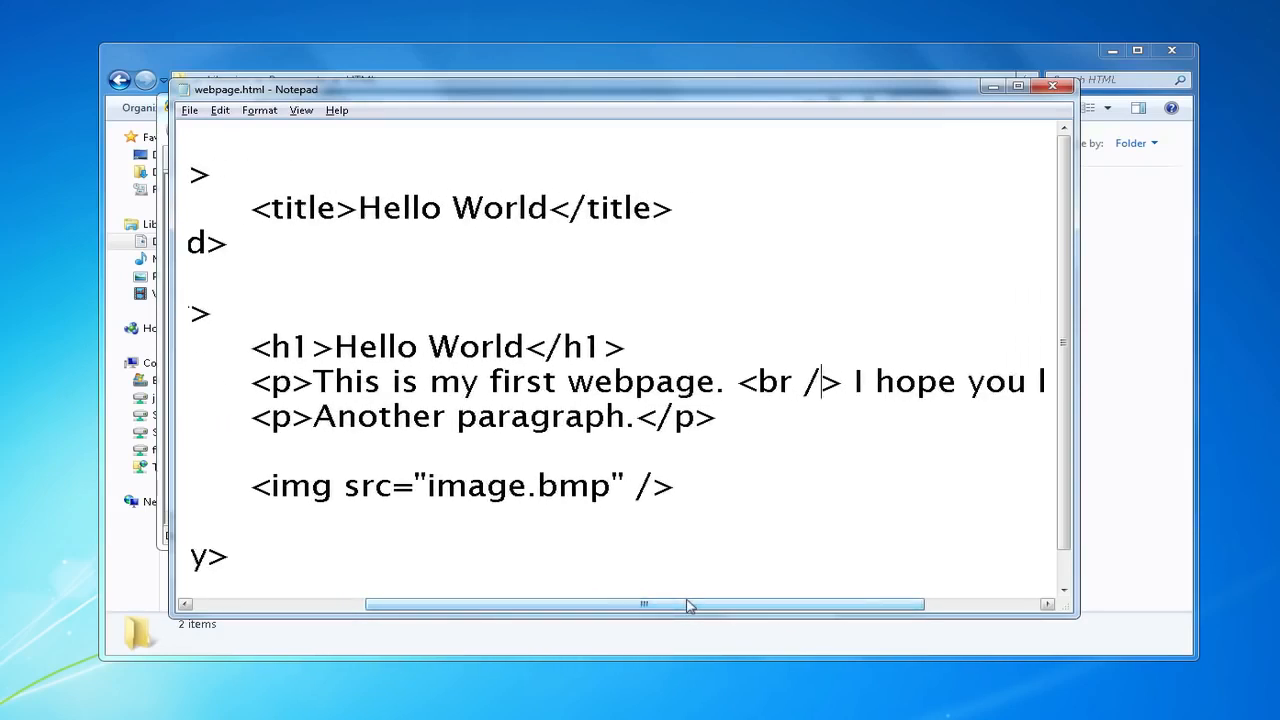
pyautogui.hscroll(-3)
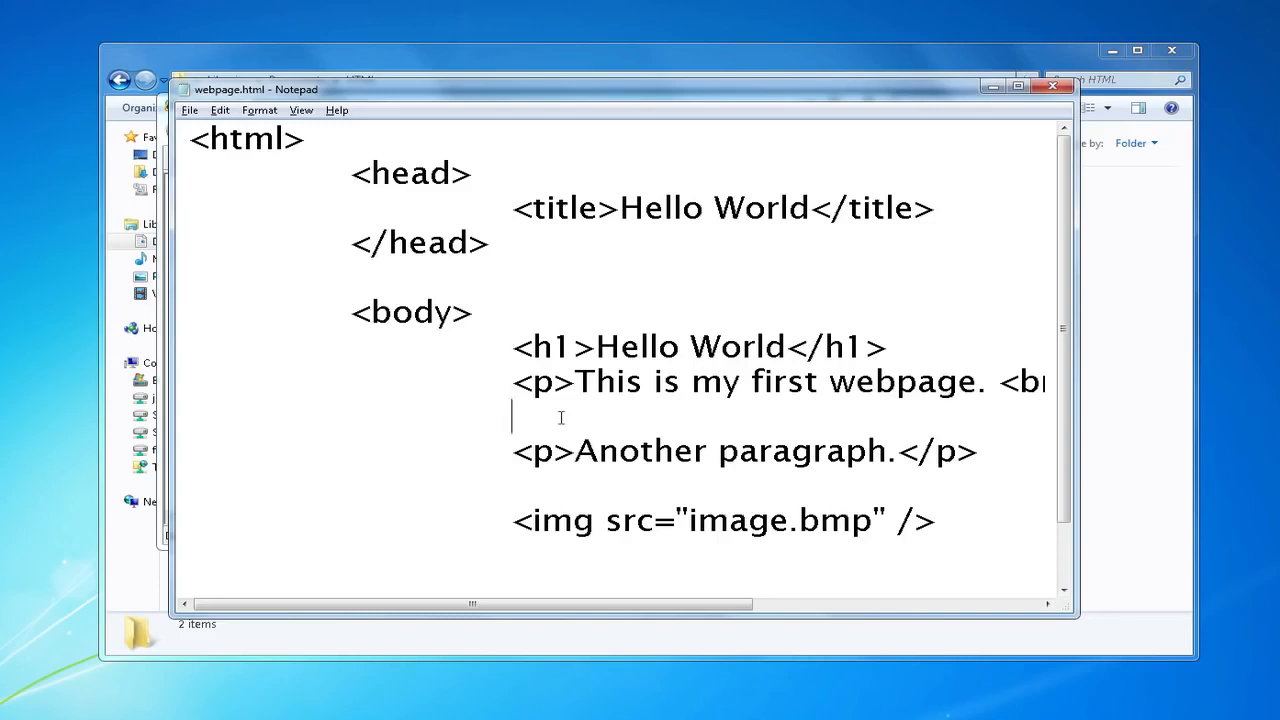
pyautogui.write('<hr')
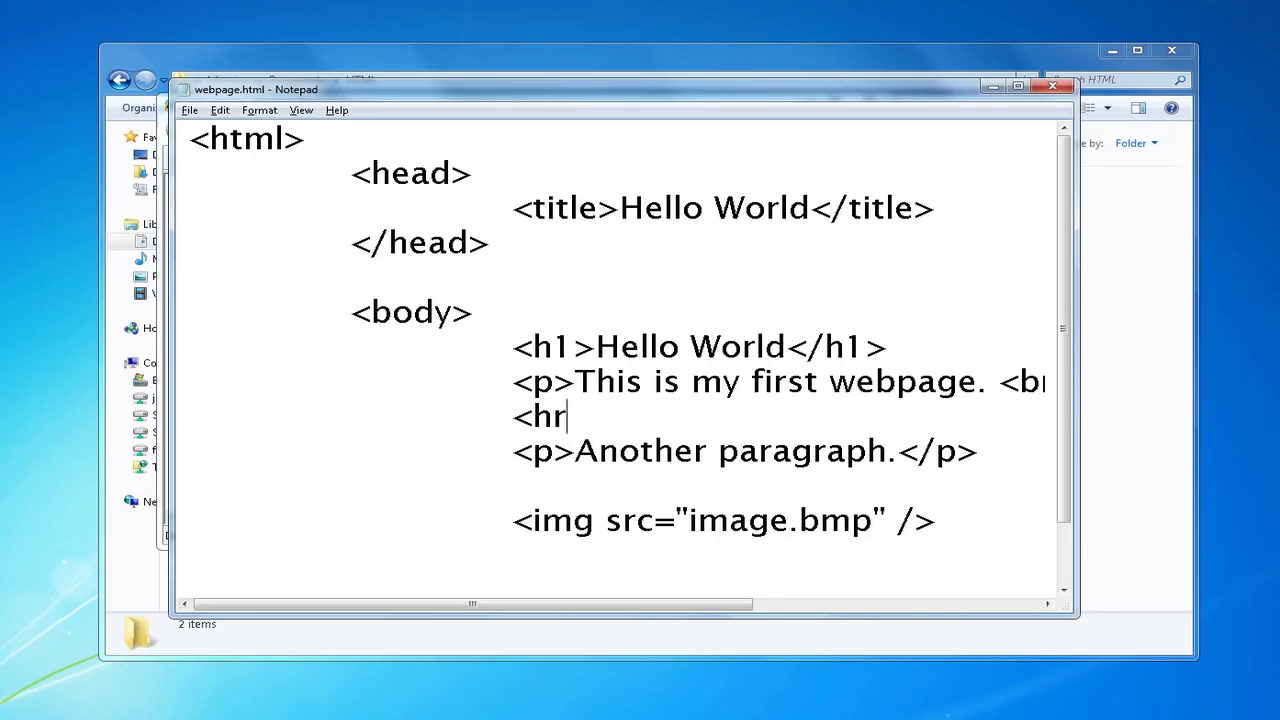
pyautogui.write('/>')
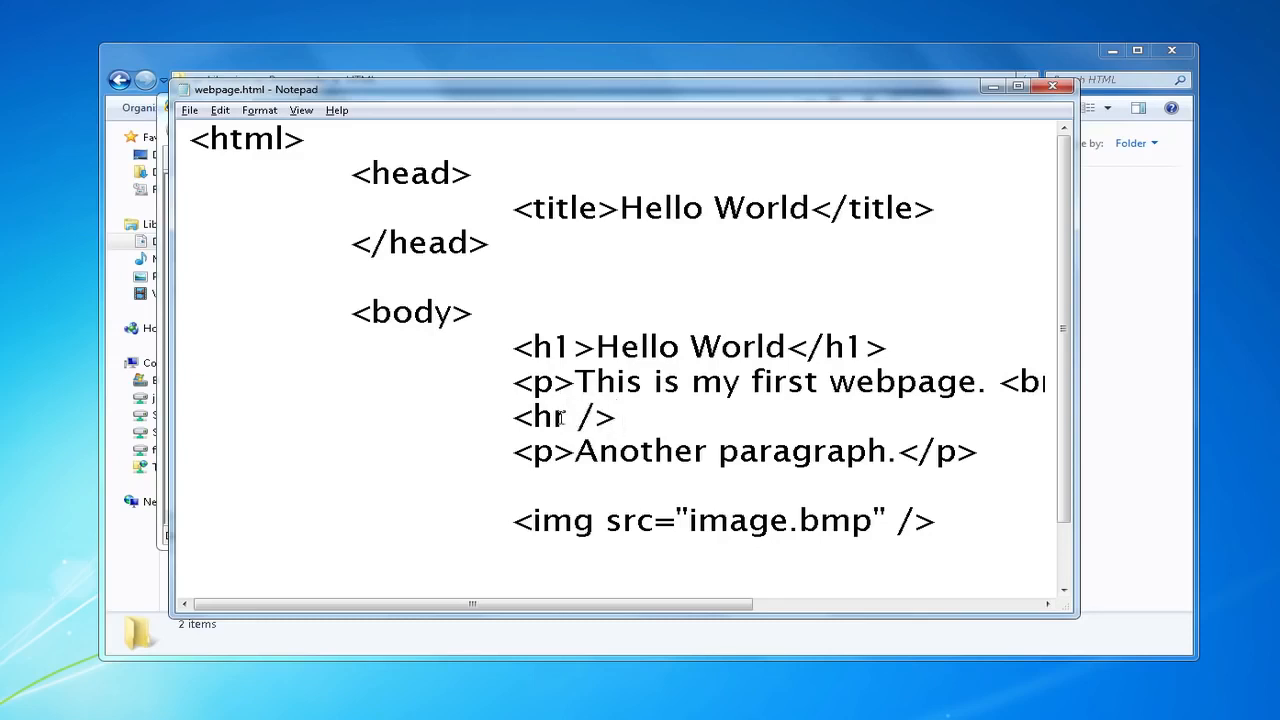
pyautogui.click(618, 418)
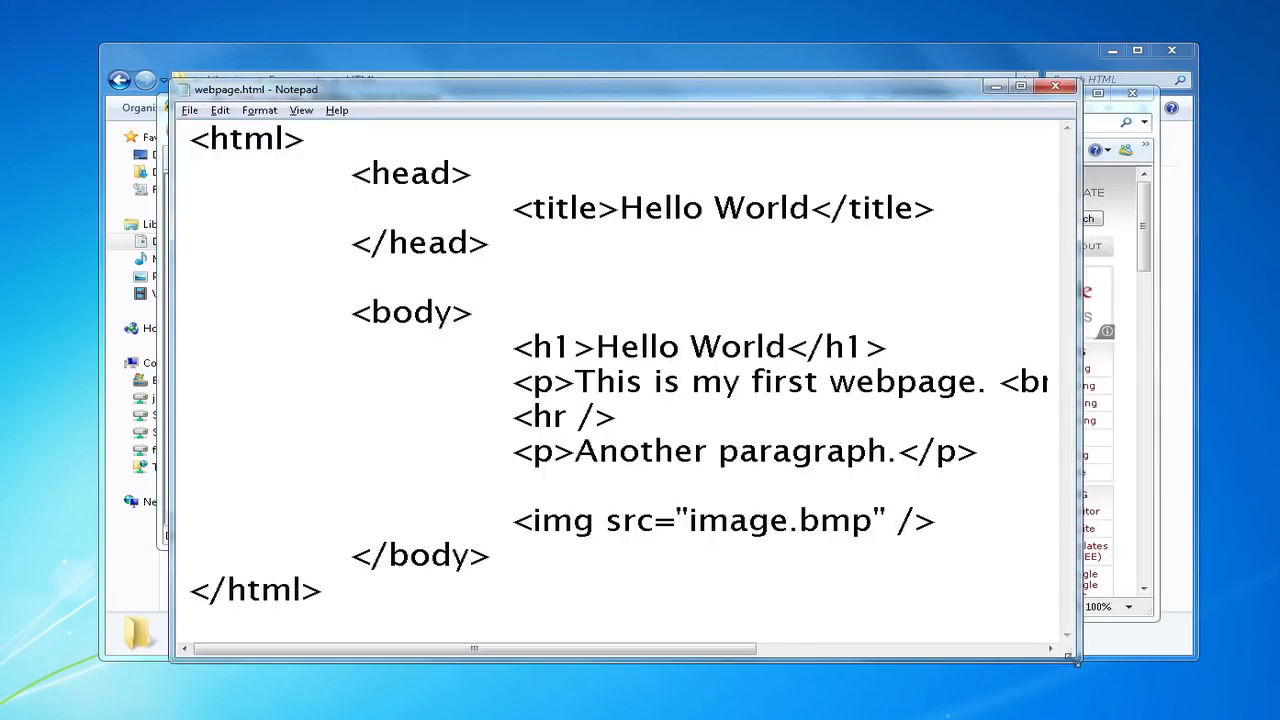
pyautogui.click(990, 520)
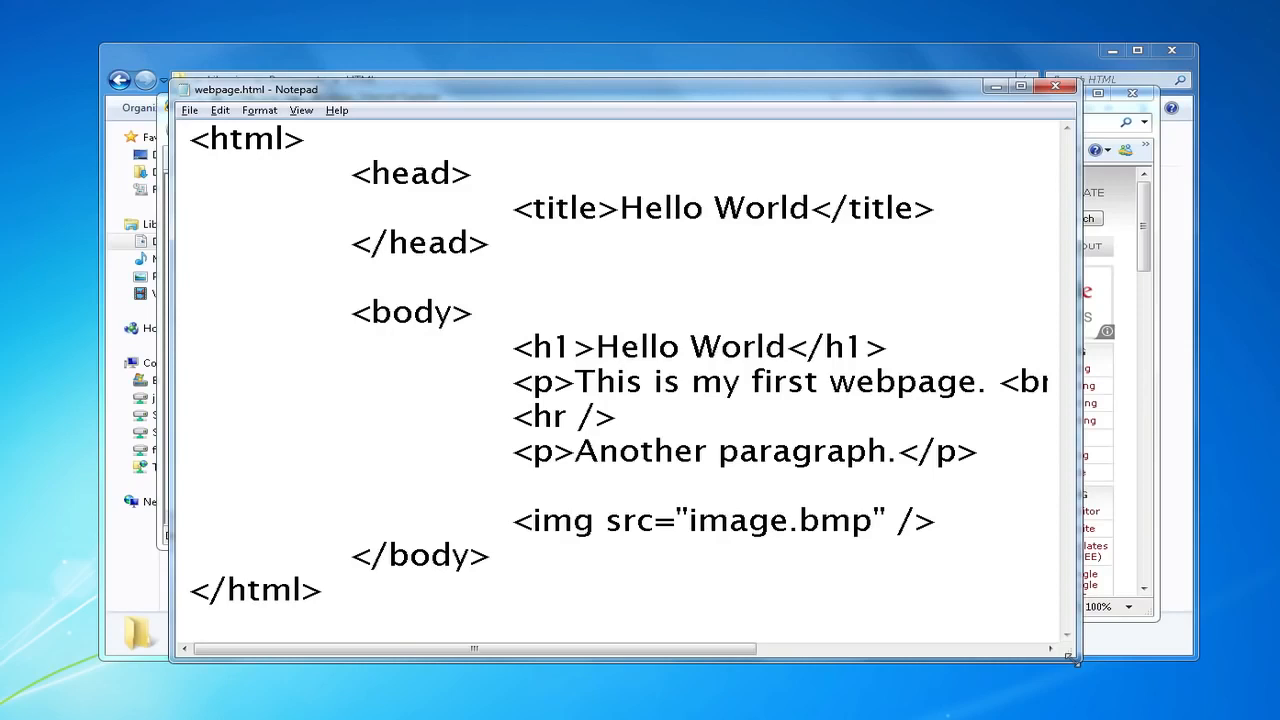
pyautogui.click(992, 520)
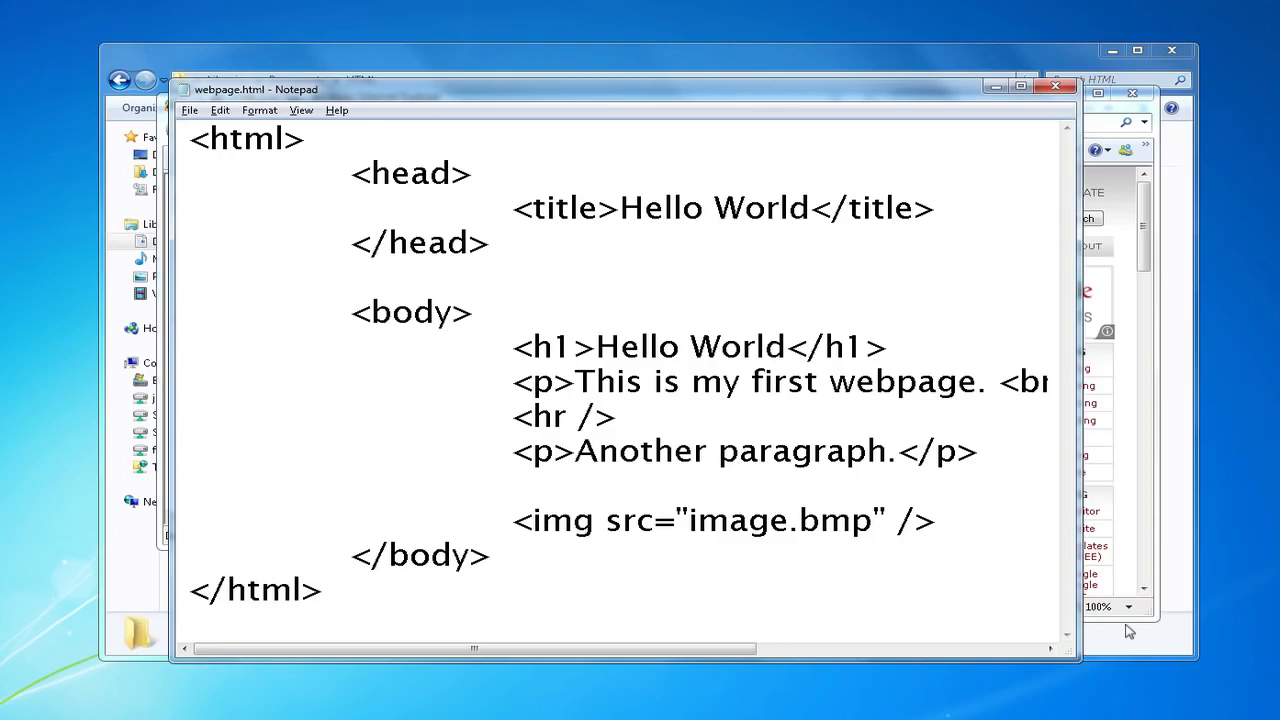
pyautogui.click(996, 520)
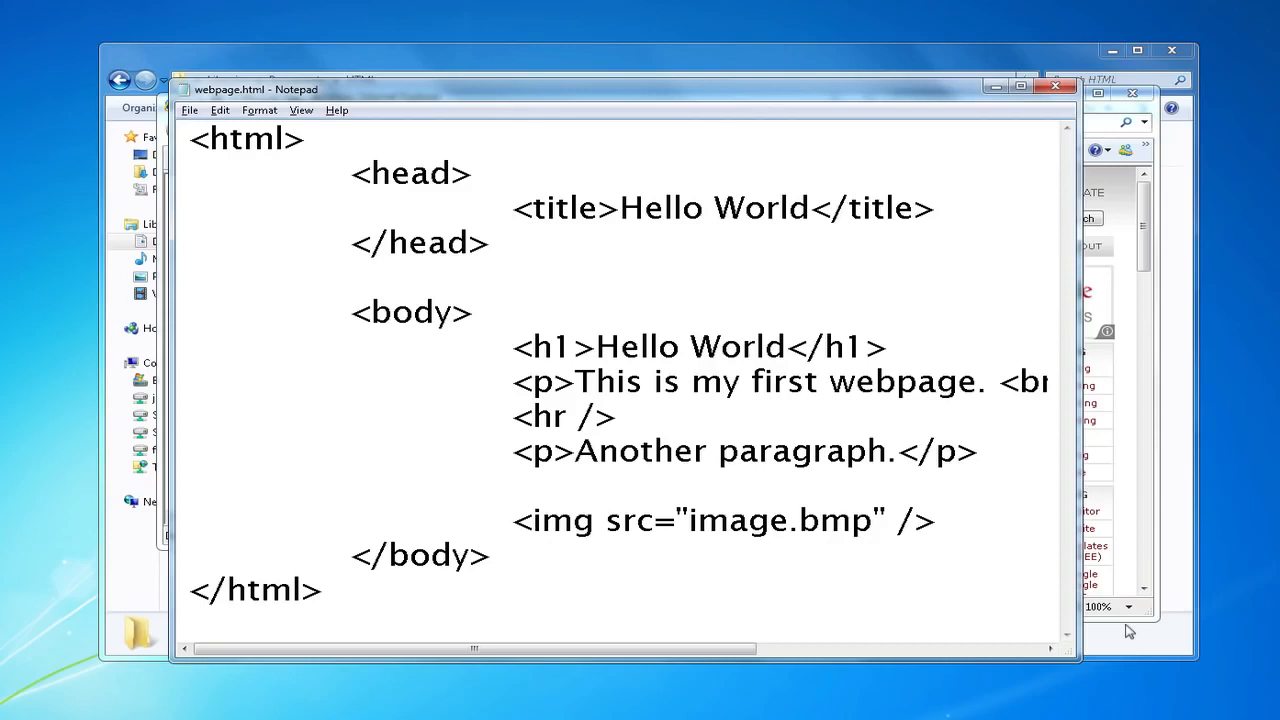
pyautogui.click(996, 520)
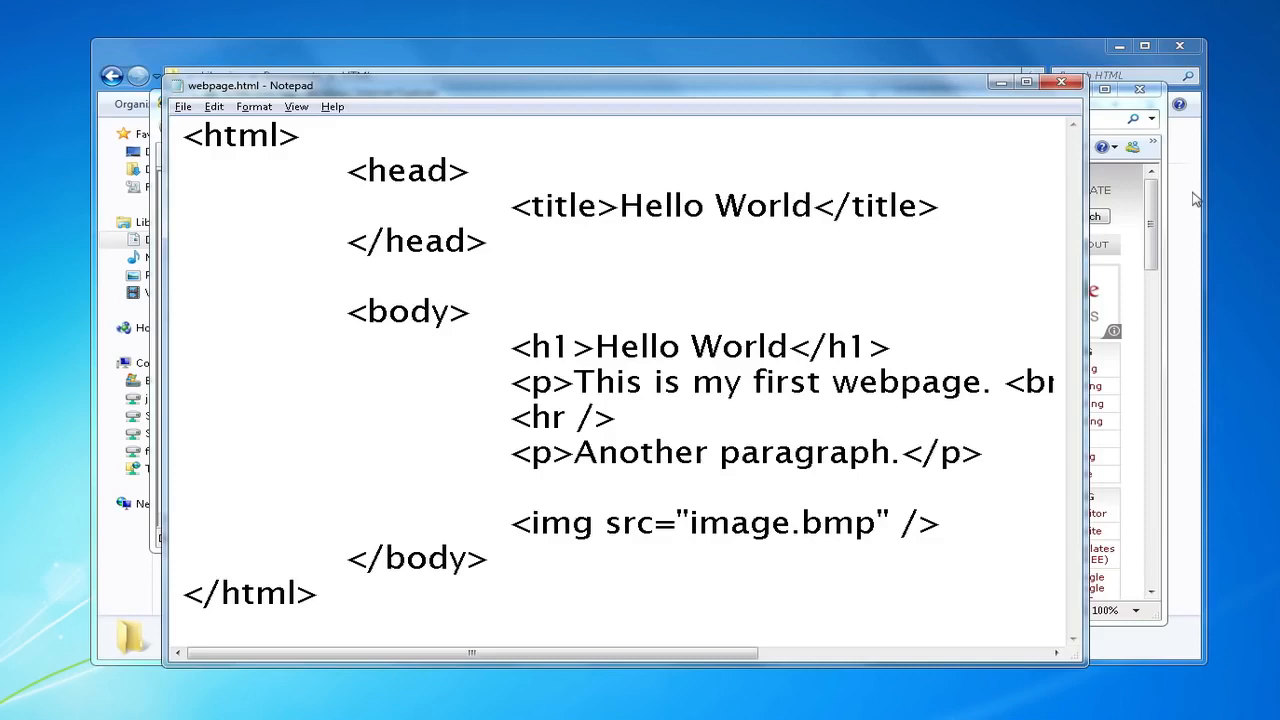
pyautogui.click(1000, 522)
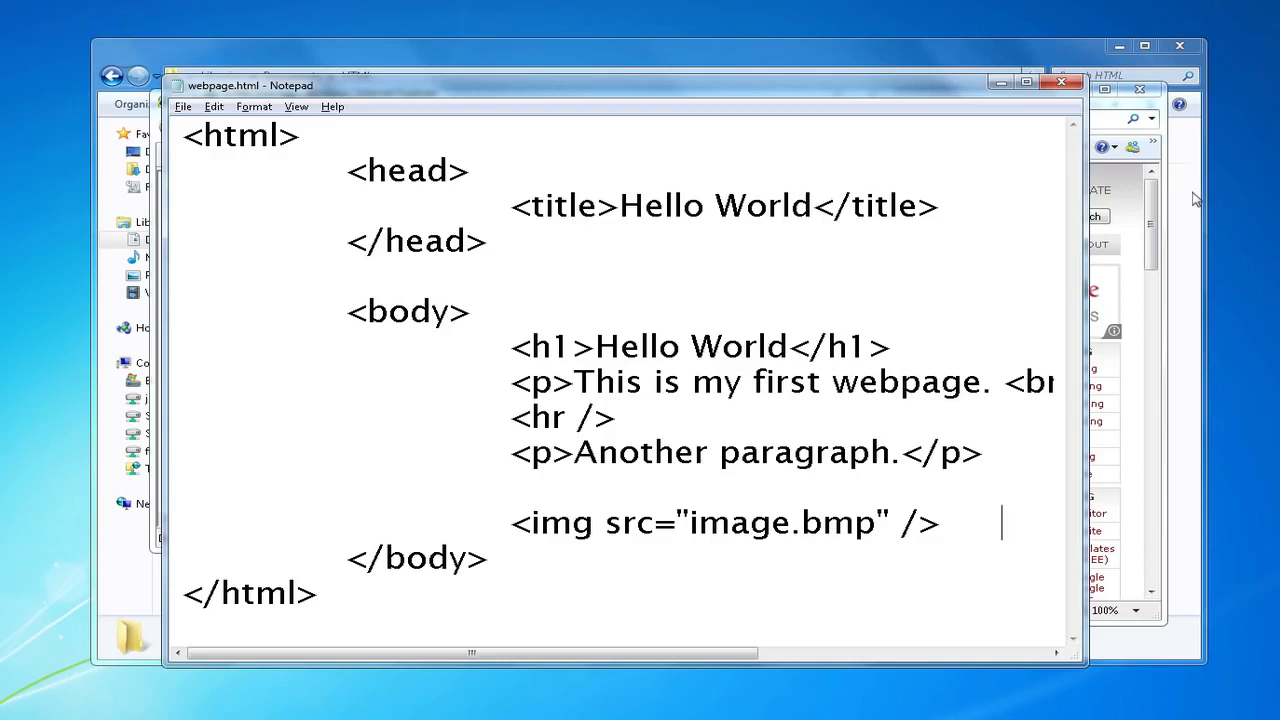